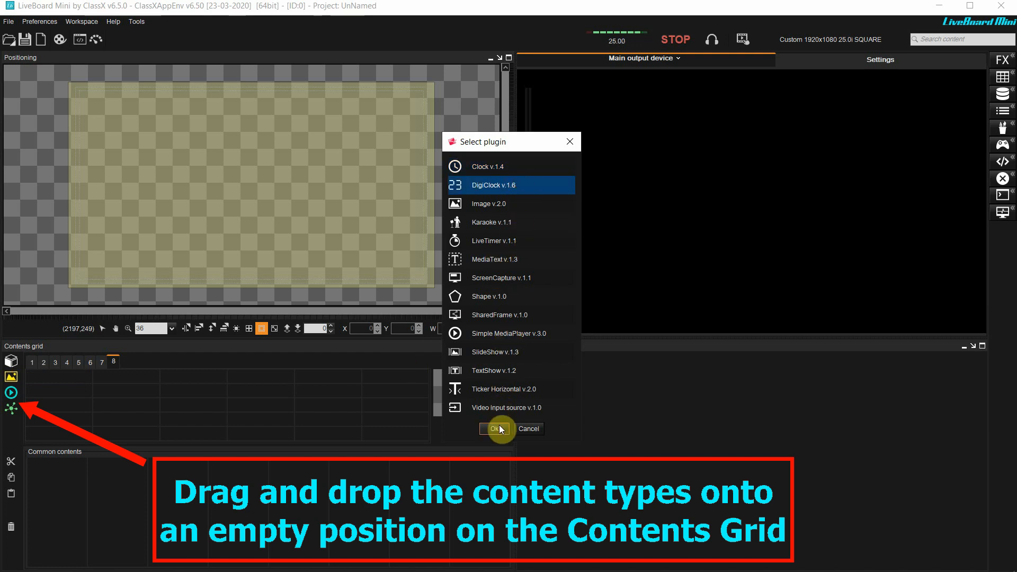
Add a DigiClock plugin and place it near the top-right of the output frame
{"action": "left_click", "coordinate": [495, 429]}
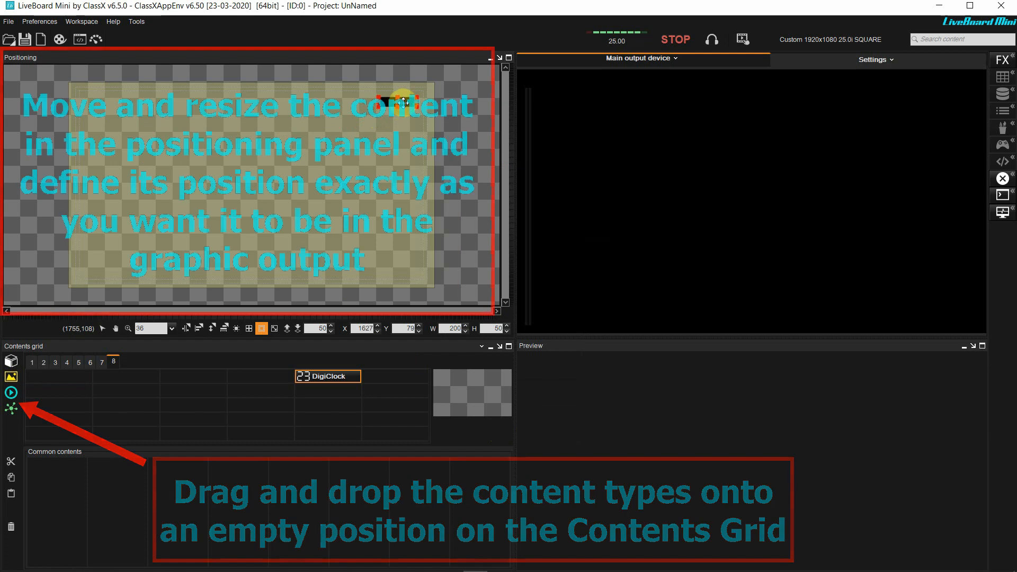
{"action": "left_click", "coordinate": [874, 58]}
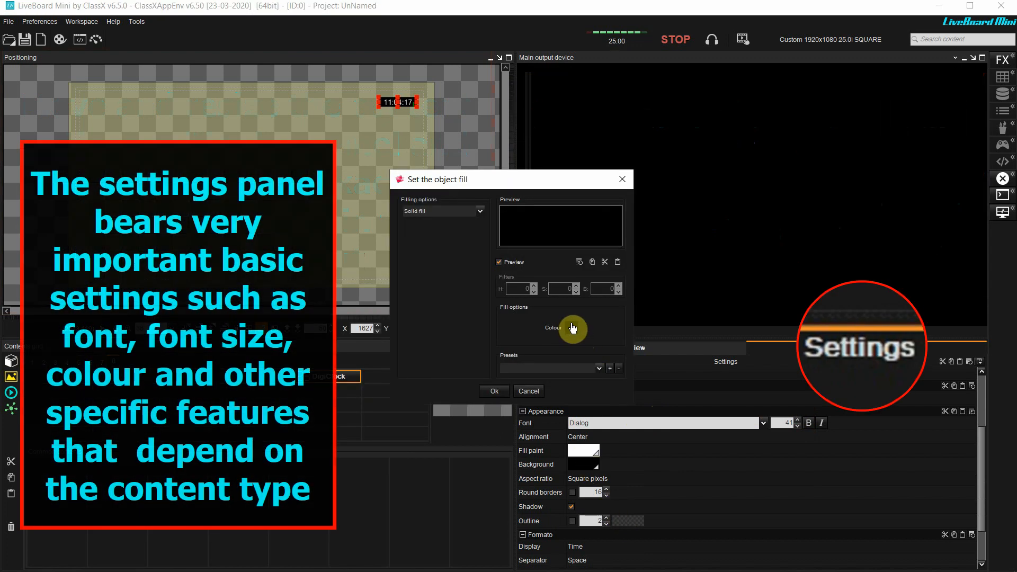
Set the clock's background colour to Alpha 0 so it is fully transparent
{"action": "left_click", "coordinate": [572, 327]}
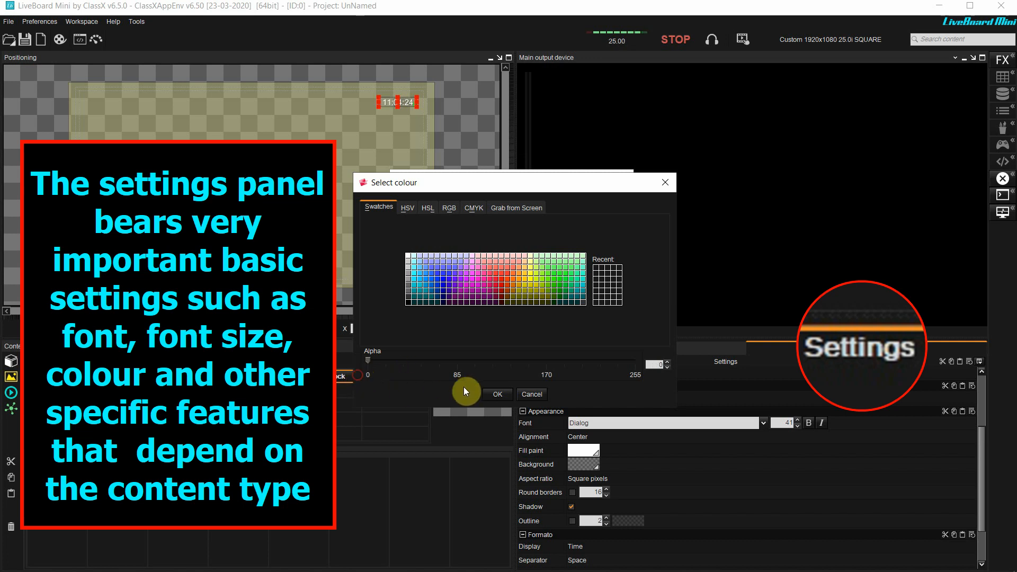
{"action": "left_click", "coordinate": [497, 395]}
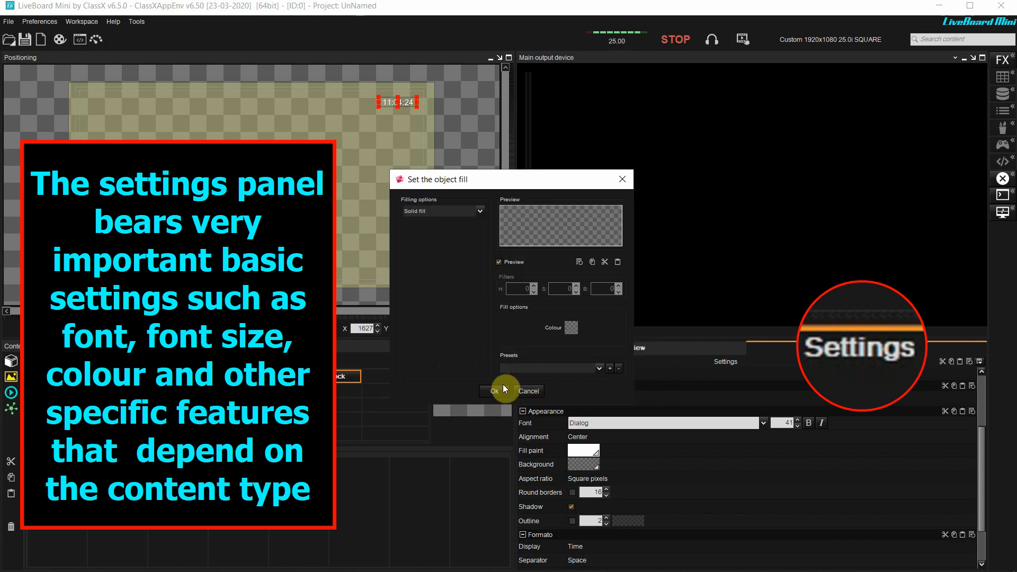
{"action": "left_click", "coordinate": [495, 391]}
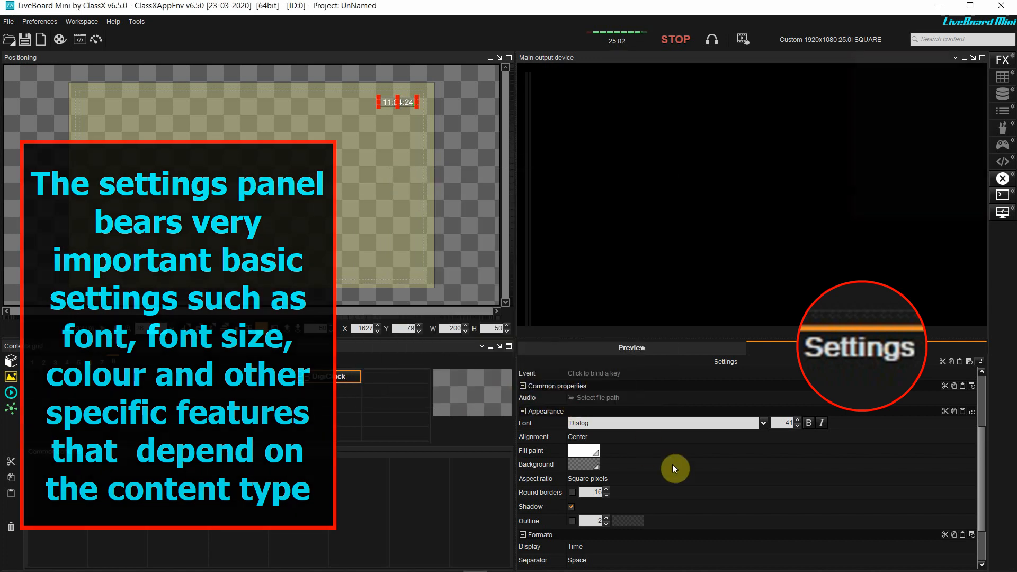
{"action": "left_click", "coordinate": [328, 376]}
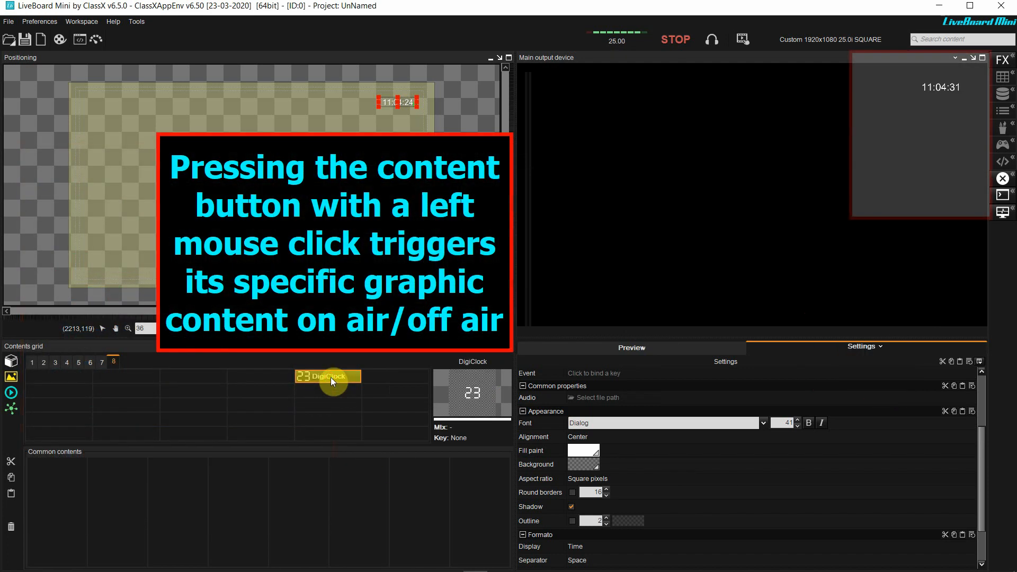
{"action": "left_click", "coordinate": [1002, 59]}
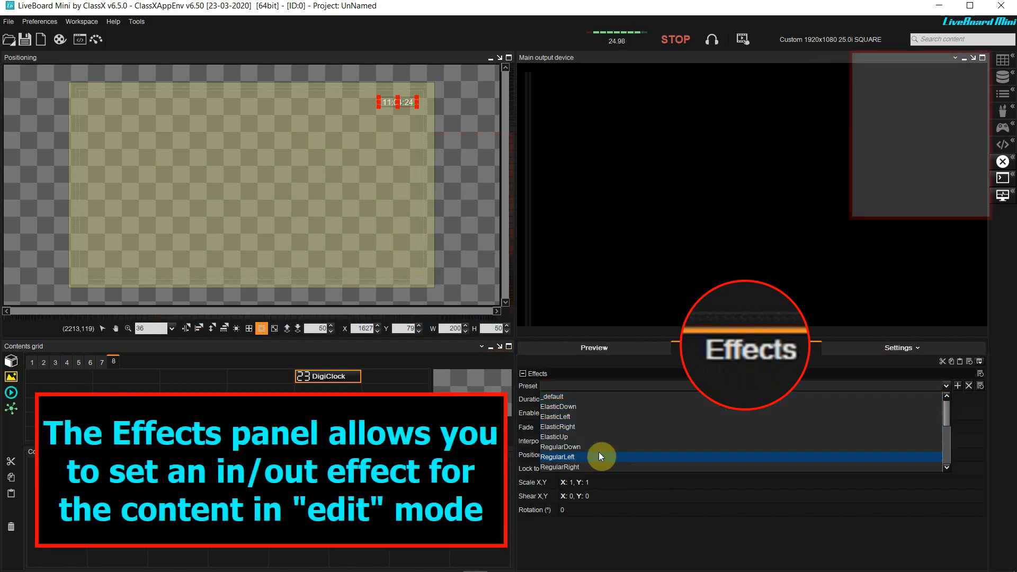
Apply the RegularRight in/out effect locked to Parent, testing the clock on air and clearing it
{"action": "left_click", "coordinate": [574, 468]}
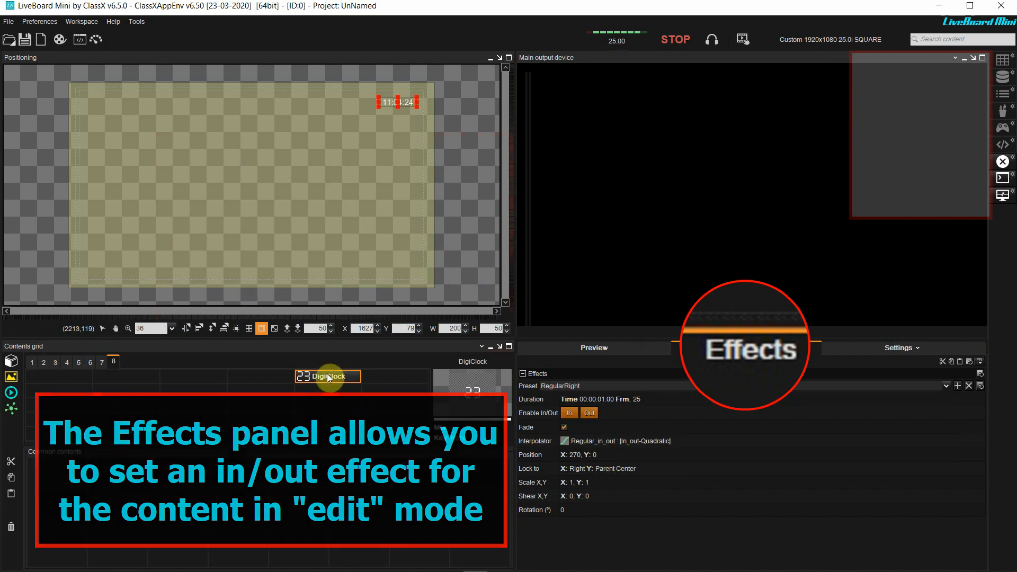
{"action": "left_click", "coordinate": [746, 347]}
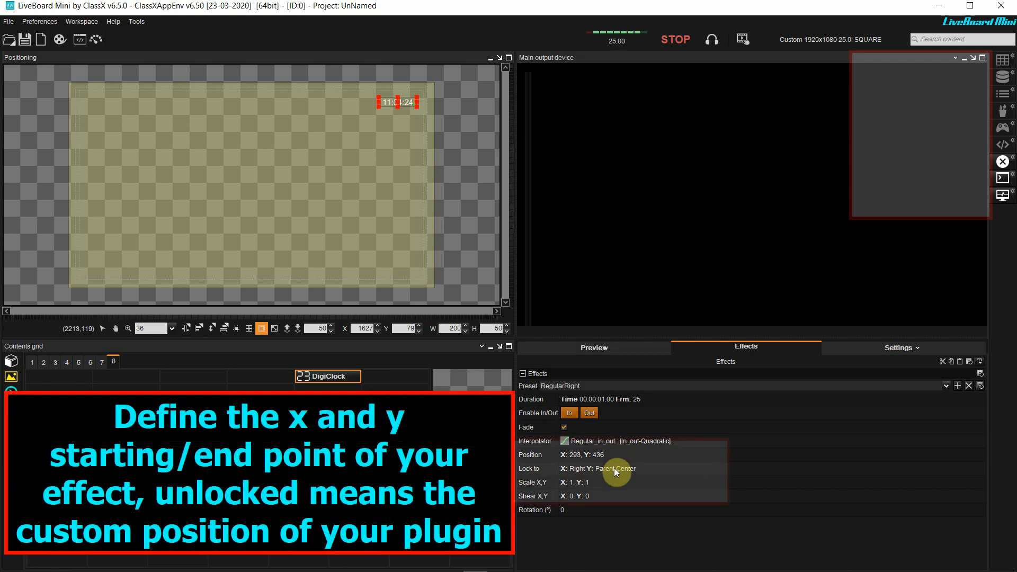
{"action": "left_click", "coordinate": [614, 469]}
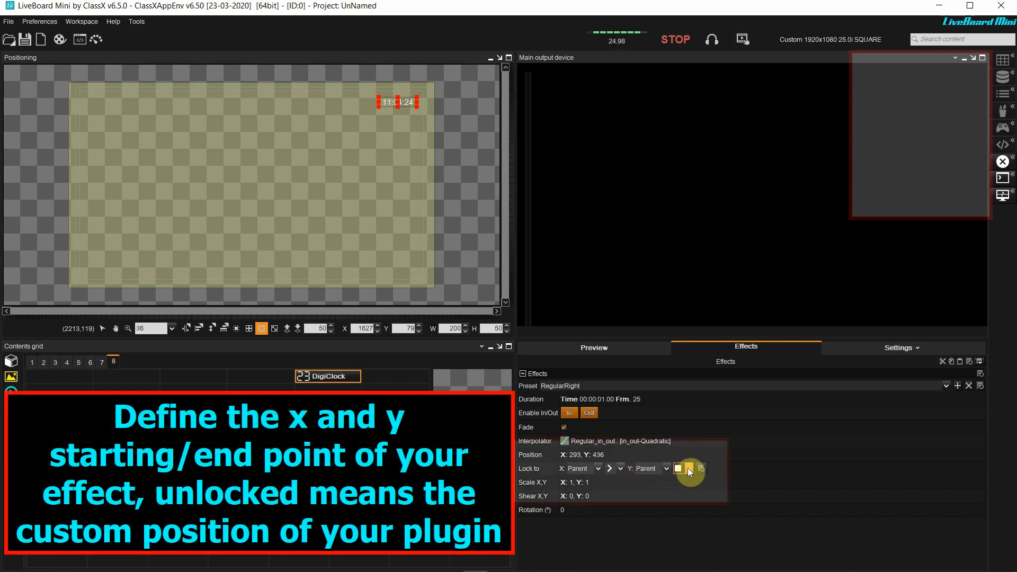
{"action": "left_click", "coordinate": [679, 468]}
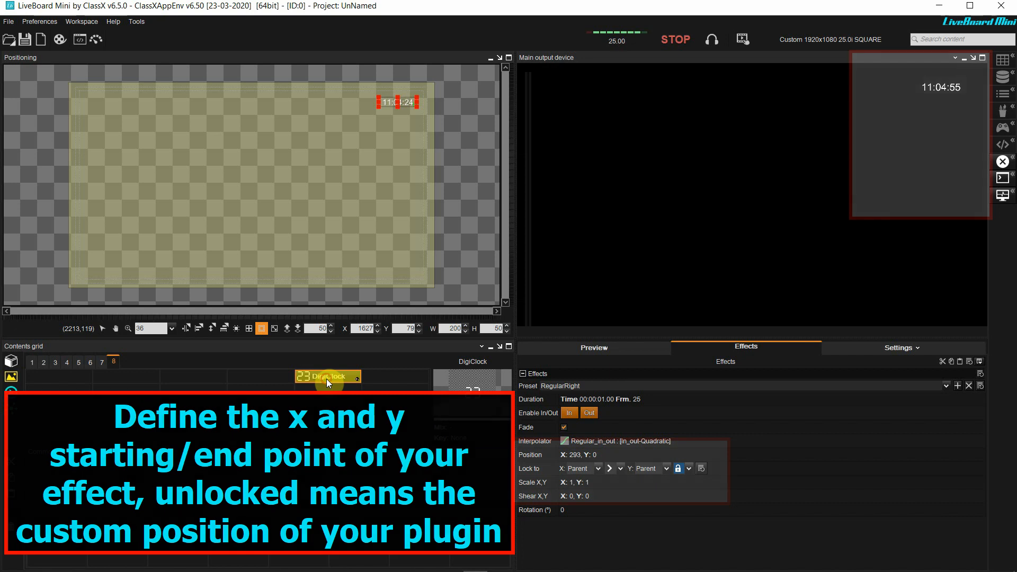
{"action": "left_click", "coordinate": [30, 362]}
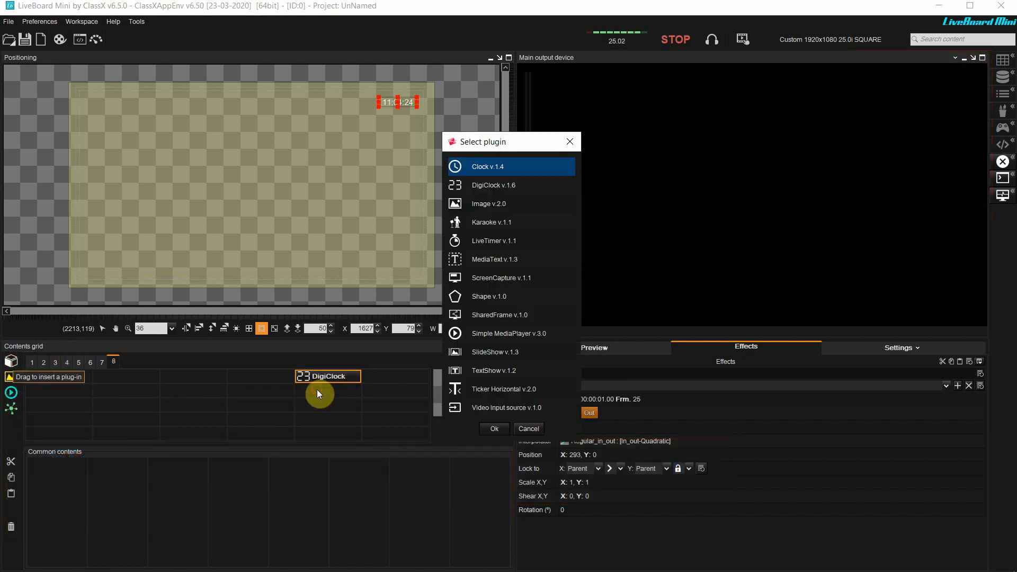
Add a Shape v.1.0 plugin and move it near the clock at top-right
{"action": "left_click", "coordinate": [499, 297]}
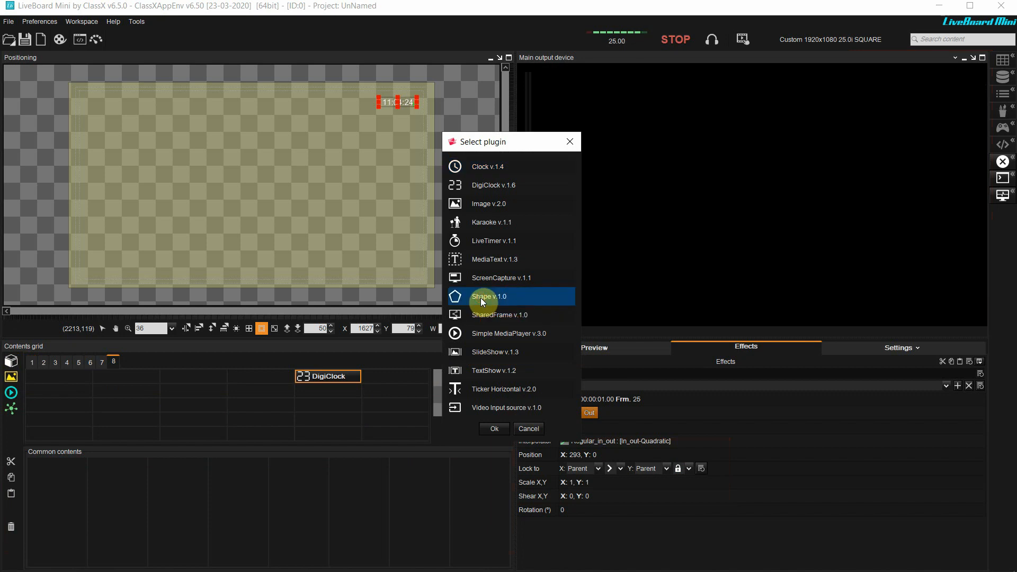
{"action": "left_click", "coordinate": [494, 428]}
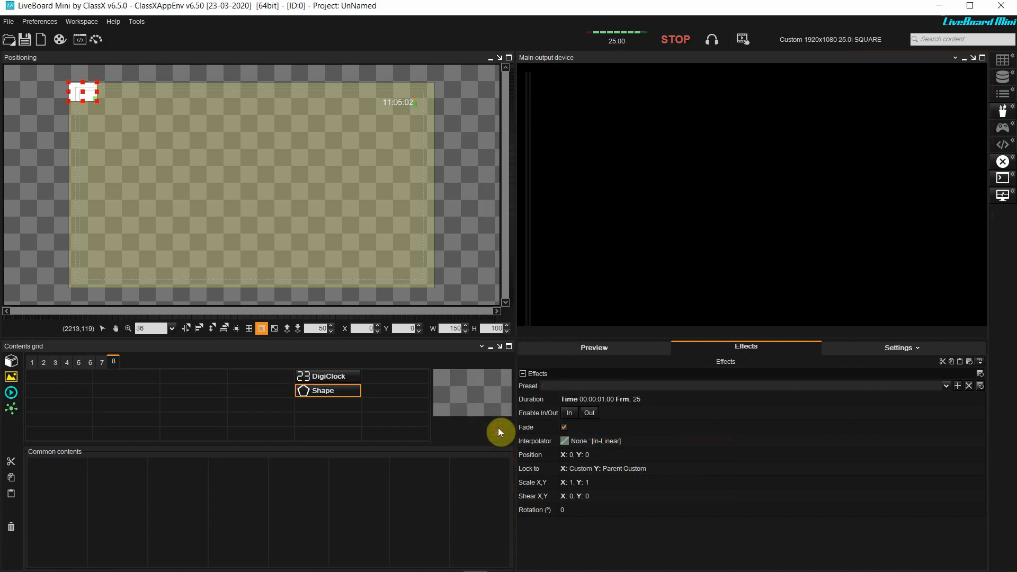
{"action": "left_click_drag", "start_coordinate": [83, 91], "coordinate": [316, 128]}
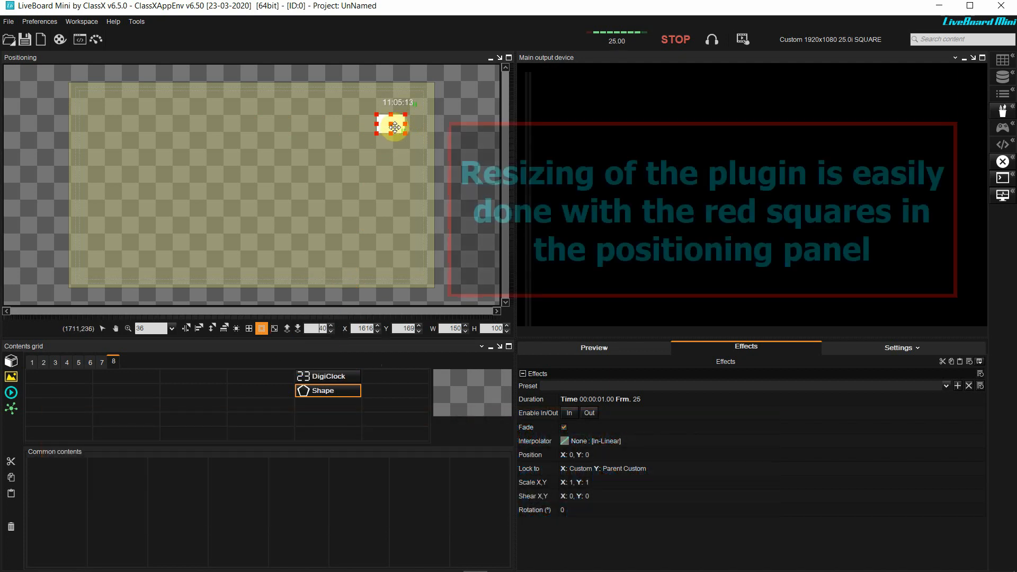
Reposition and resize the shape into a wide bar covering the clock
{"action": "left_click_drag", "start_coordinate": [392, 127], "coordinate": [392, 106]}
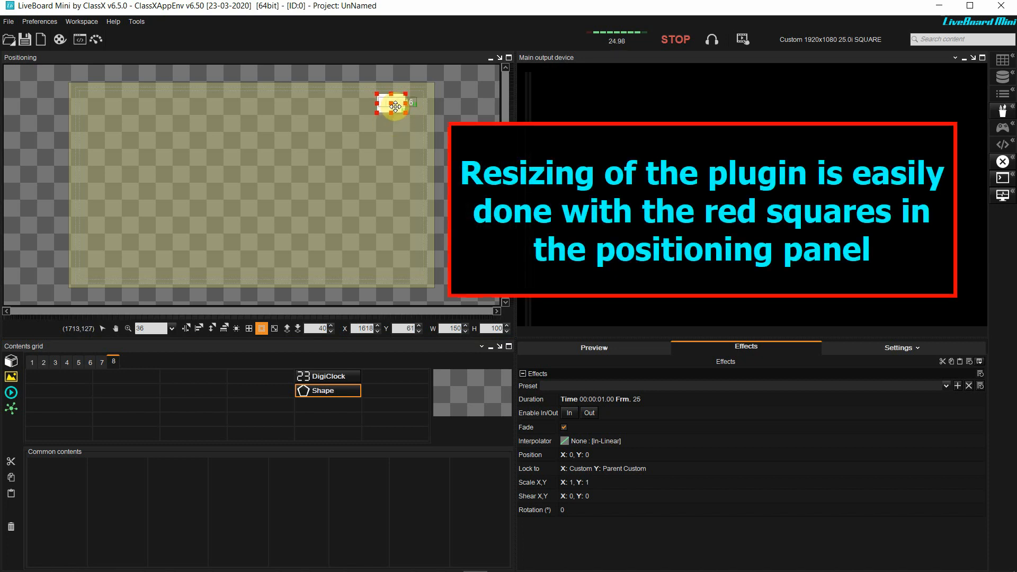
{"action": "left_click_drag", "start_coordinate": [406, 102], "coordinate": [433, 101]}
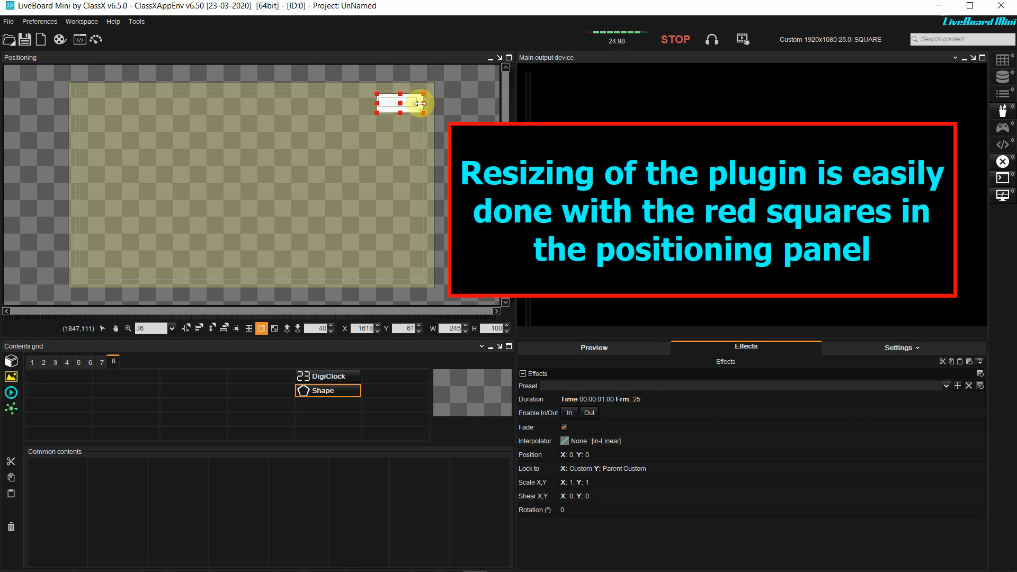
{"action": "left_click_drag", "start_coordinate": [403, 110], "coordinate": [403, 127]}
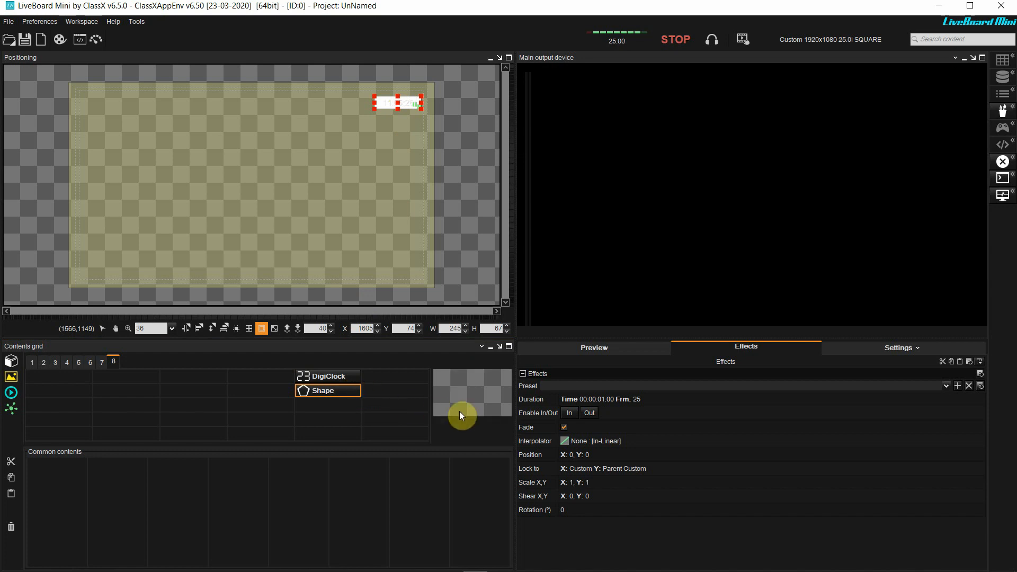
{"action": "mouse_move", "coordinate": [853, 352]}
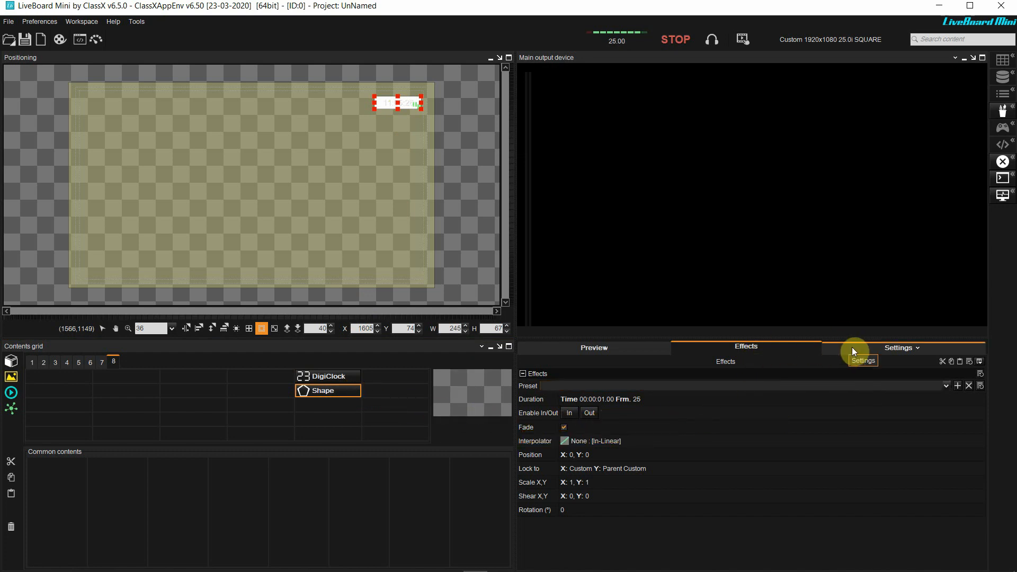
Set the shape's foreground to Gradient fill with a red gradient preset
{"action": "left_click", "coordinate": [900, 346]}
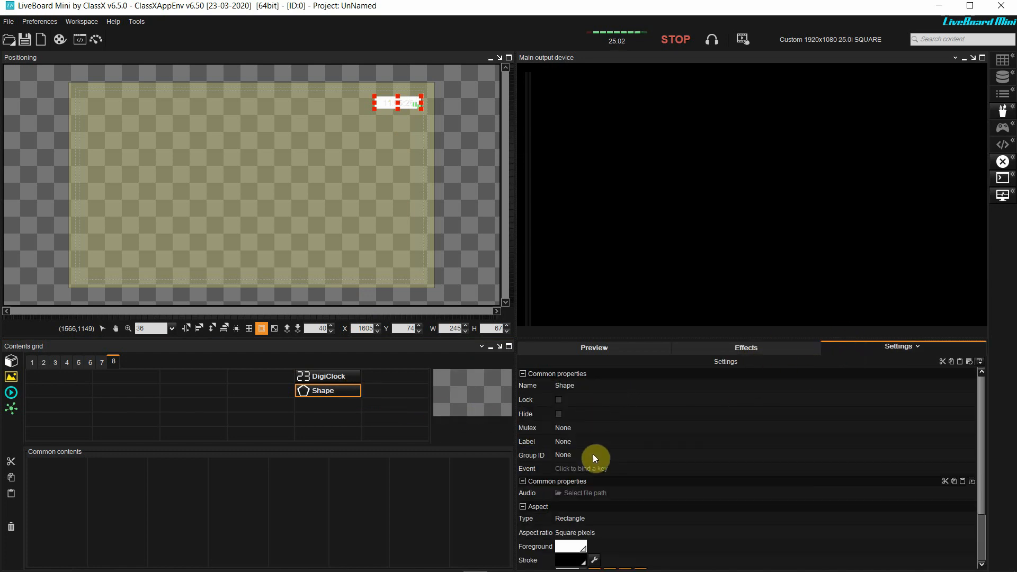
{"action": "left_click", "coordinate": [570, 546]}
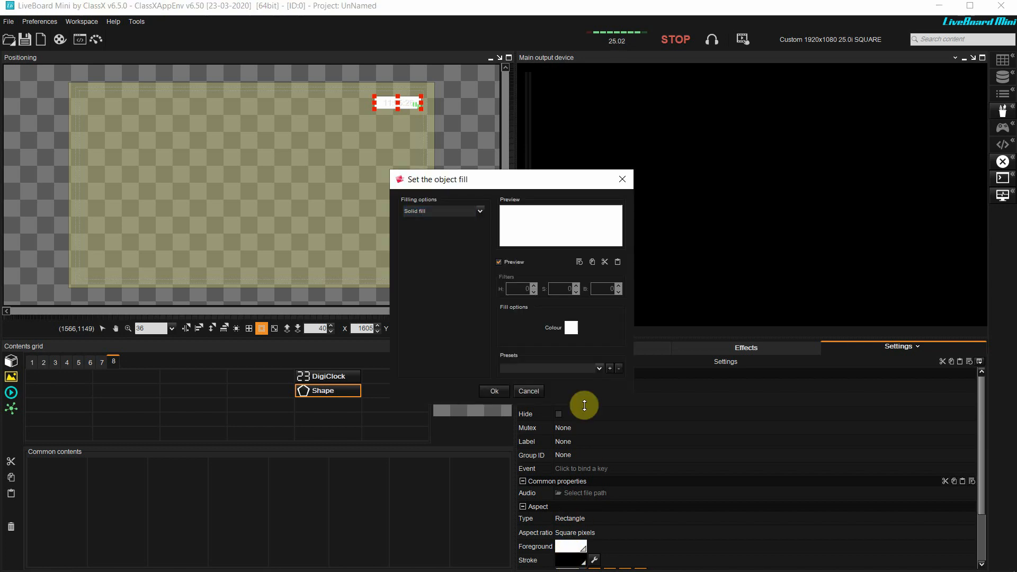
{"action": "left_click", "coordinate": [443, 211]}
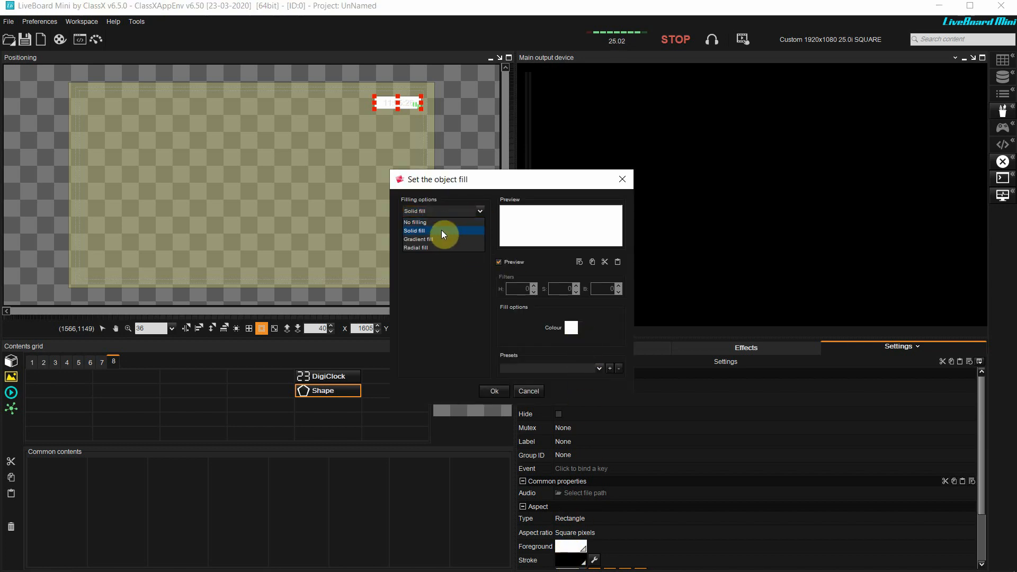
{"action": "left_click", "coordinate": [418, 238]}
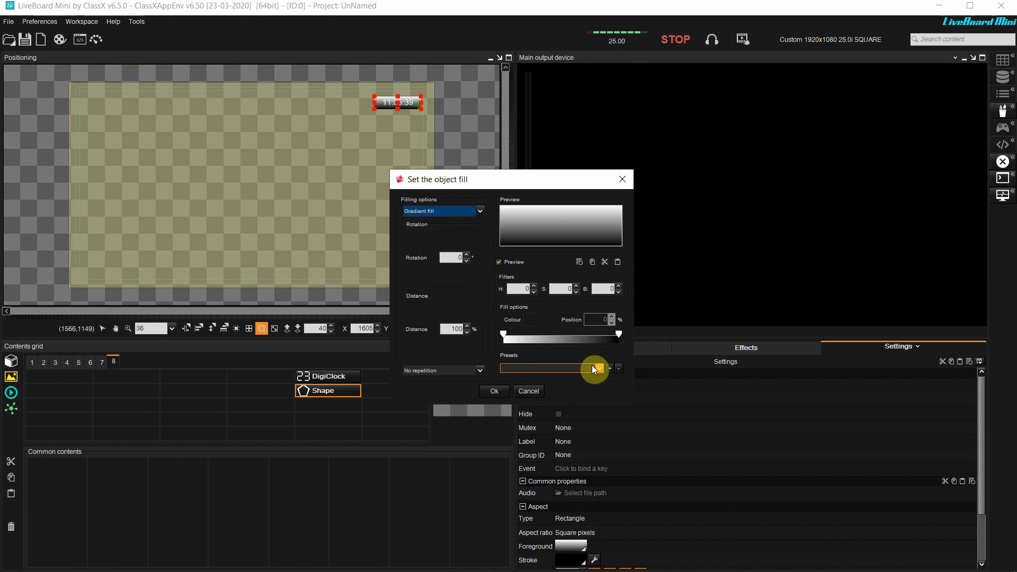
{"action": "left_click", "coordinate": [594, 369]}
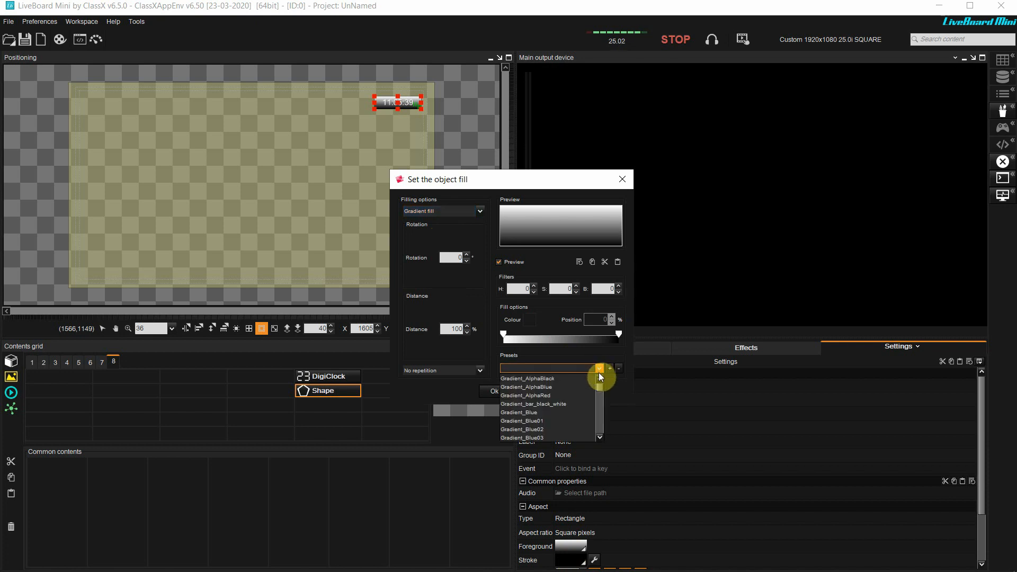
{"action": "left_click", "coordinate": [525, 395]}
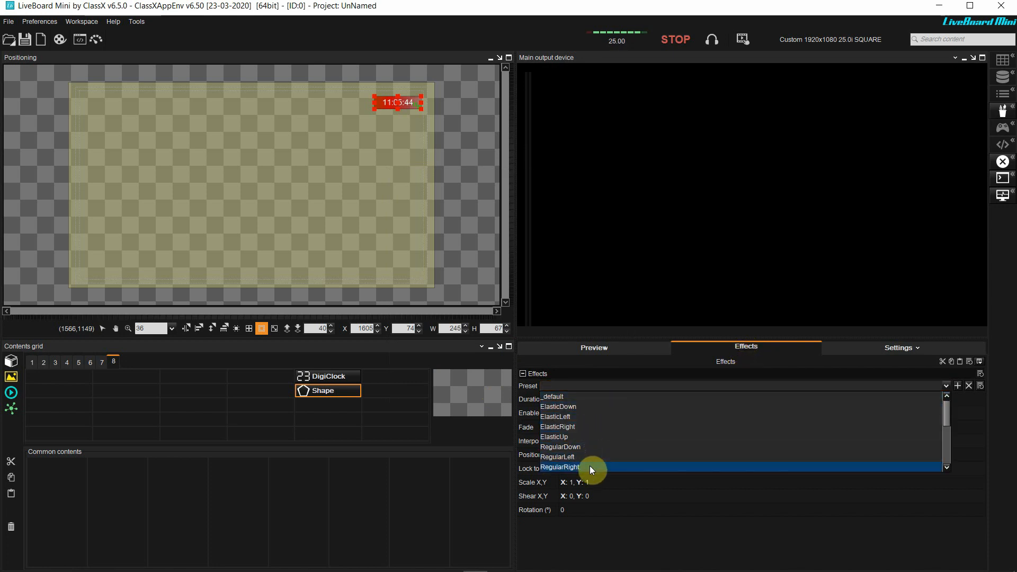
Apply the RegularRight effect locked to parent, then air the shape and the clock to test
{"action": "left_click", "coordinate": [560, 468]}
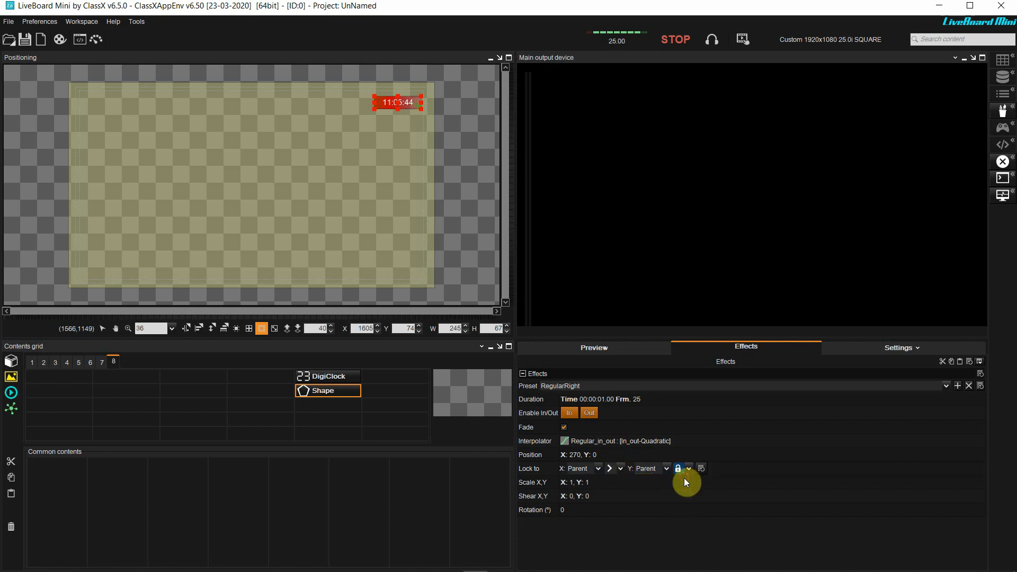
{"action": "left_click", "coordinate": [322, 389]}
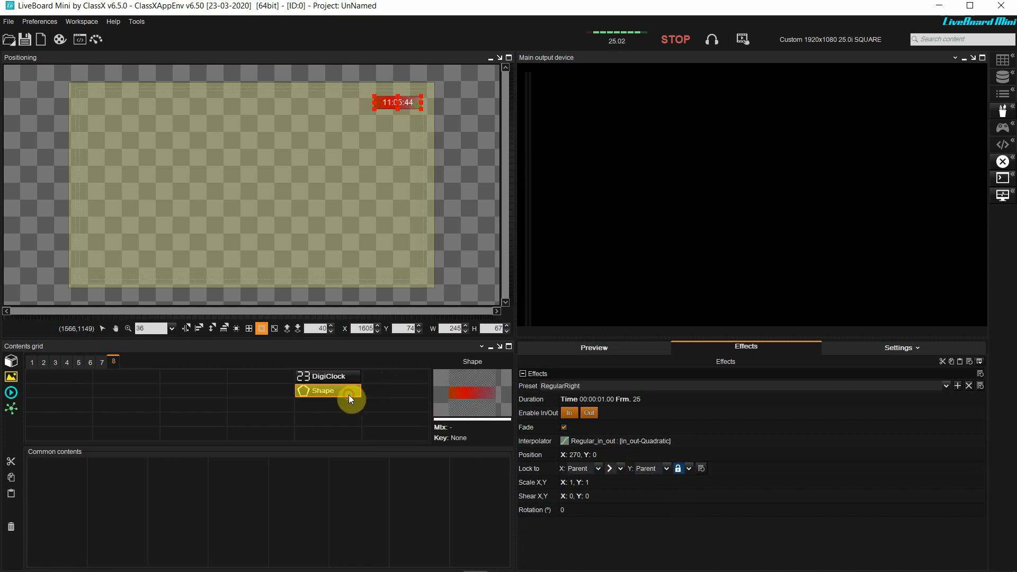
{"action": "left_click", "coordinate": [328, 376]}
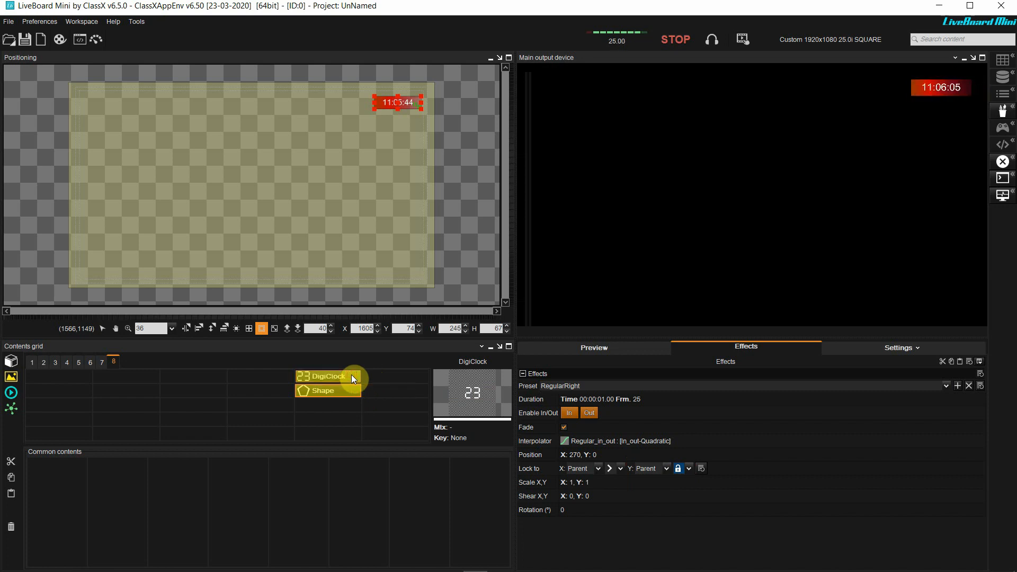
{"action": "left_click", "coordinate": [322, 391]}
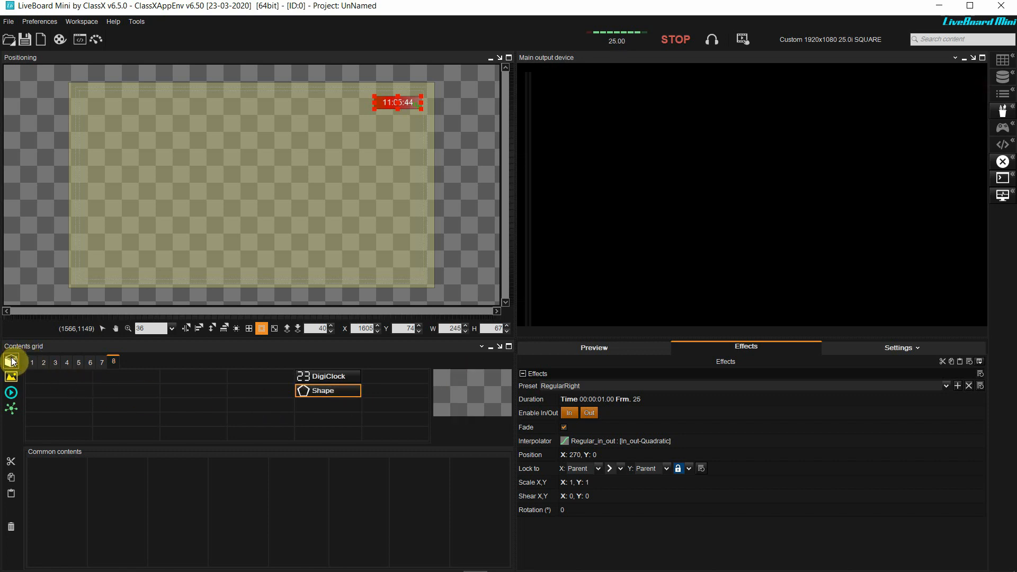
{"action": "mouse_move", "coordinate": [12, 362]}
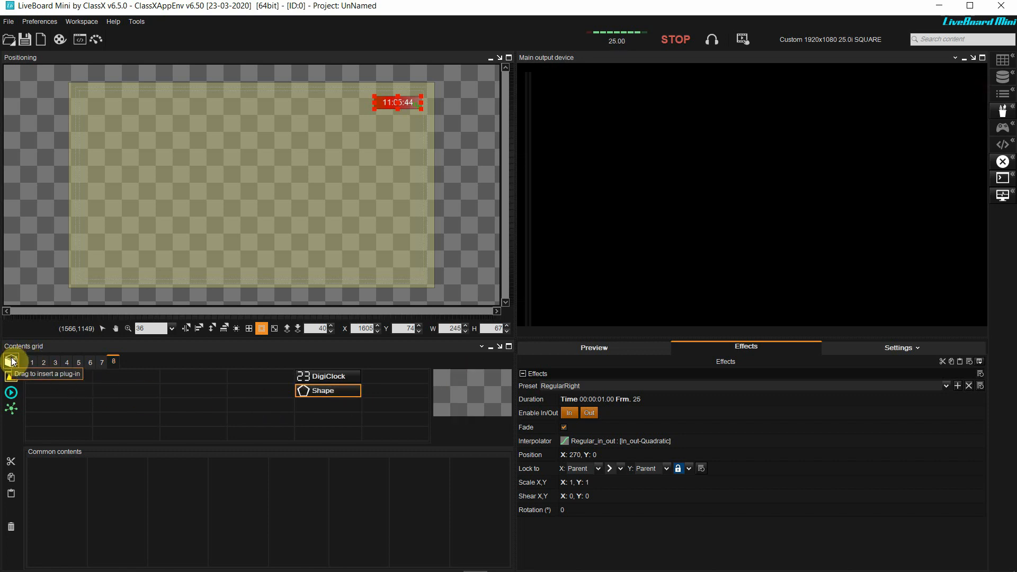
Insert a MediaText v.1.3 plugin and move its text box to the lower left of the frame
{"action": "left_click", "coordinate": [10, 361]}
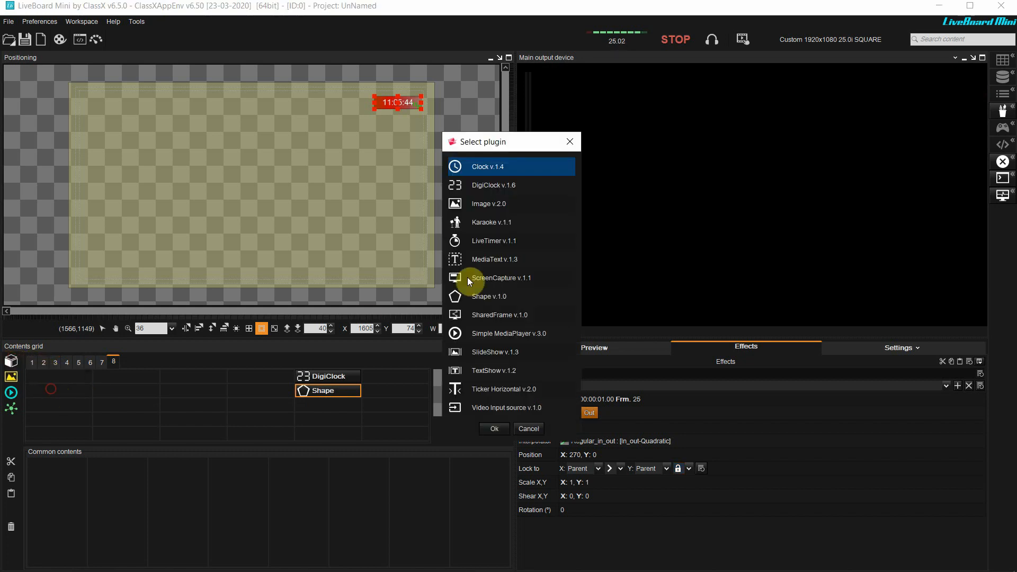
{"action": "left_click", "coordinate": [499, 259]}
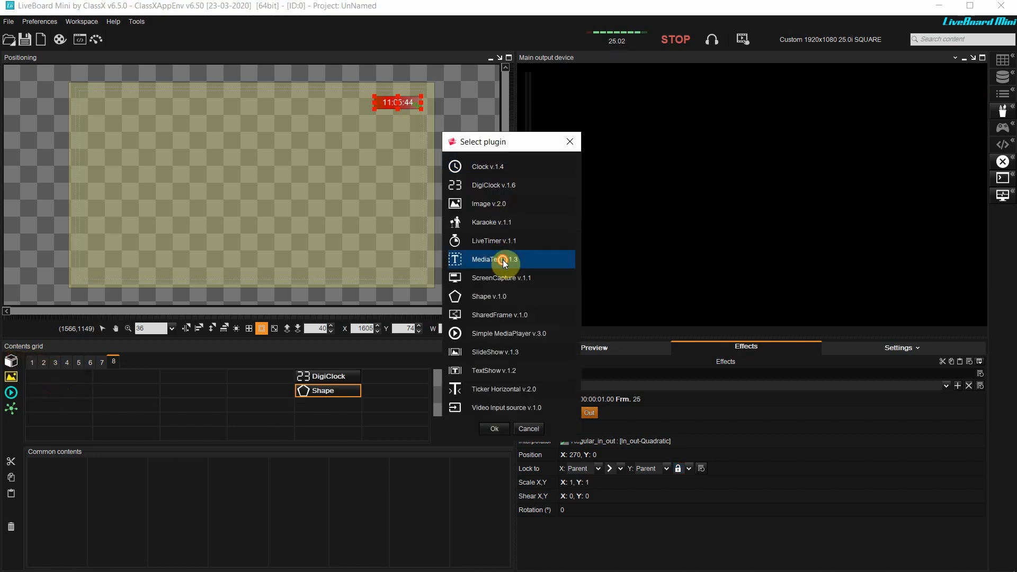
{"action": "left_click", "coordinate": [492, 429]}
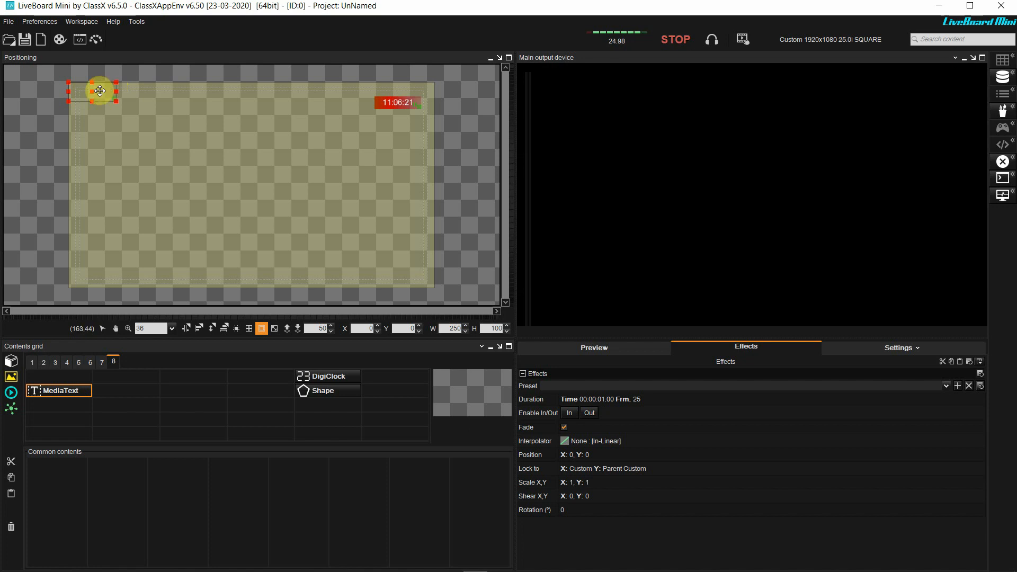
{"action": "left_click_drag", "start_coordinate": [99, 91], "coordinate": [124, 230]}
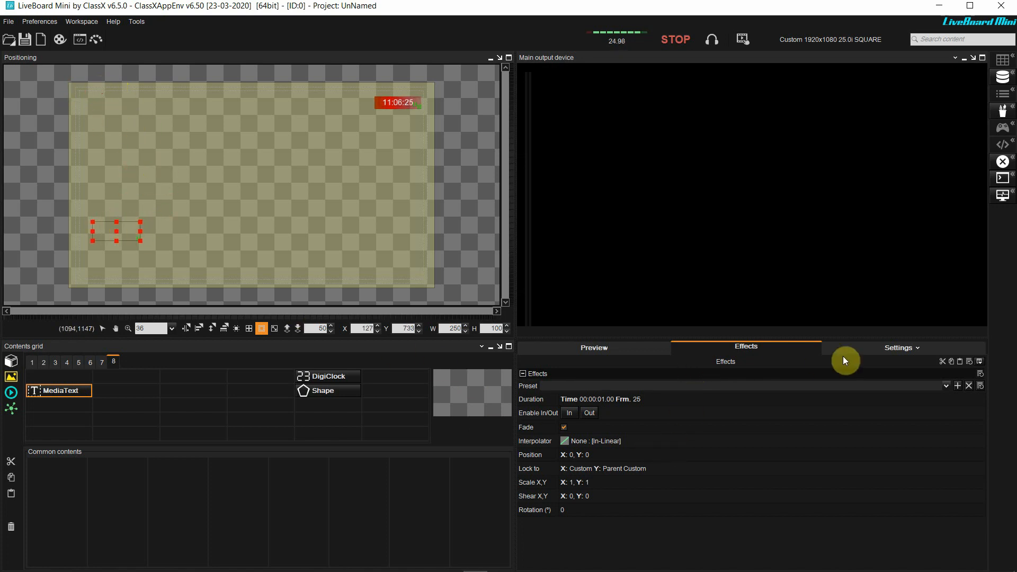
Enter 'Morning News' as the text content and raise the font size
{"action": "left_click", "coordinate": [899, 348]}
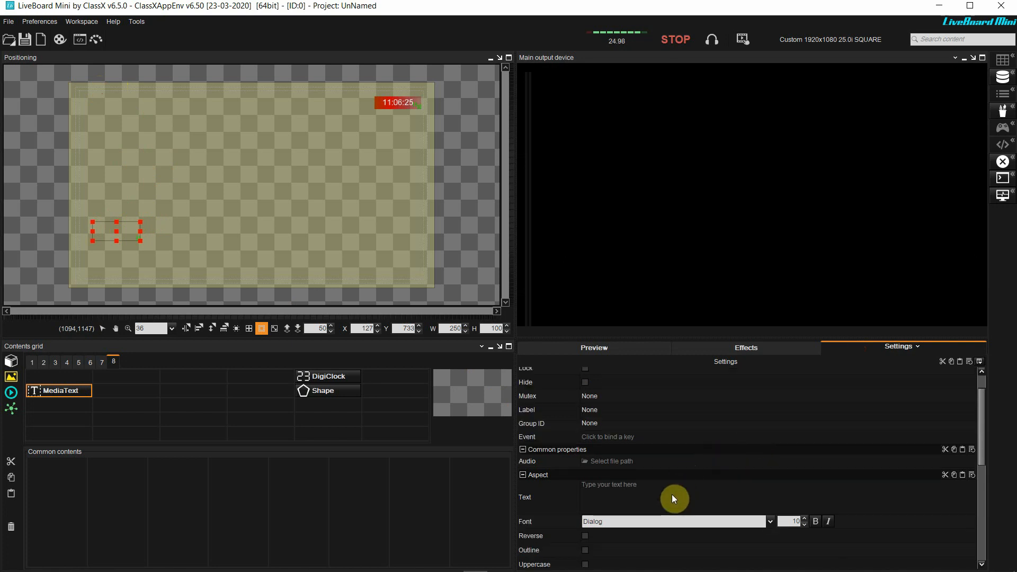
{"action": "left_click", "coordinate": [673, 497]}
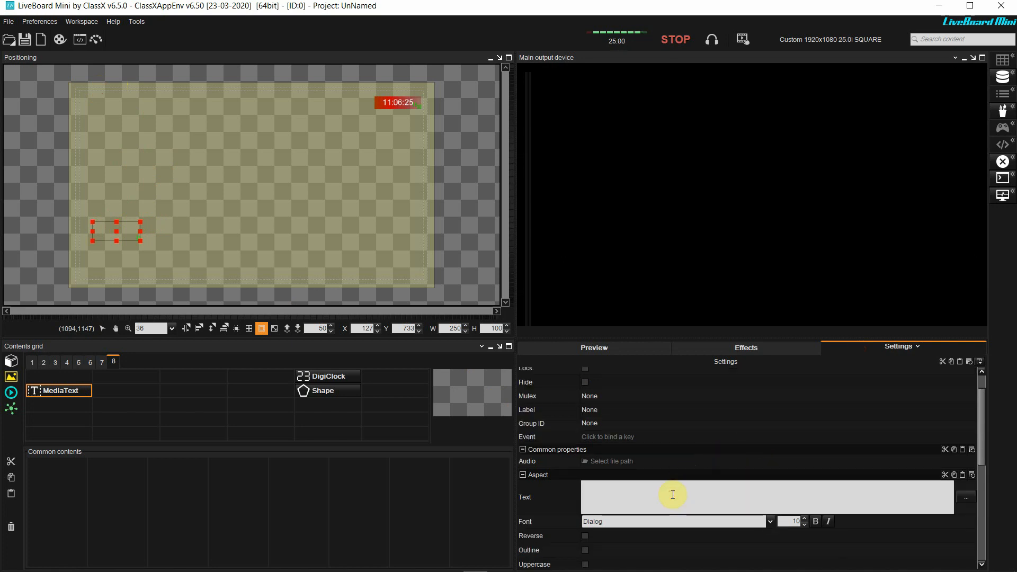
{"action": "type", "text": "Morning Ne"}
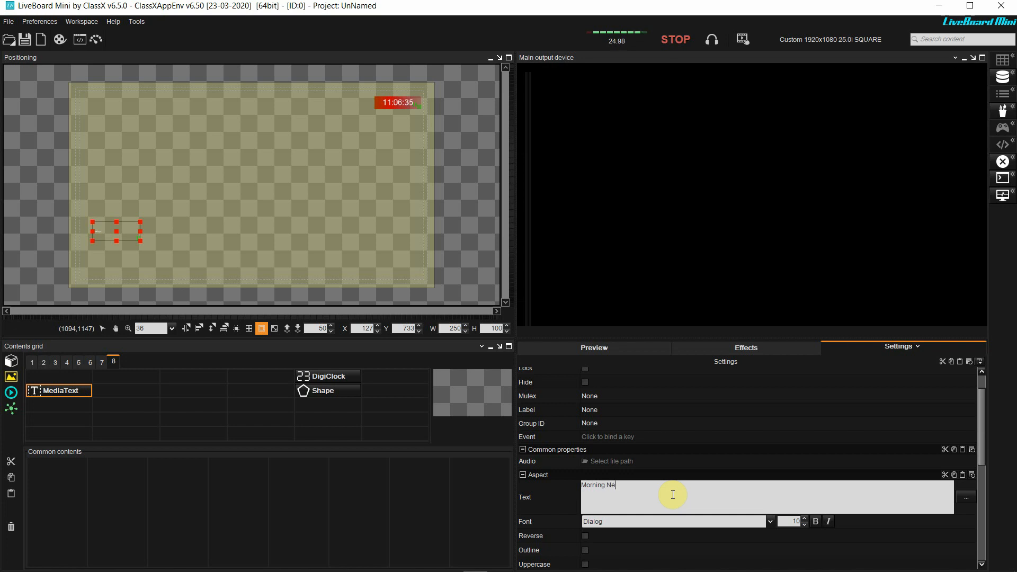
{"action": "type", "text": "ws"}
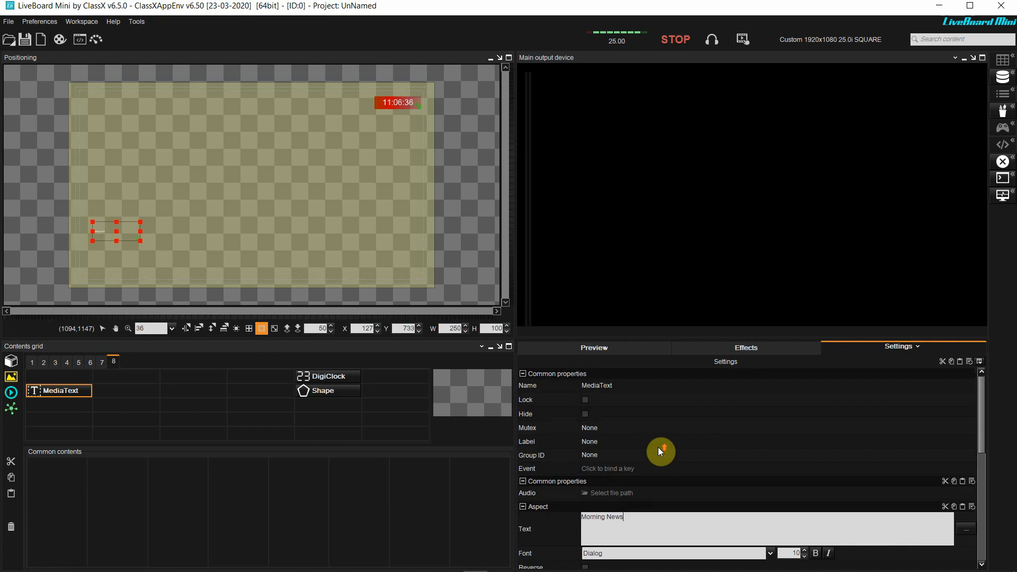
{"action": "scroll", "scroll_direction": "down", "scroll_amount": 3}
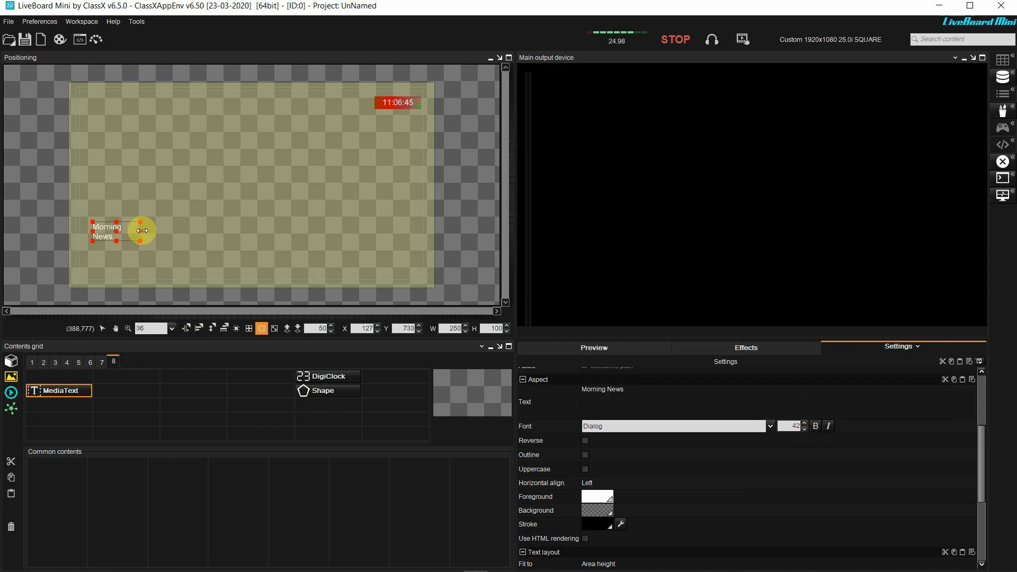
Widen the text box to one line and enable Uppercase so it reads MORNING NEWS
{"action": "left_click_drag", "start_coordinate": [141, 231], "coordinate": [189, 238]}
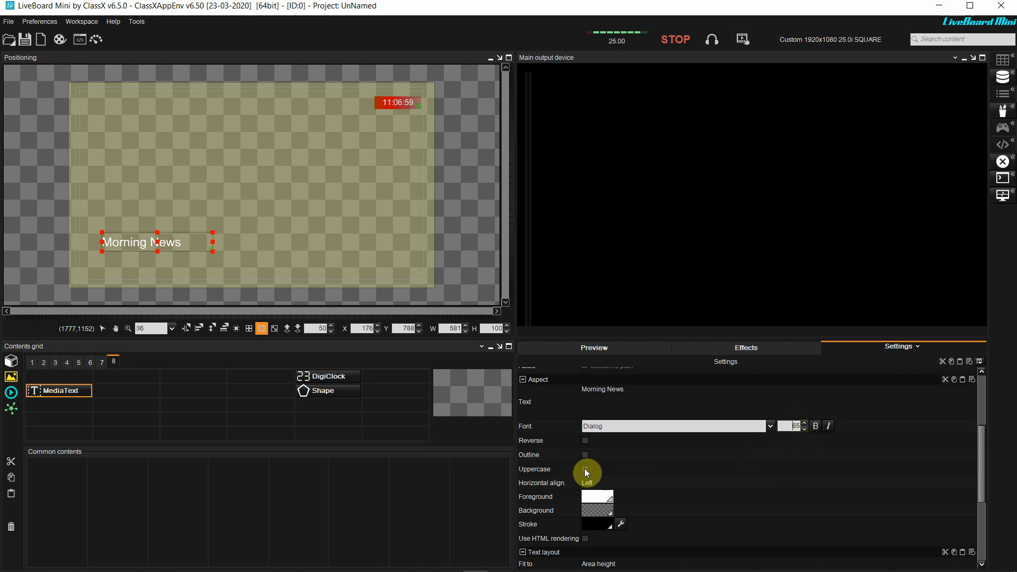
{"action": "left_click", "coordinate": [585, 469]}
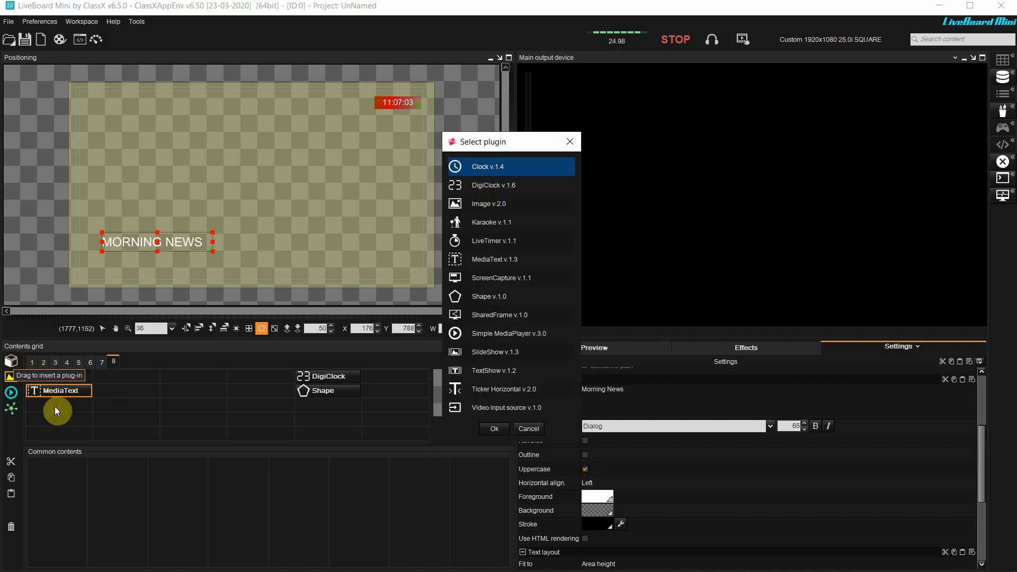
{"action": "mouse_move", "coordinate": [470, 300]}
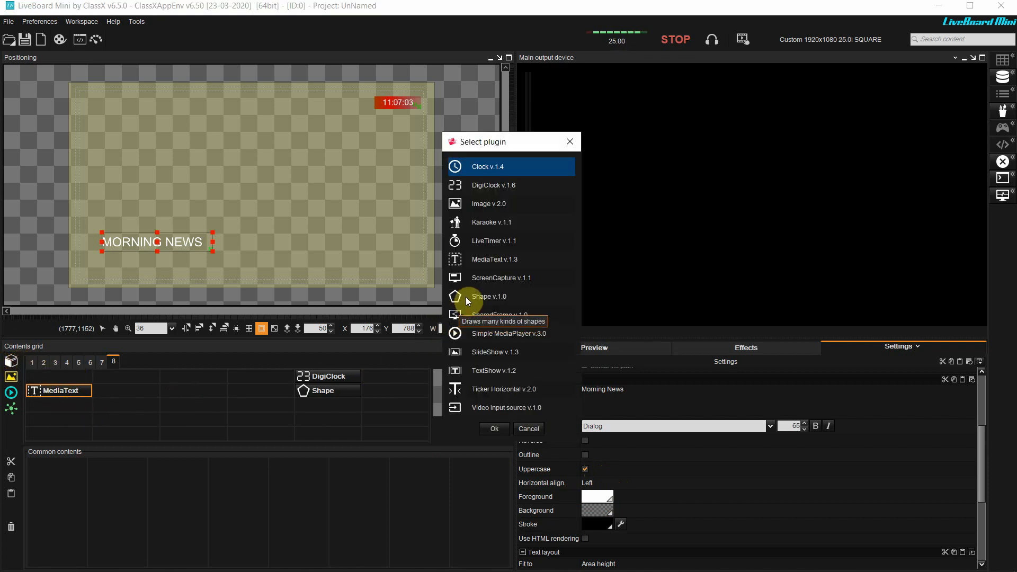
Add a Shape plugin and position it at the start of the MORNING NEWS text
{"action": "left_click", "coordinate": [493, 429]}
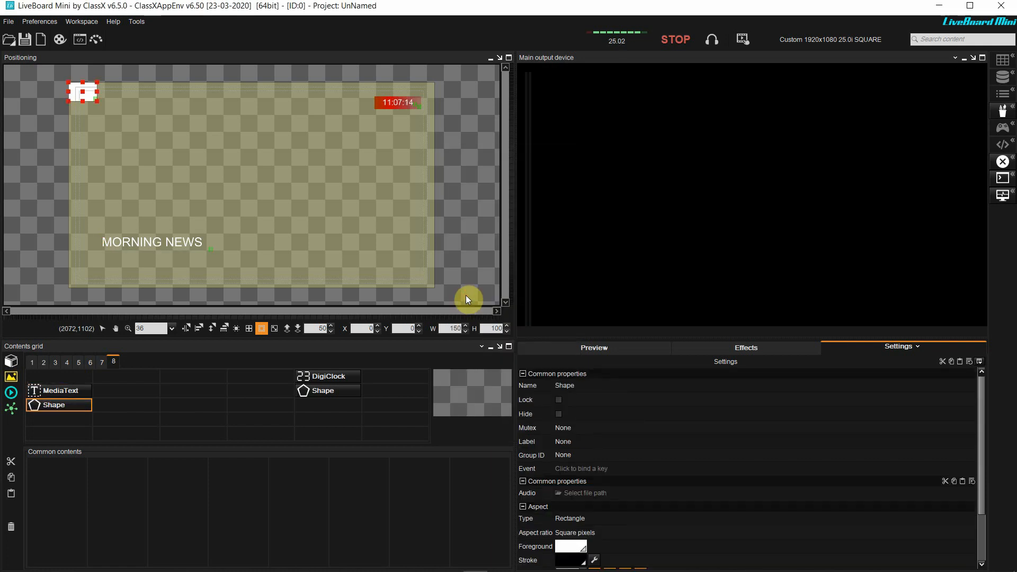
{"action": "left_click_drag", "start_coordinate": [82, 91], "coordinate": [116, 217]}
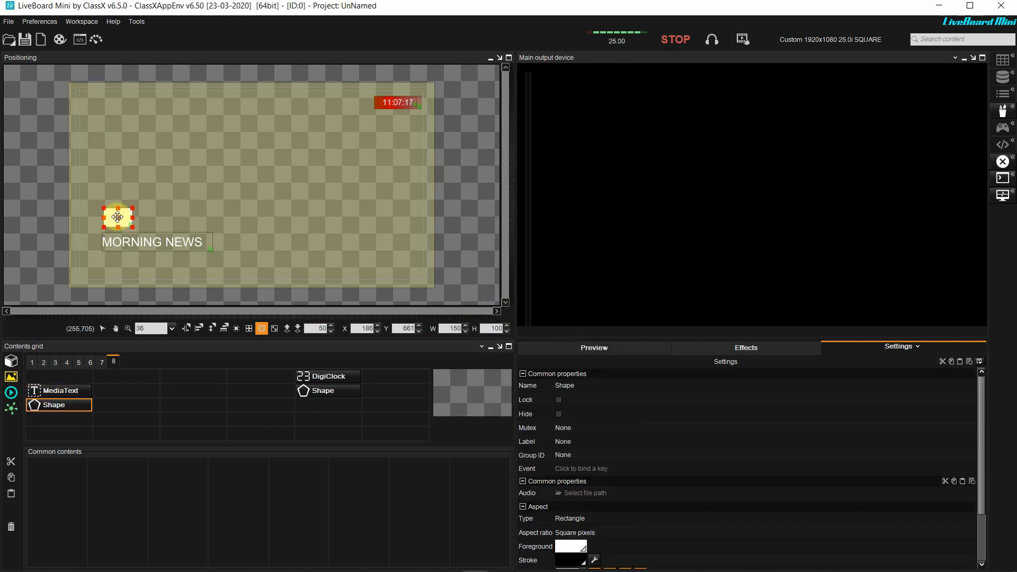
{"action": "left_click_drag", "start_coordinate": [117, 217], "coordinate": [107, 238]}
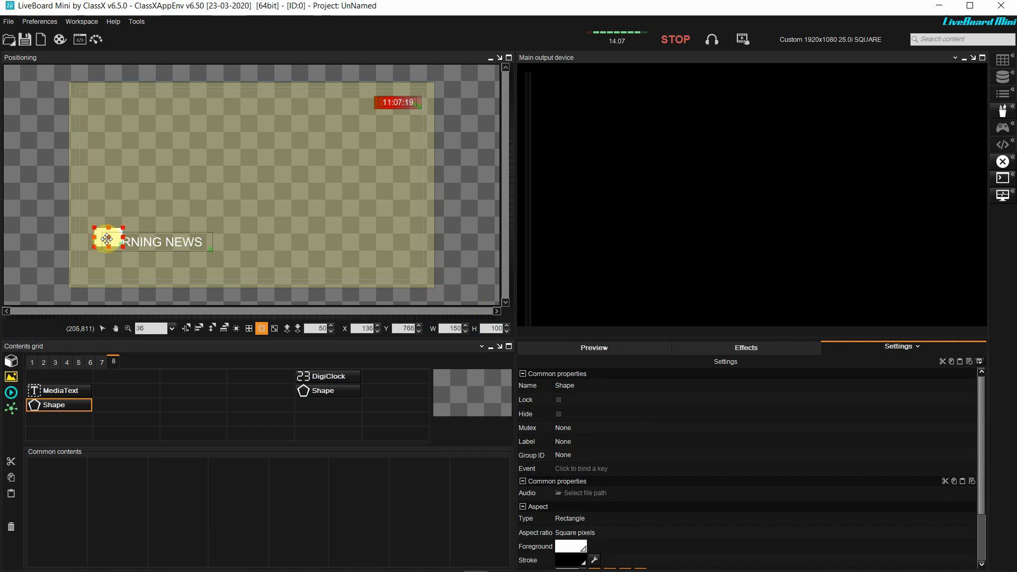
{"action": "left_click_drag", "start_coordinate": [107, 239], "coordinate": [123, 247]}
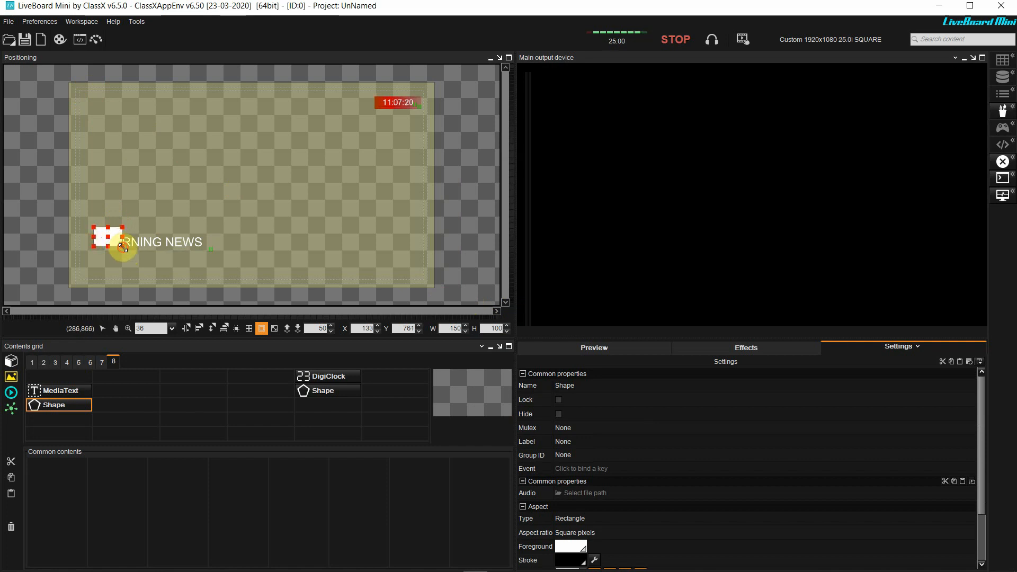
{"action": "left_click_drag", "start_coordinate": [120, 245], "coordinate": [220, 234]}
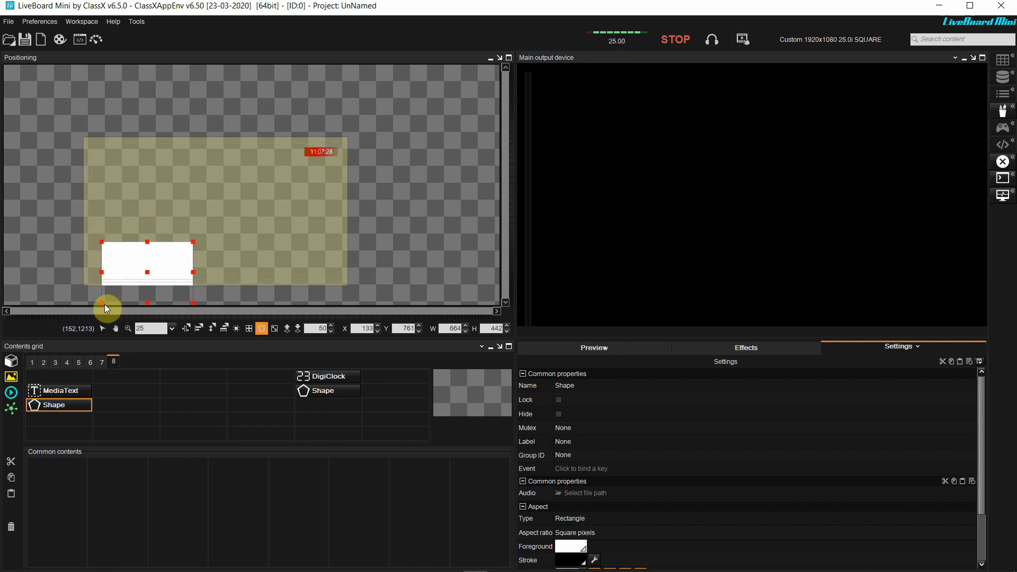
Flatten the shape into a wide bar, enlarge the preview, and move the bar lower in layer order
{"action": "left_click_drag", "start_coordinate": [107, 309], "coordinate": [103, 287]}
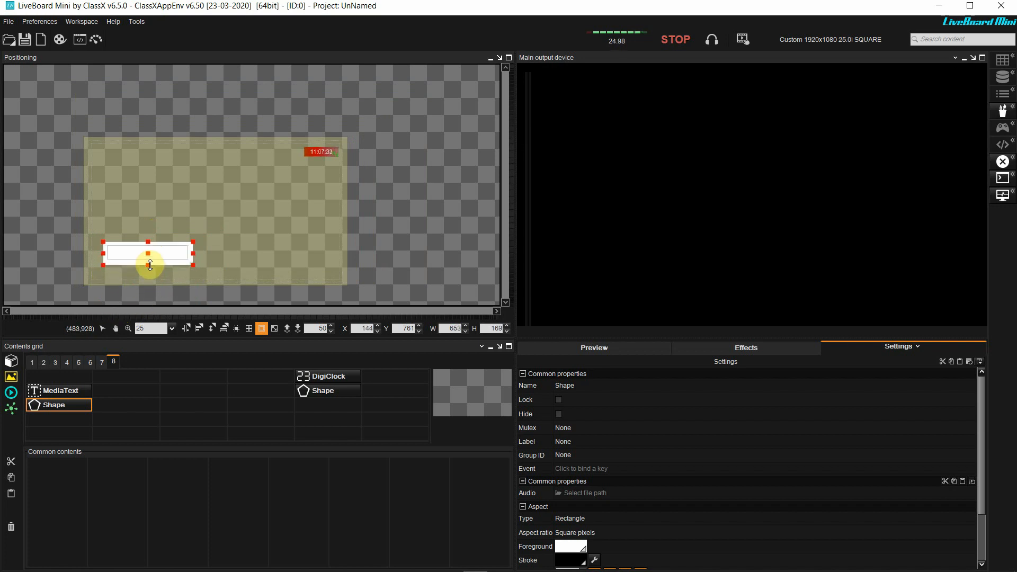
{"action": "left_click_drag", "start_coordinate": [148, 270], "coordinate": [148, 264]}
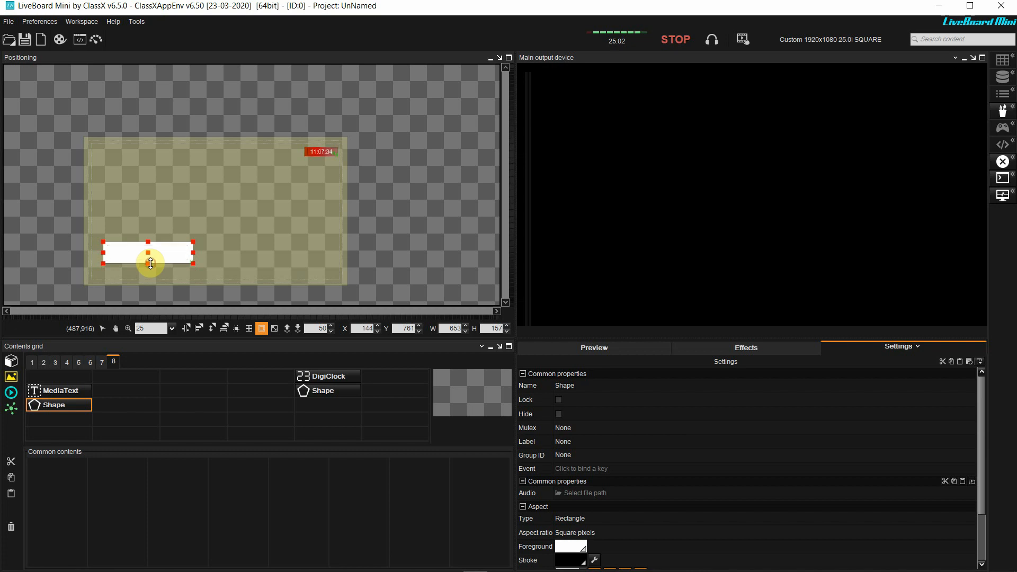
{"action": "left_click", "coordinate": [171, 327]}
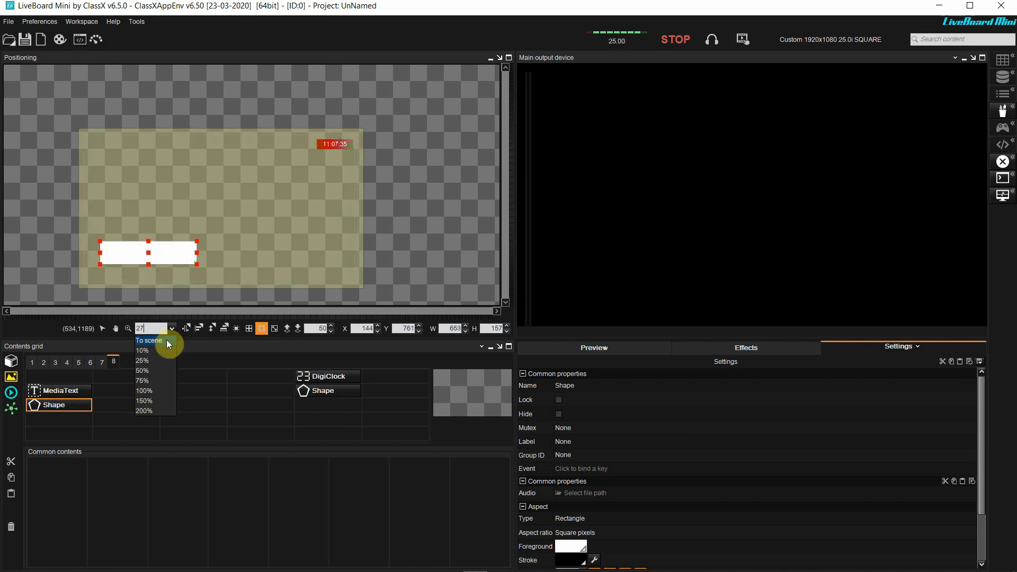
{"action": "left_click", "coordinate": [148, 340]}
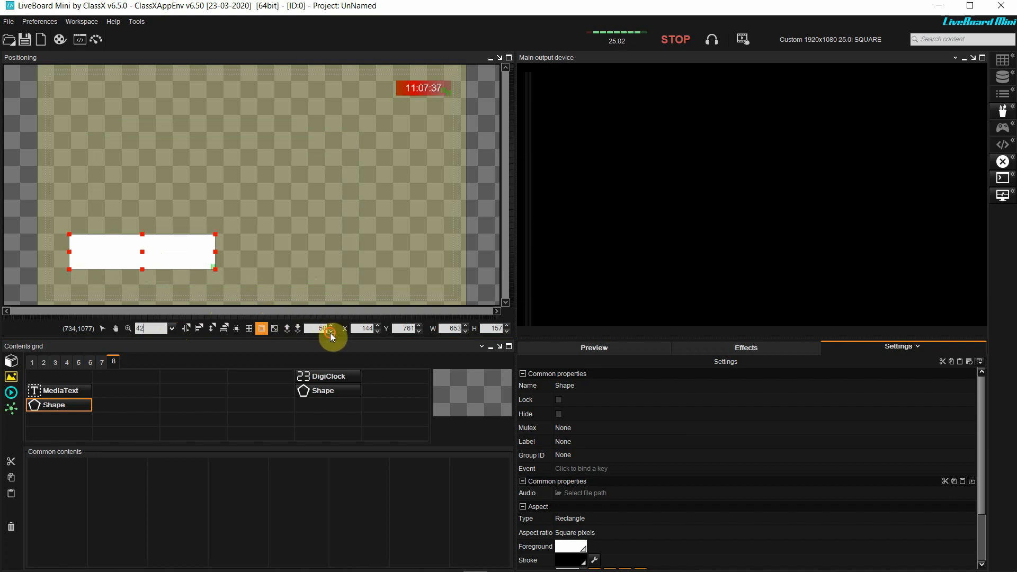
{"action": "left_click", "coordinate": [332, 331]}
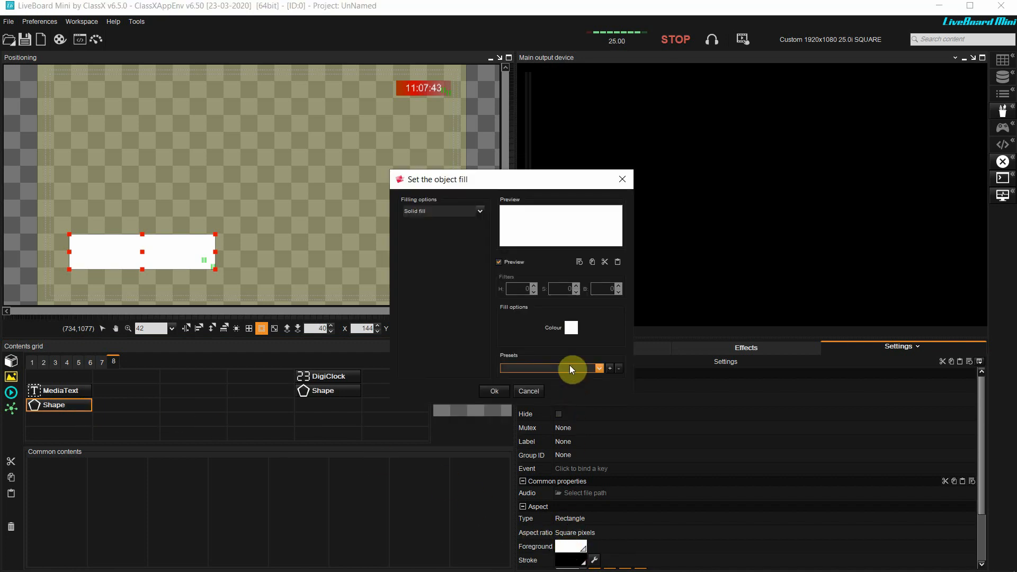
Set the bar's foreground to Gradient fill using the Gradient_AlphaRed preset
{"action": "left_click", "coordinate": [442, 211]}
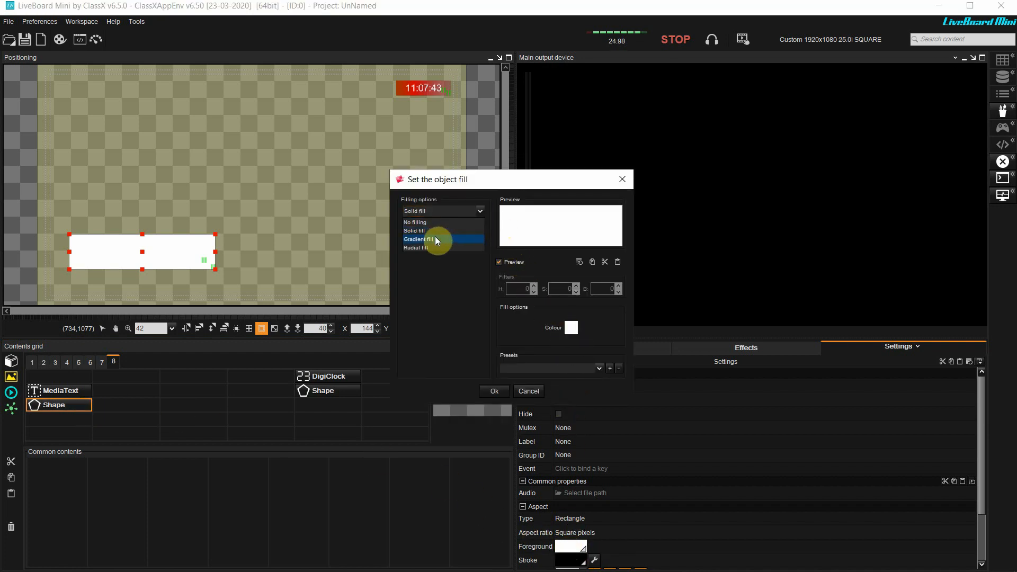
{"action": "left_click", "coordinate": [418, 238]}
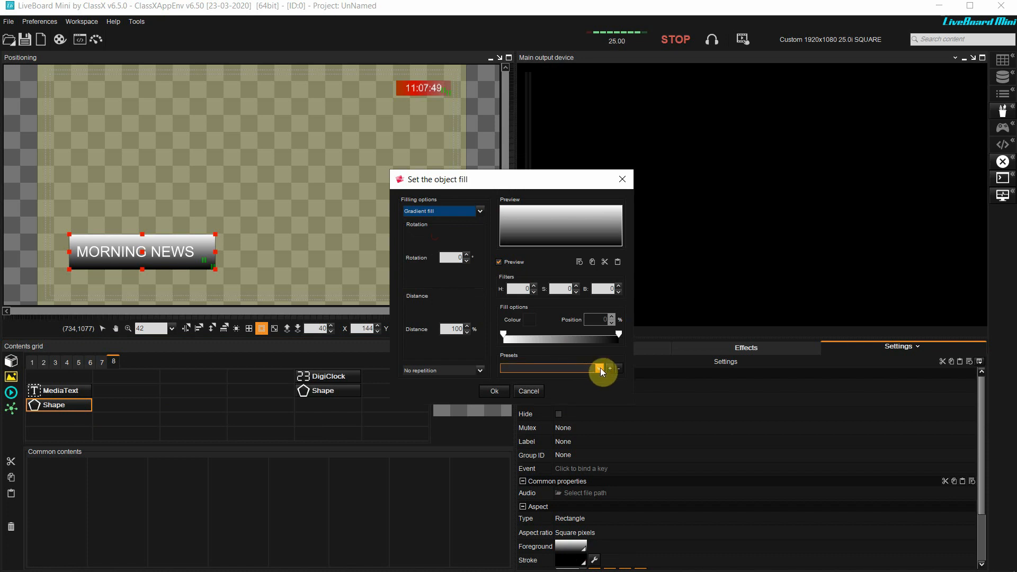
{"action": "left_click", "coordinate": [607, 369]}
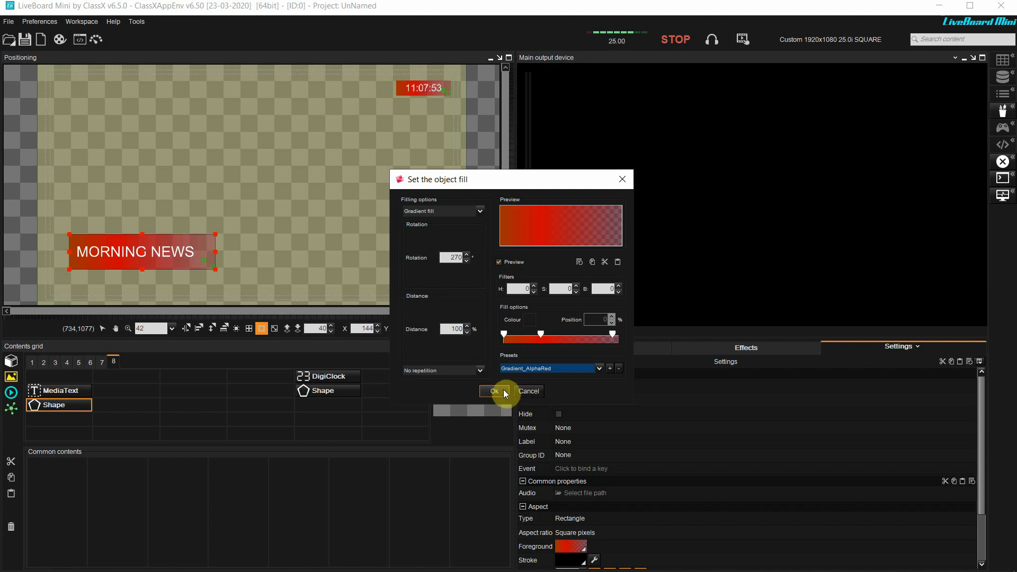
{"action": "left_click", "coordinate": [493, 391]}
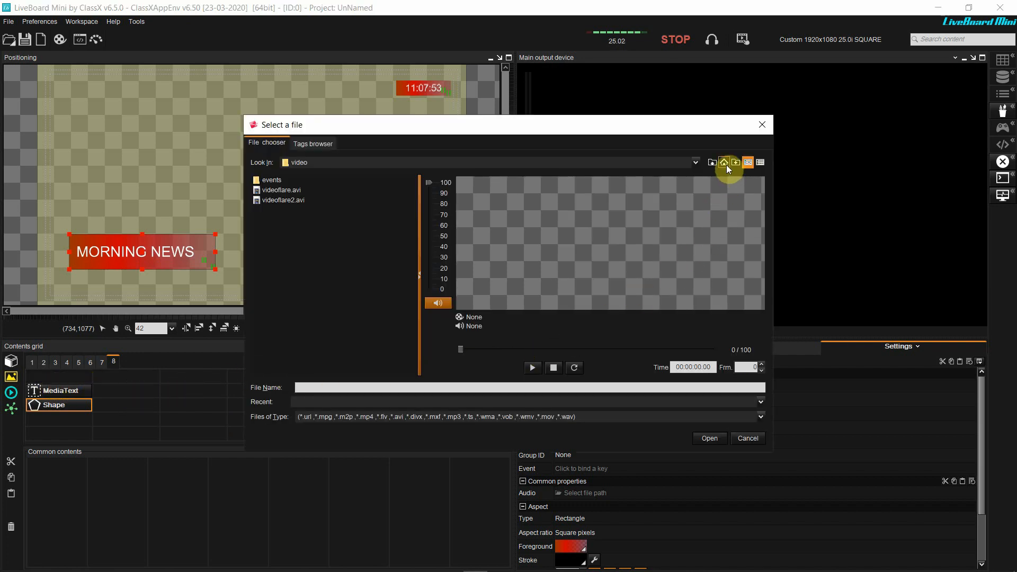
Select logoLiveBoardMini.mp4 from the Desktop and preview it in the file chooser
{"action": "left_click", "coordinate": [724, 162]}
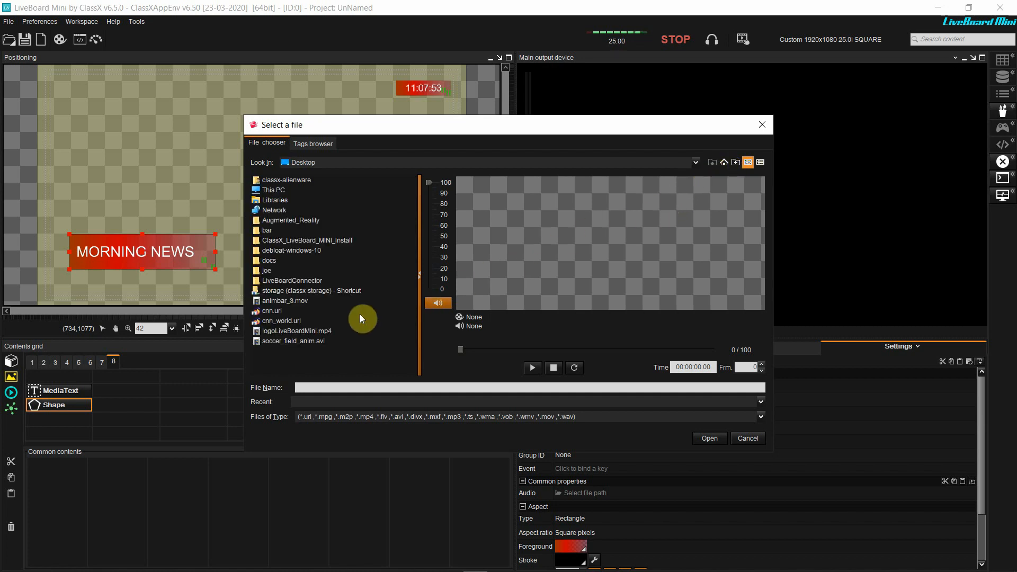
{"action": "left_click", "coordinate": [297, 331]}
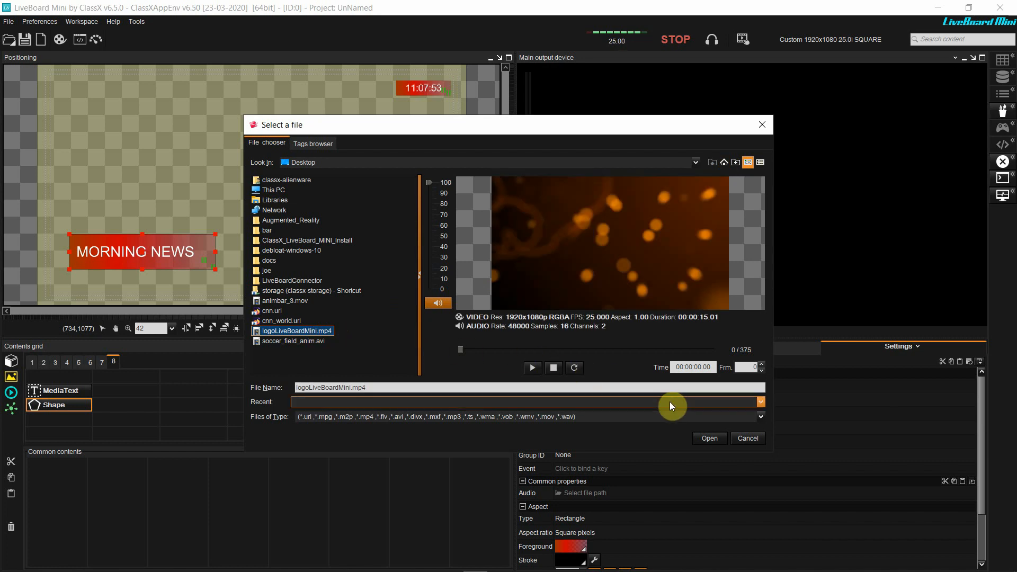
{"action": "left_click", "coordinate": [532, 368]}
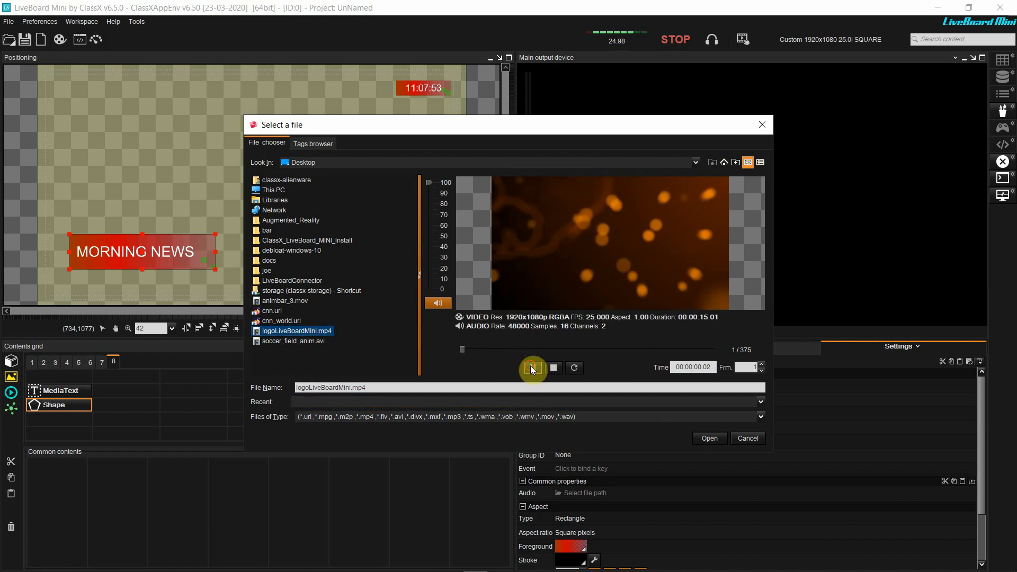
{"action": "left_click", "coordinate": [533, 368]}
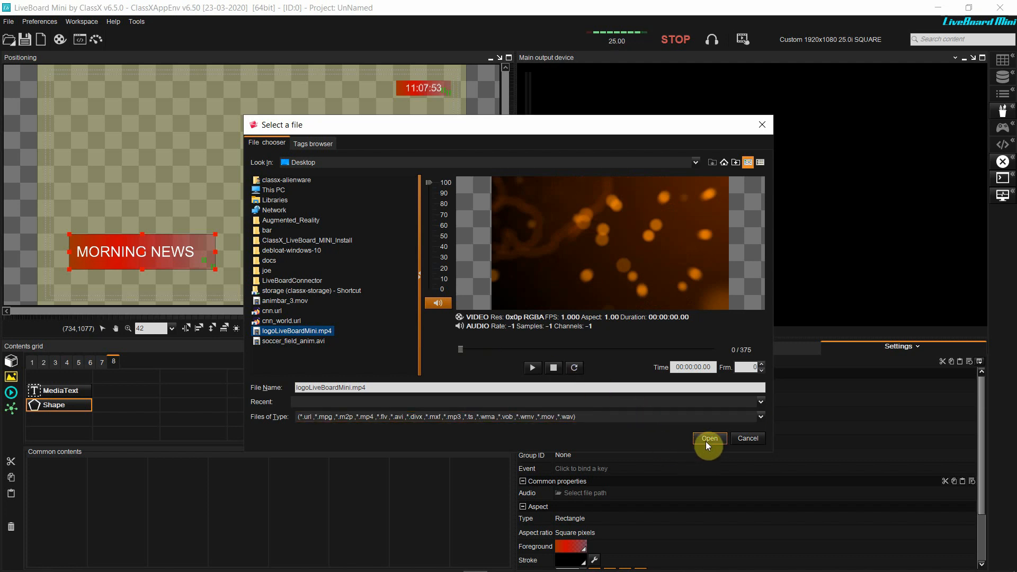
Load the logo video into the scene and shrink it above the MORNING NEWS bar
{"action": "left_click", "coordinate": [709, 438]}
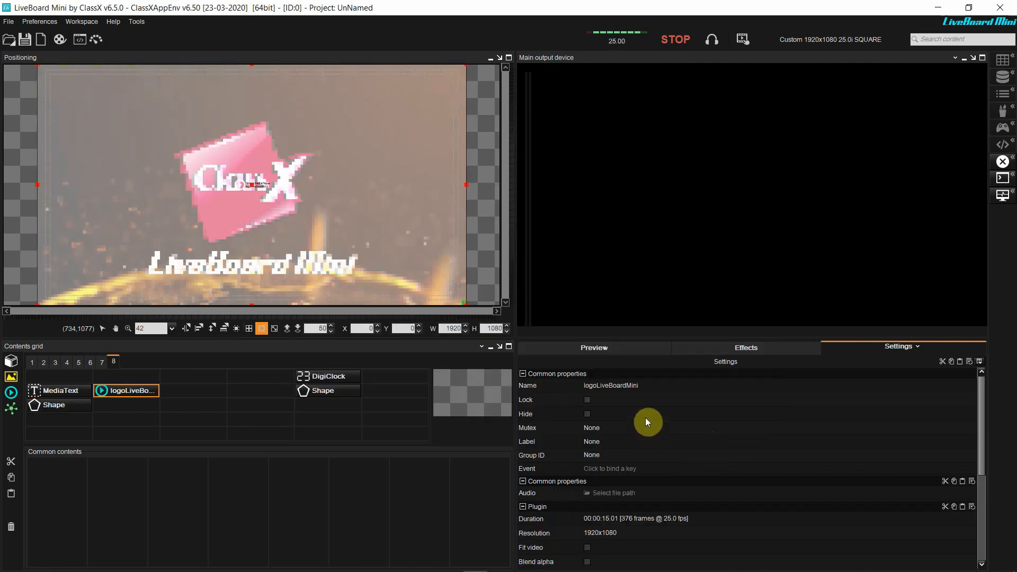
{"action": "left_click", "coordinate": [128, 391]}
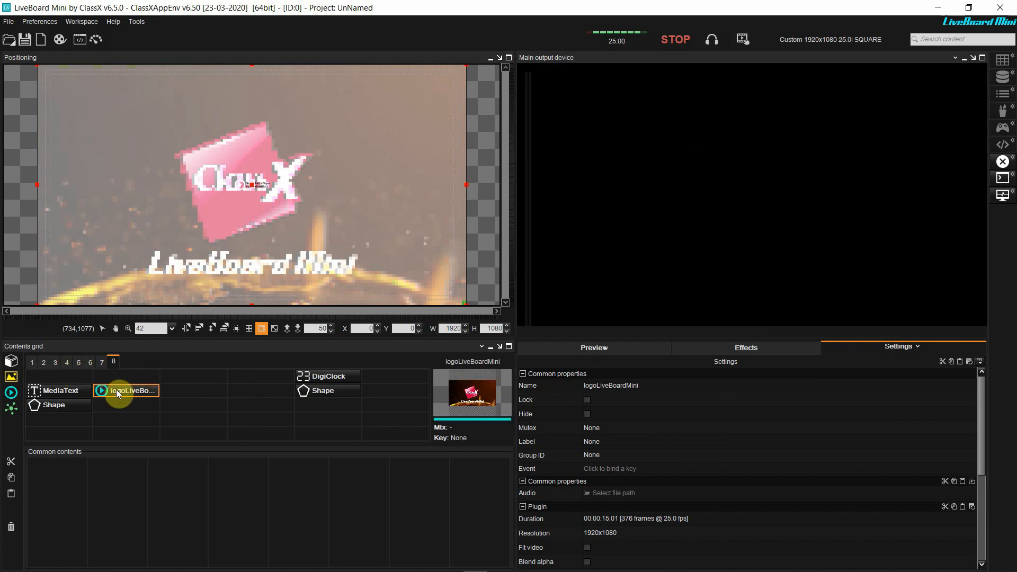
{"action": "left_click", "coordinate": [102, 391]}
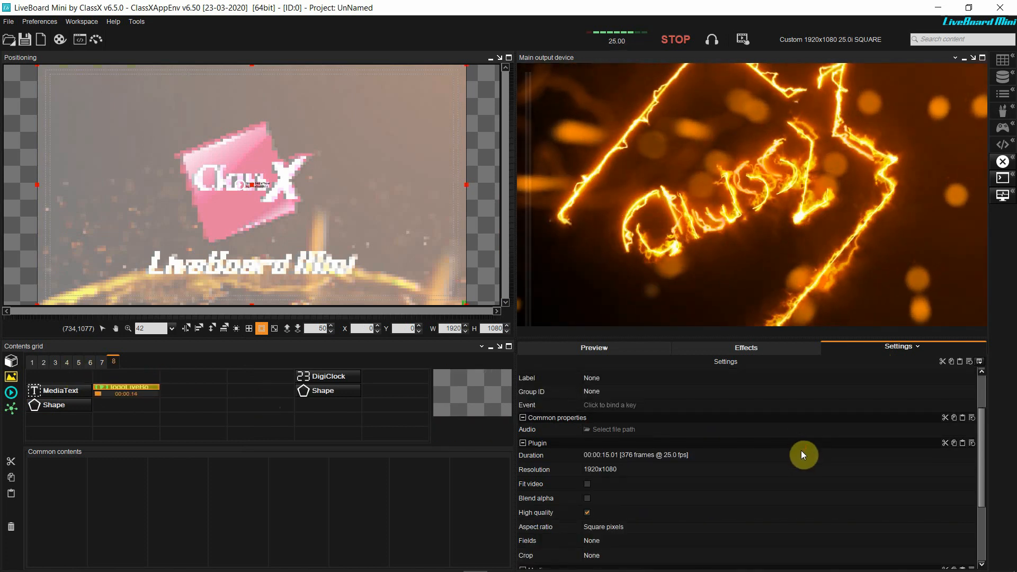
{"action": "left_click", "coordinate": [126, 391]}
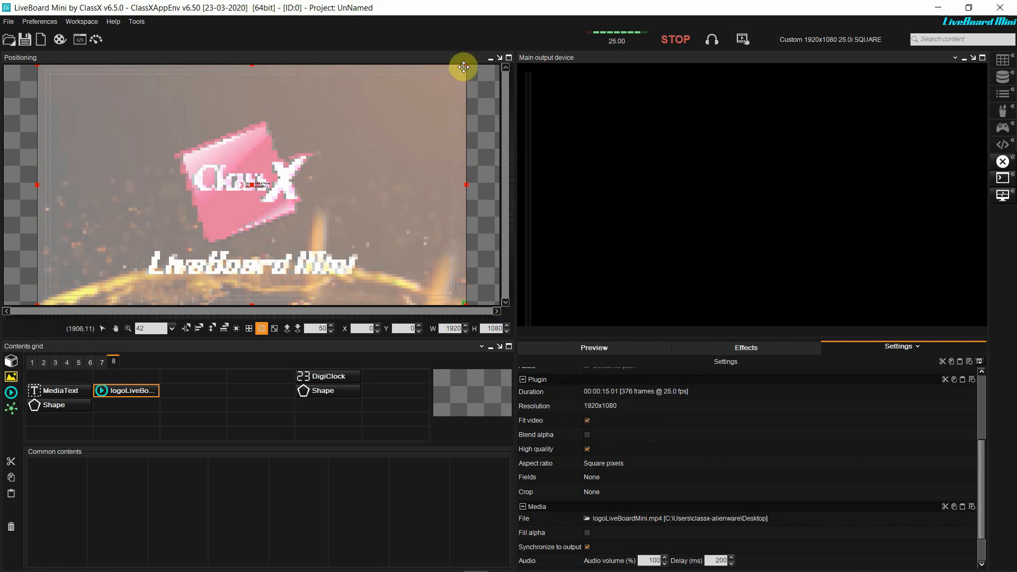
{"action": "left_click_drag", "start_coordinate": [463, 67], "coordinate": [457, 70]}
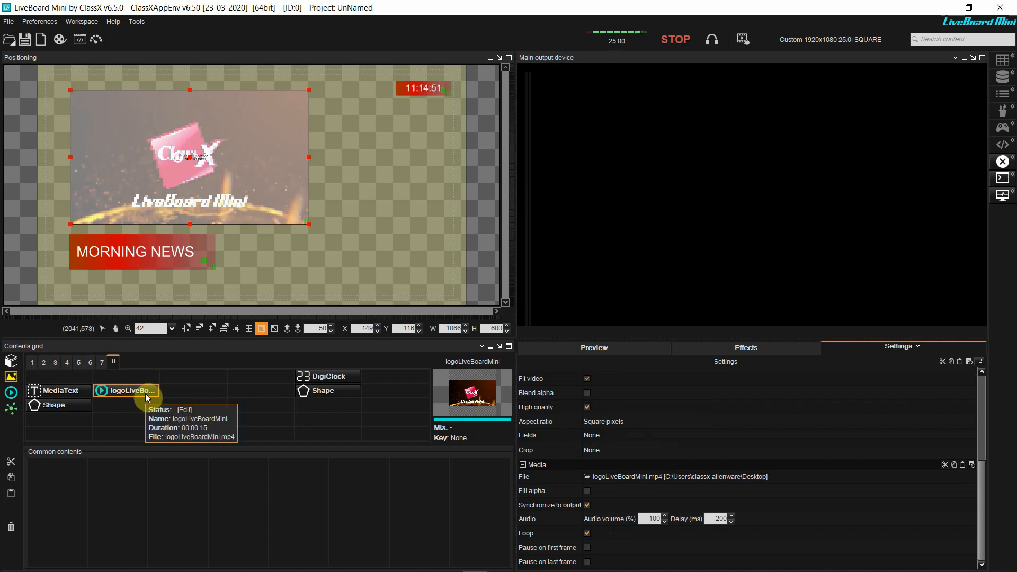
Apply the ZoomInFade entrance preset to the logo video's effects
{"action": "left_click", "coordinate": [745, 348]}
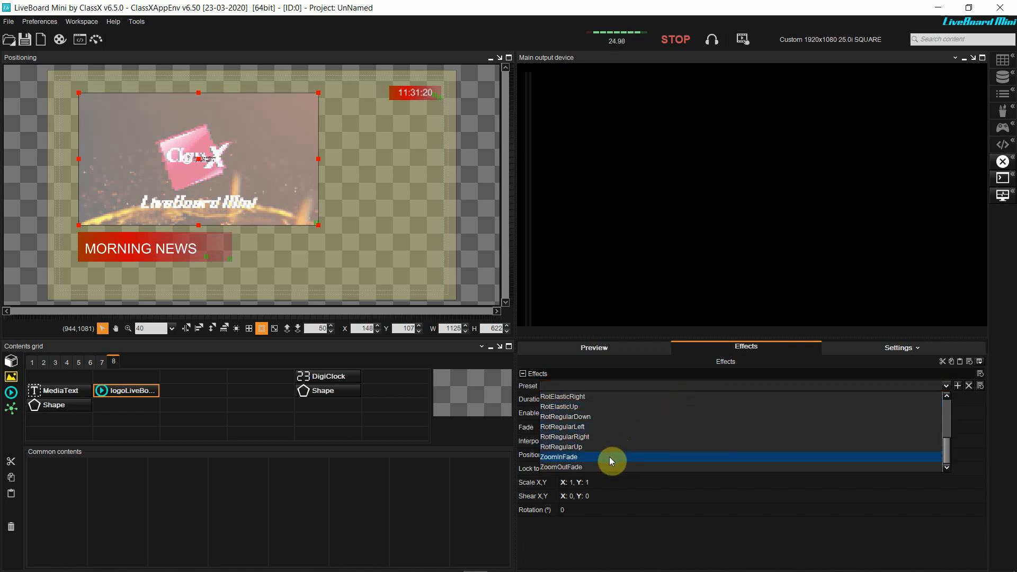
{"action": "left_click", "coordinate": [558, 457]}
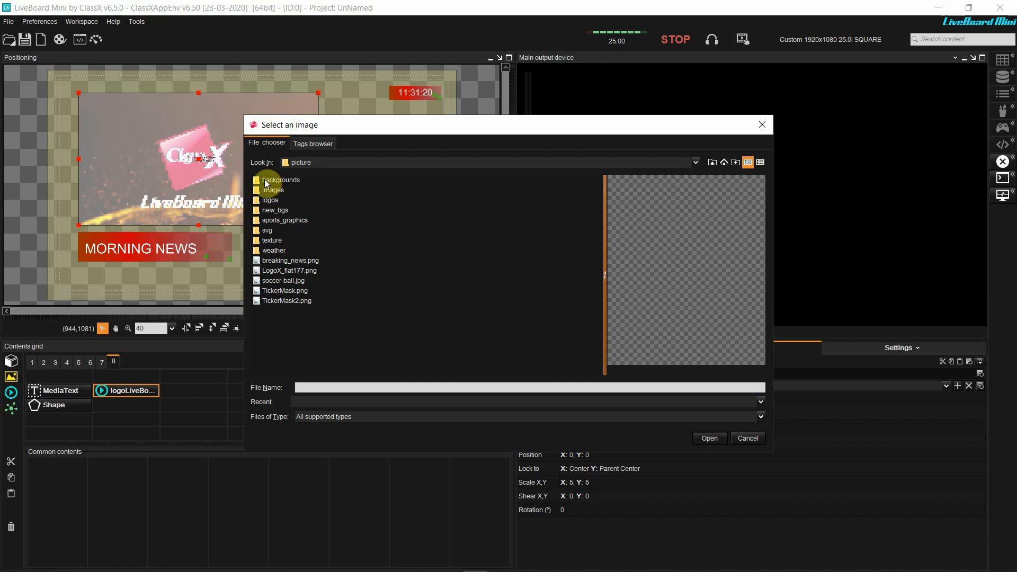
Load london2.jpg from the backgrounds folder as the scene background
{"action": "double_click", "coordinate": [280, 180]}
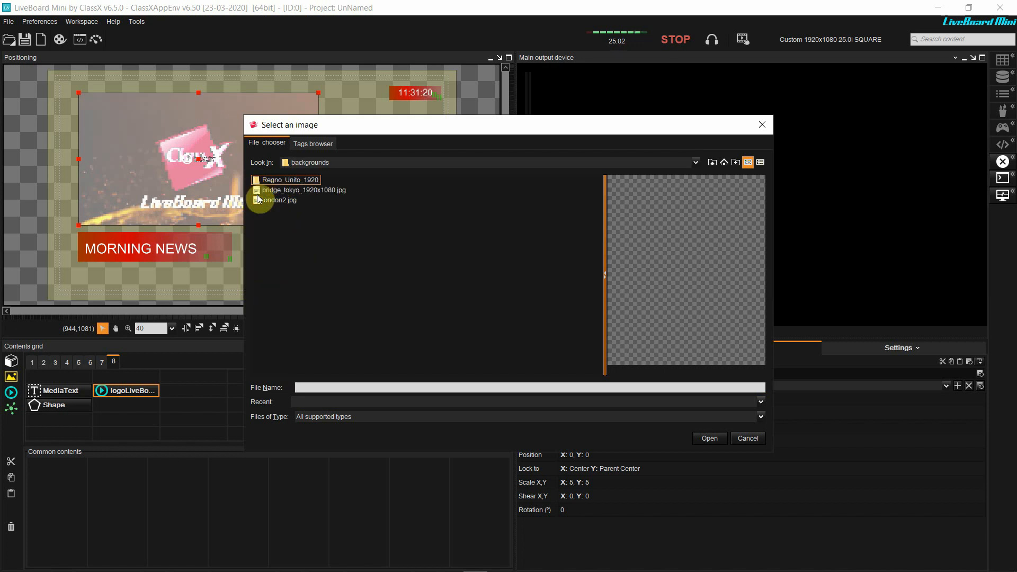
{"action": "left_click", "coordinate": [280, 200]}
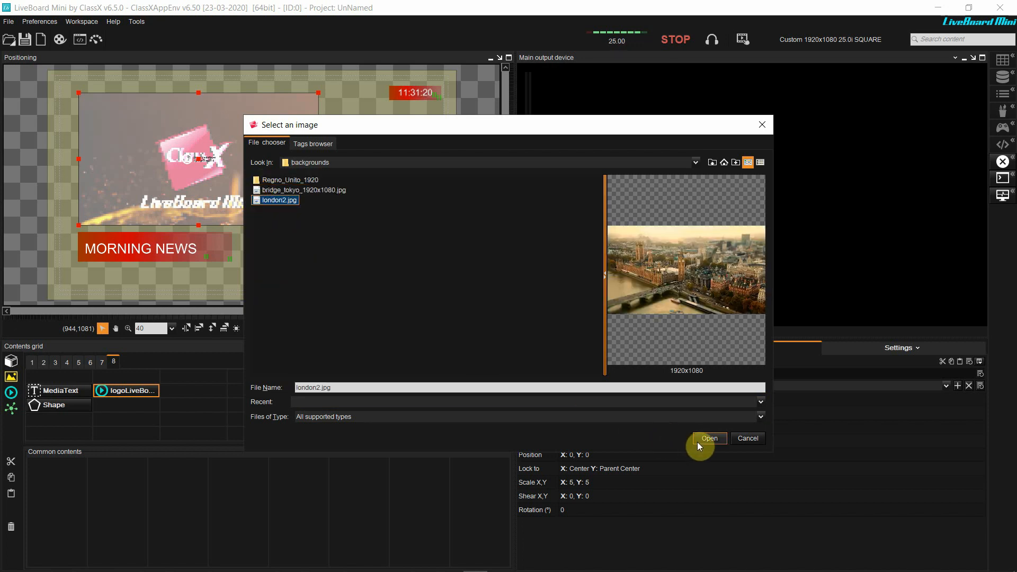
{"action": "left_click", "coordinate": [709, 439]}
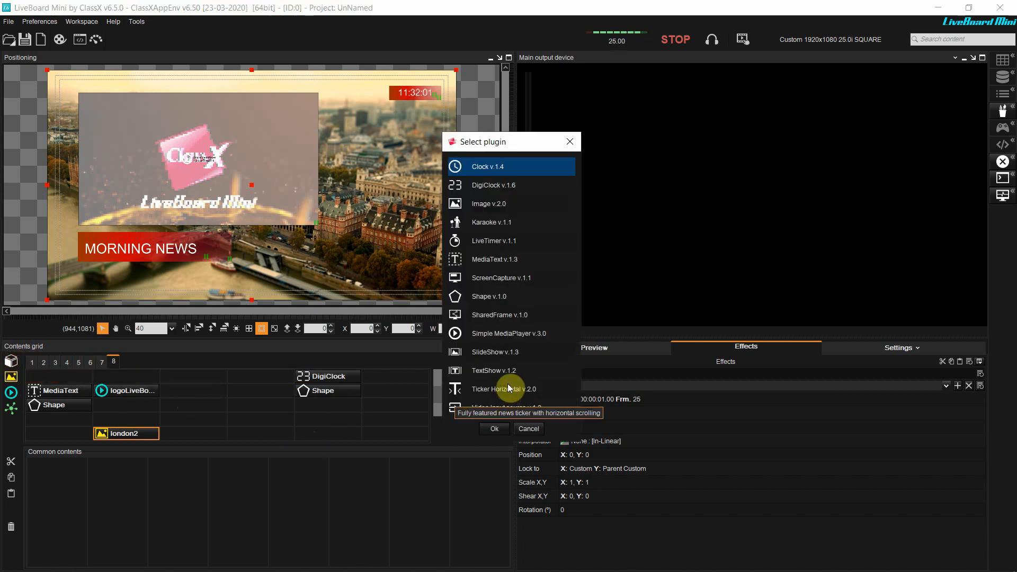
Add a Ticker Horizontal v.2.0 plugin stretched full width along the bottom, using Same width alignment
{"action": "left_click", "coordinate": [493, 429]}
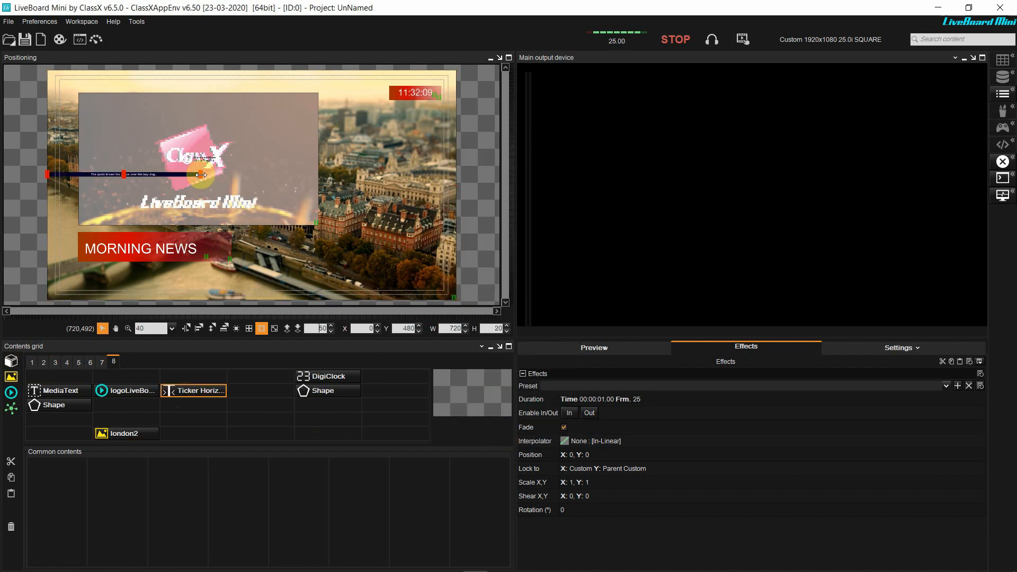
{"action": "left_click_drag", "start_coordinate": [201, 174], "coordinate": [466, 195]}
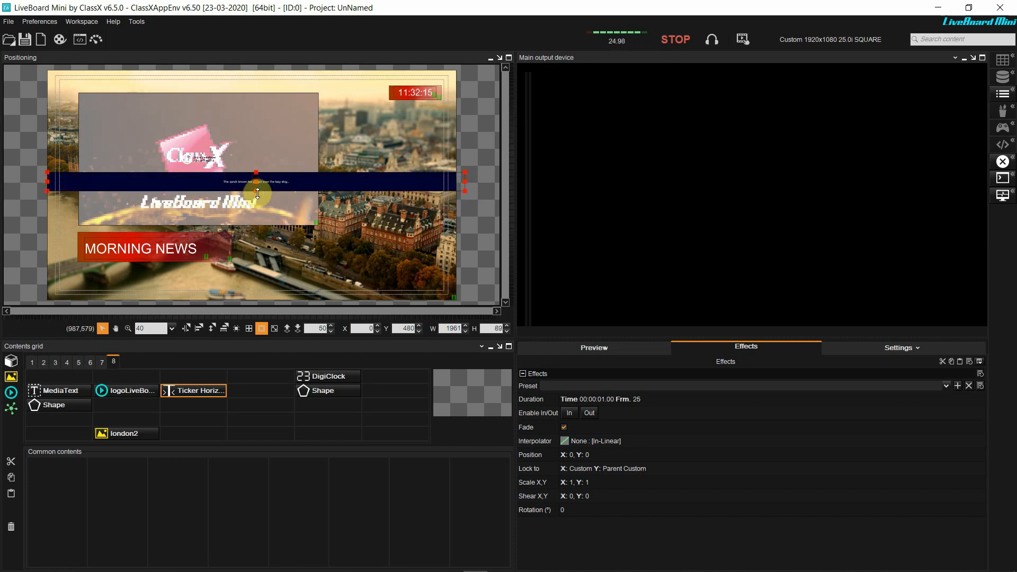
{"action": "left_click_drag", "start_coordinate": [257, 181], "coordinate": [315, 280]}
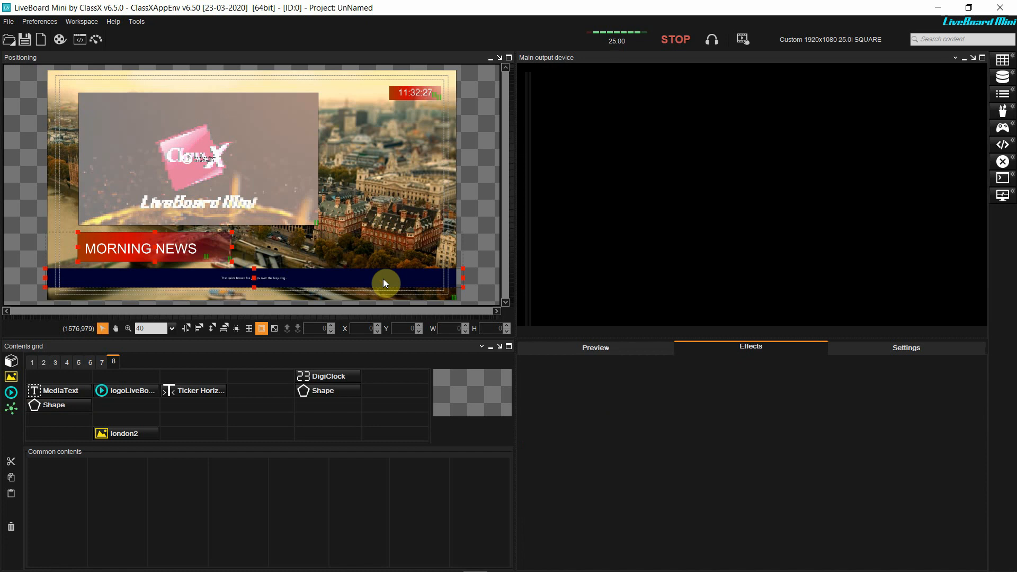
{"action": "left_click", "coordinate": [224, 327]}
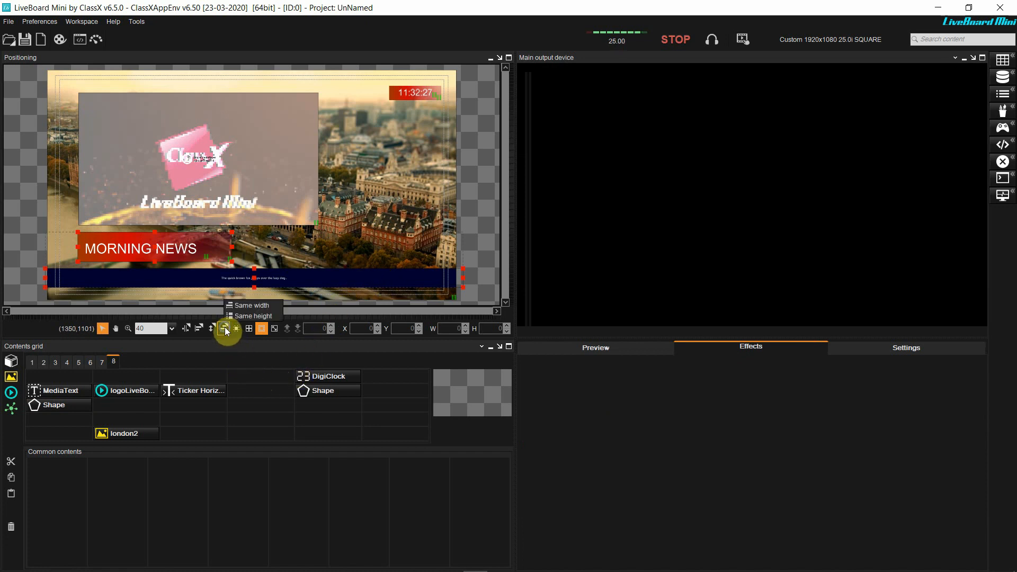
{"action": "mouse_move", "coordinate": [253, 315]}
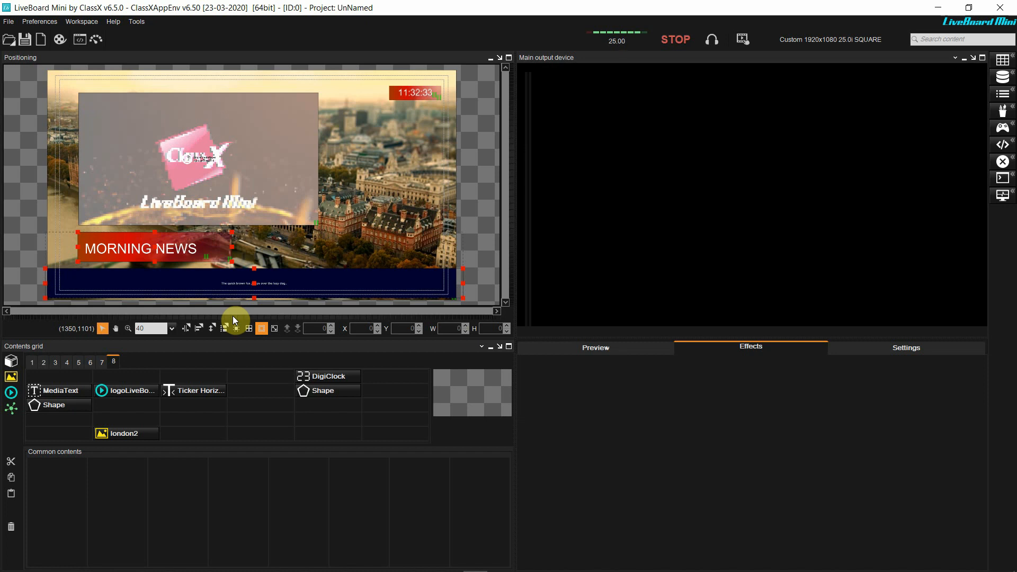
{"action": "left_click", "coordinate": [323, 391]}
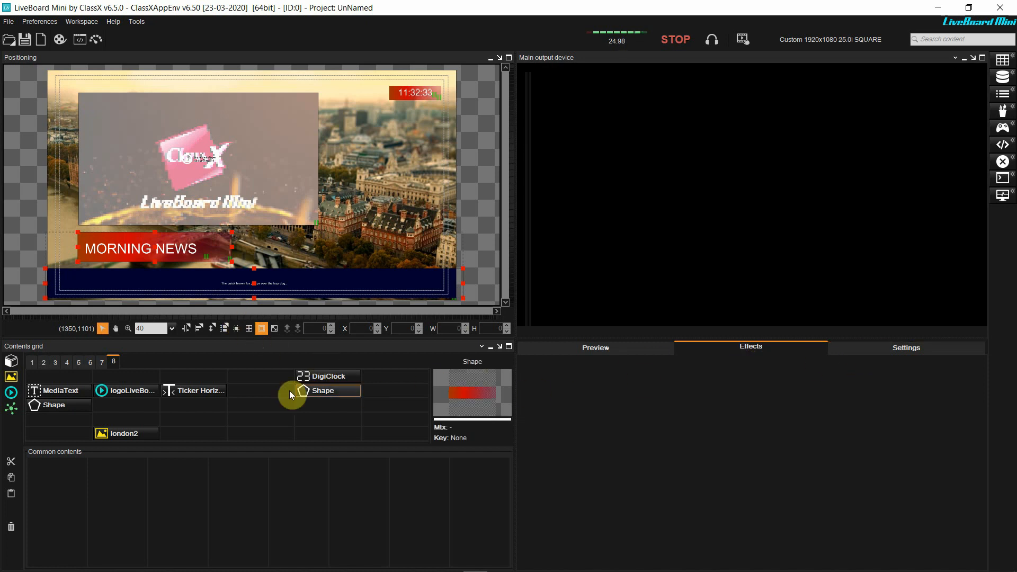
Set the ticker text to a larger Dialog font in uppercase in its settings
{"action": "left_click", "coordinate": [199, 391]}
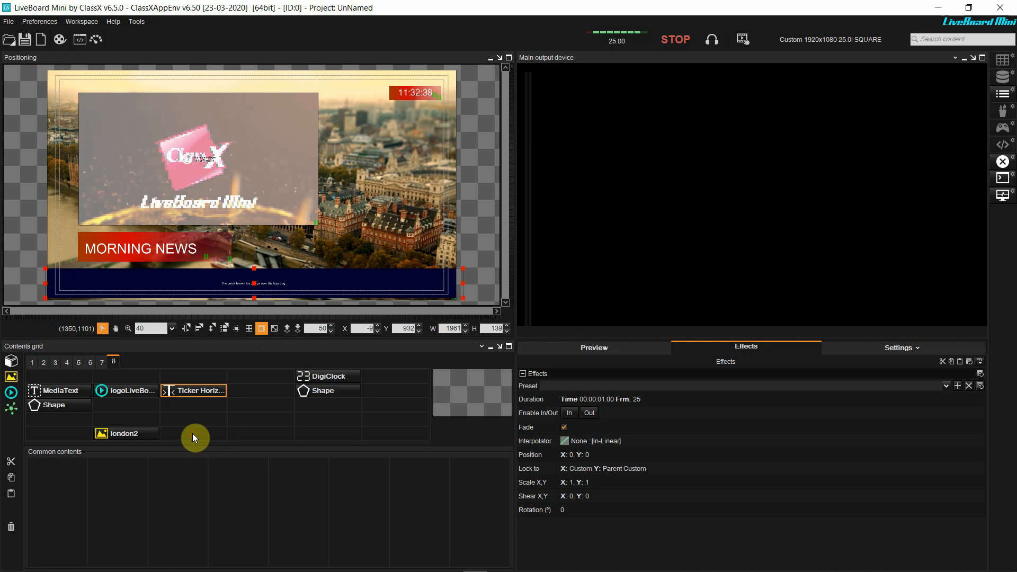
{"action": "left_click", "coordinate": [900, 348]}
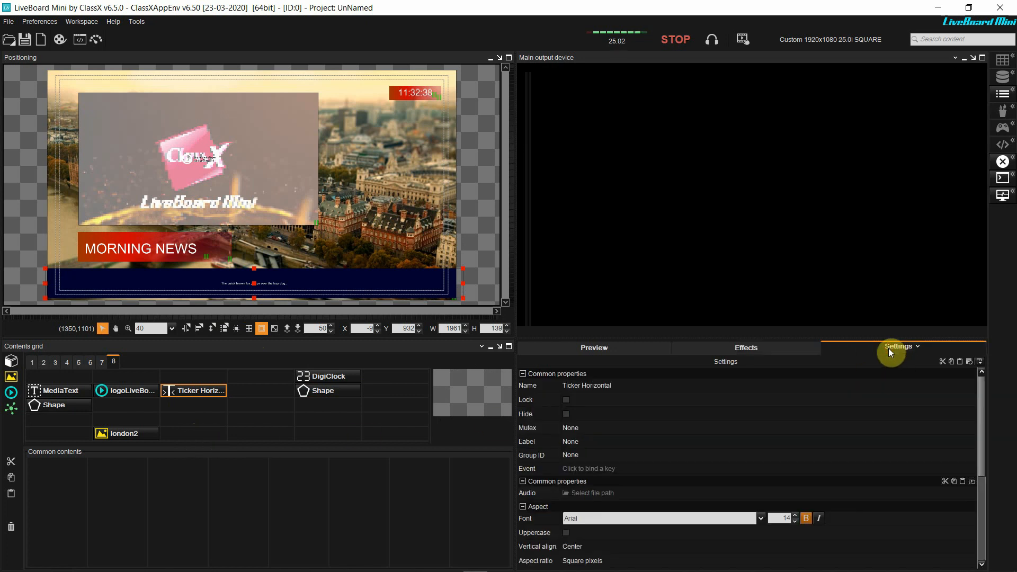
{"action": "scroll", "scroll_direction": "down", "scroll_amount": 3}
{"action": "type", "text": "50"}
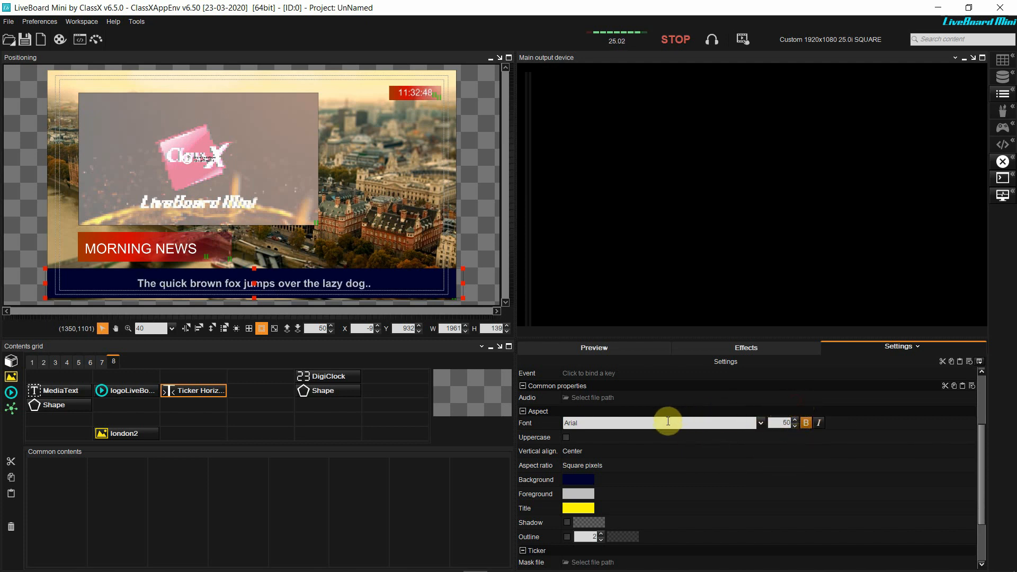
{"action": "left_click", "coordinate": [759, 423]}
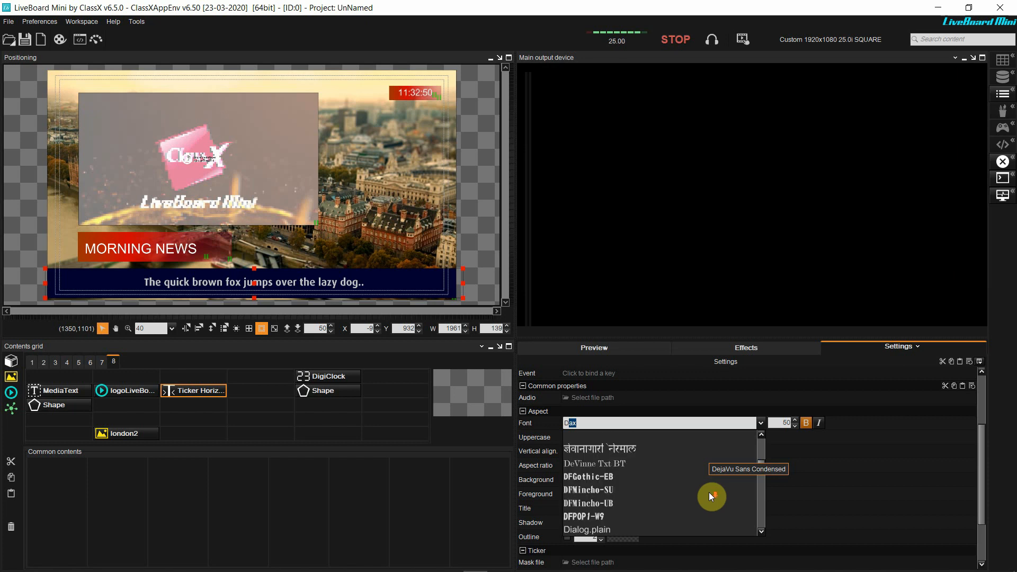
{"action": "left_click", "coordinate": [587, 530]}
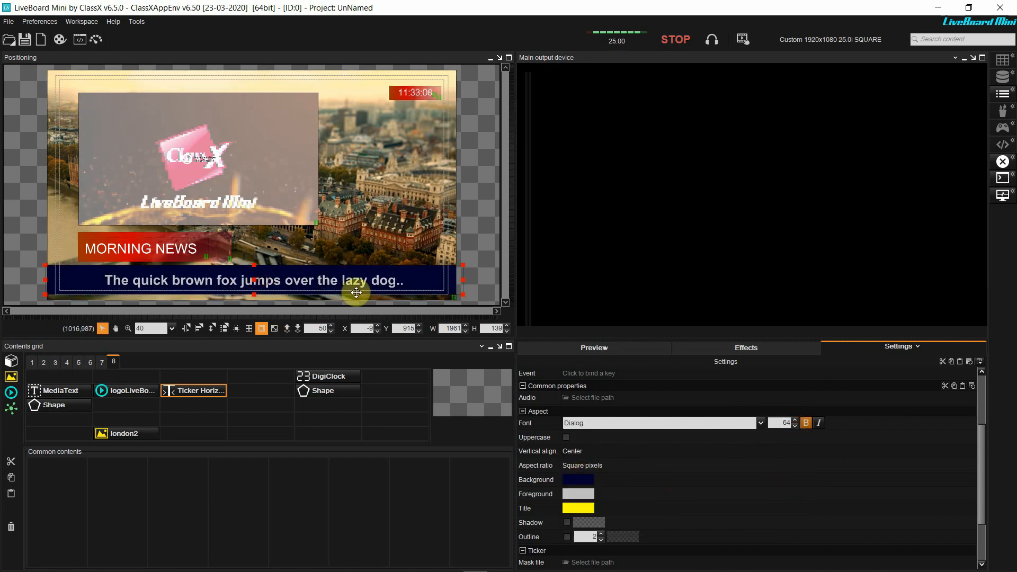
{"action": "left_click", "coordinate": [566, 437]}
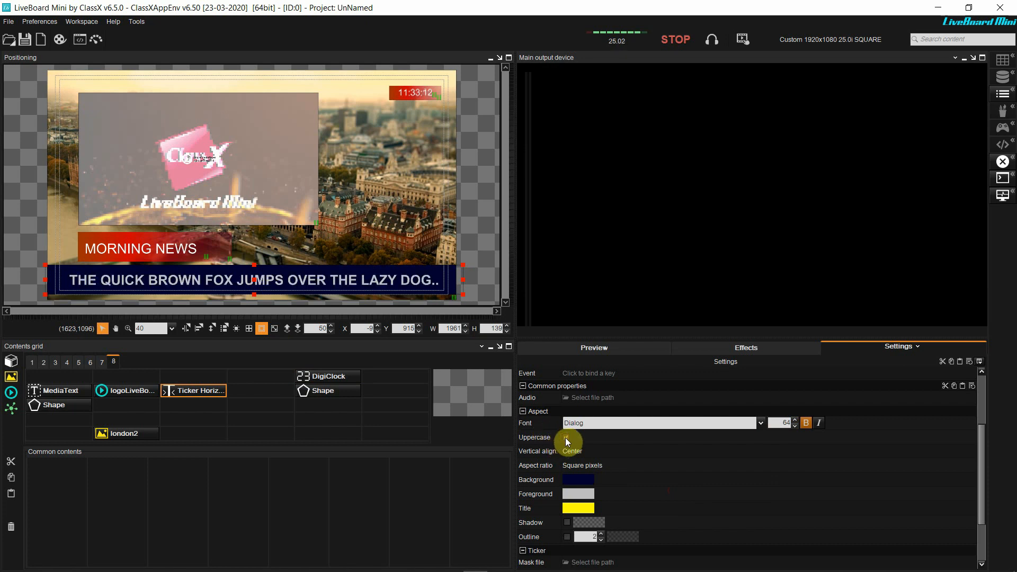
{"action": "left_click", "coordinate": [565, 437]}
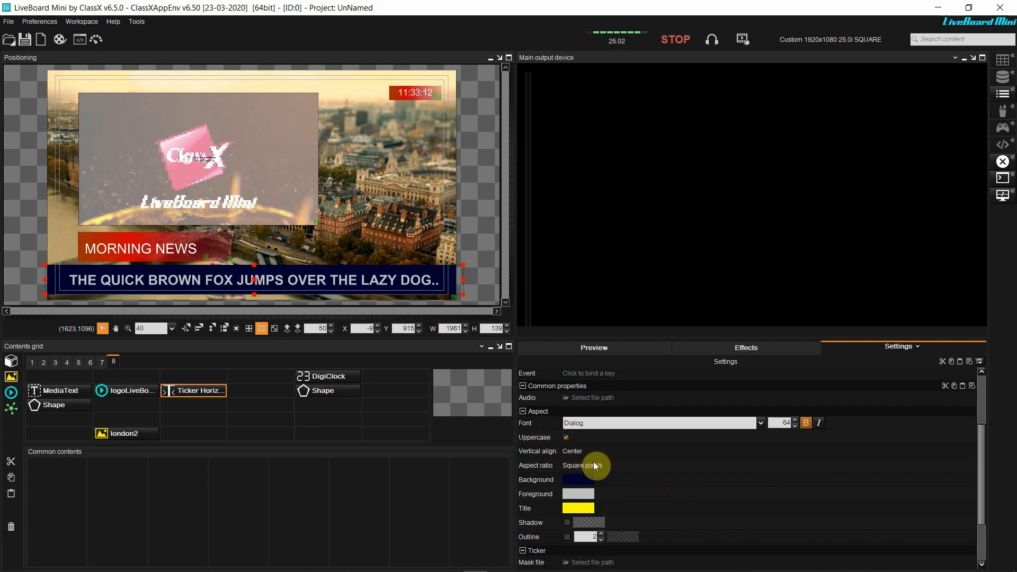
{"action": "left_click", "coordinate": [576, 479]}
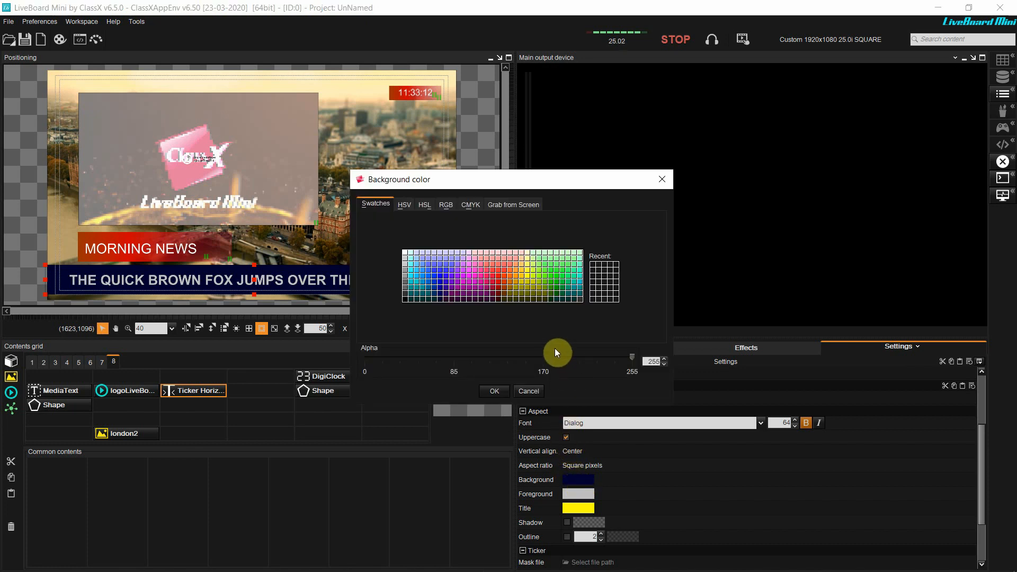
Sample the red of the MORNING NEWS bar as the ticker background colour
{"action": "left_click", "coordinate": [513, 204]}
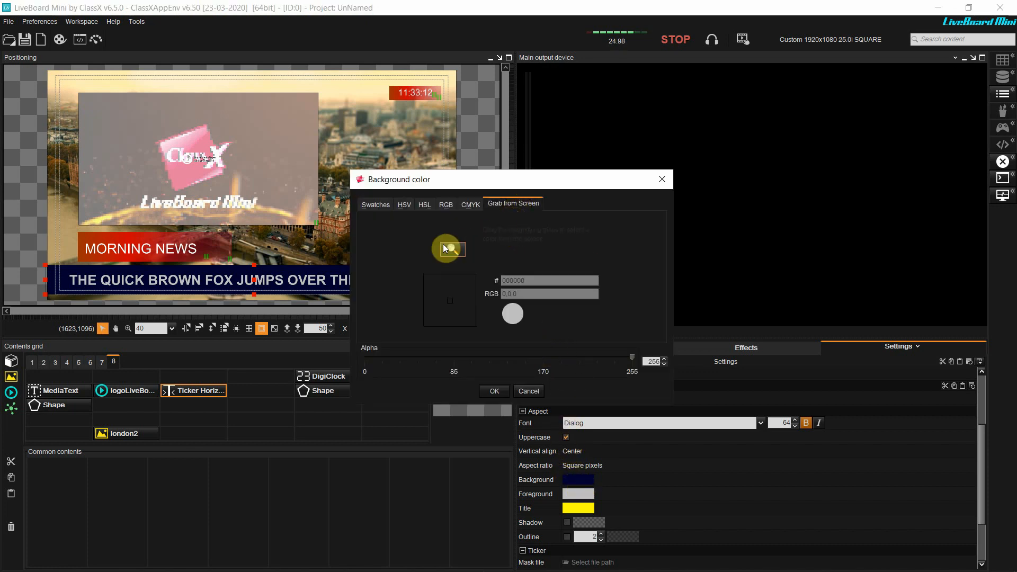
{"action": "left_click", "coordinate": [128, 240]}
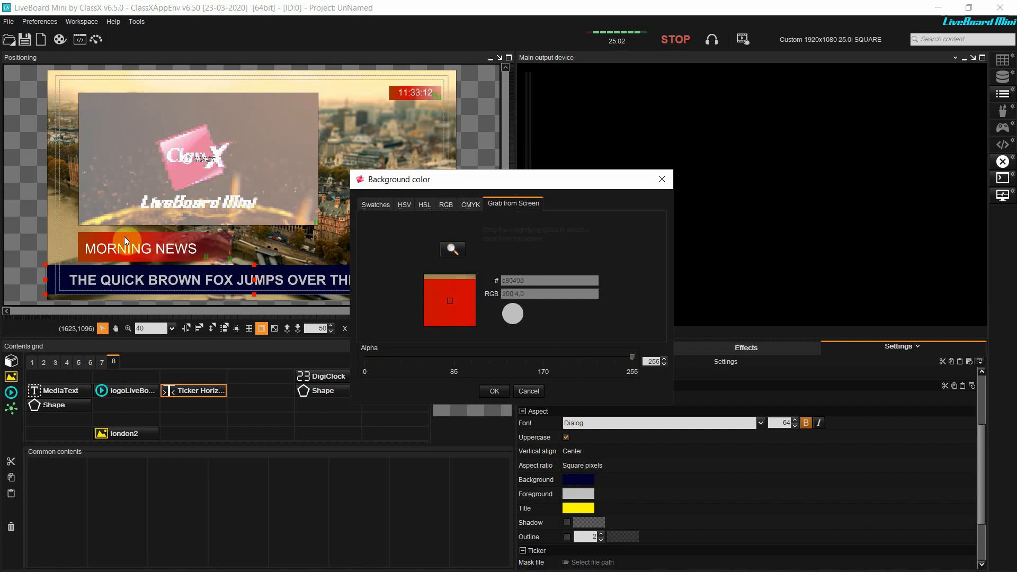
{"action": "left_click", "coordinate": [493, 391]}
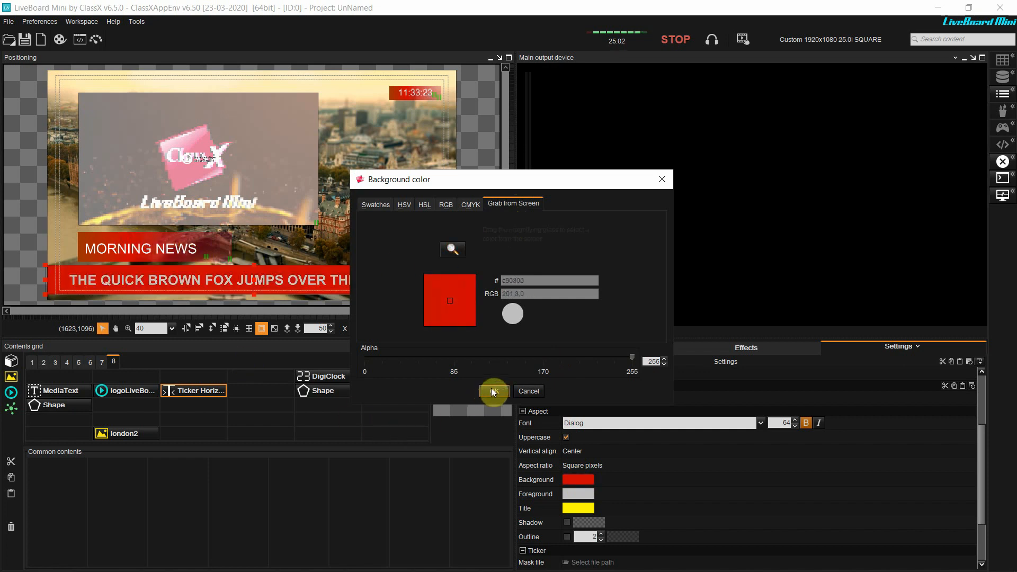
{"action": "left_click", "coordinate": [492, 391]}
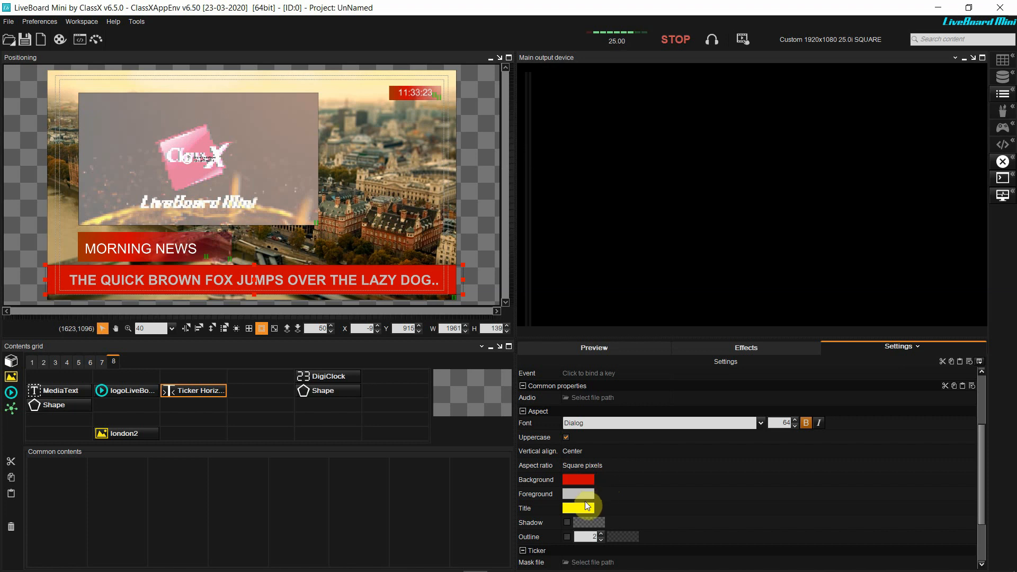
Make the ticker title colour orange and turn on the text shadow
{"action": "left_click", "coordinate": [576, 507]}
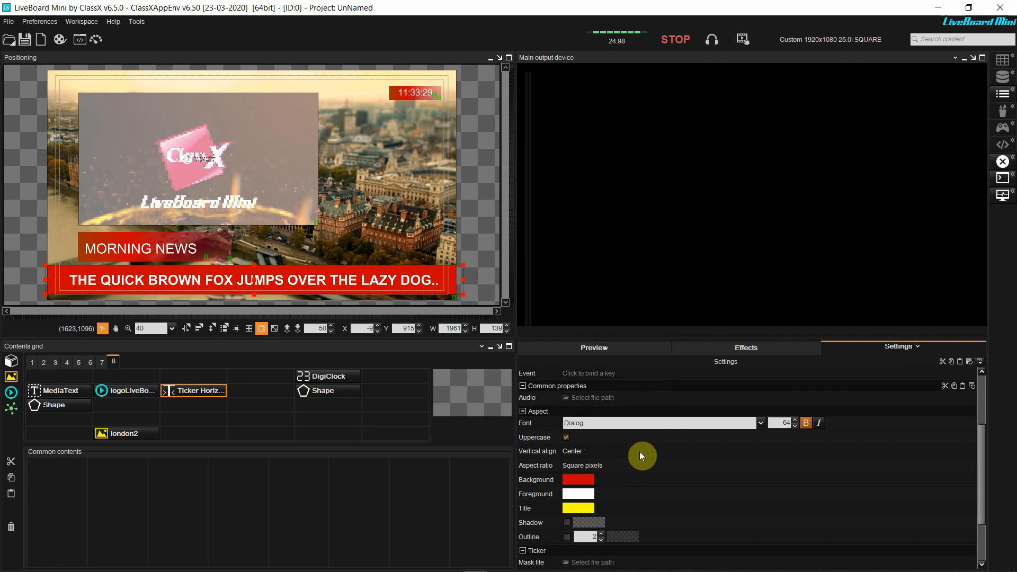
{"action": "left_click", "coordinate": [578, 508]}
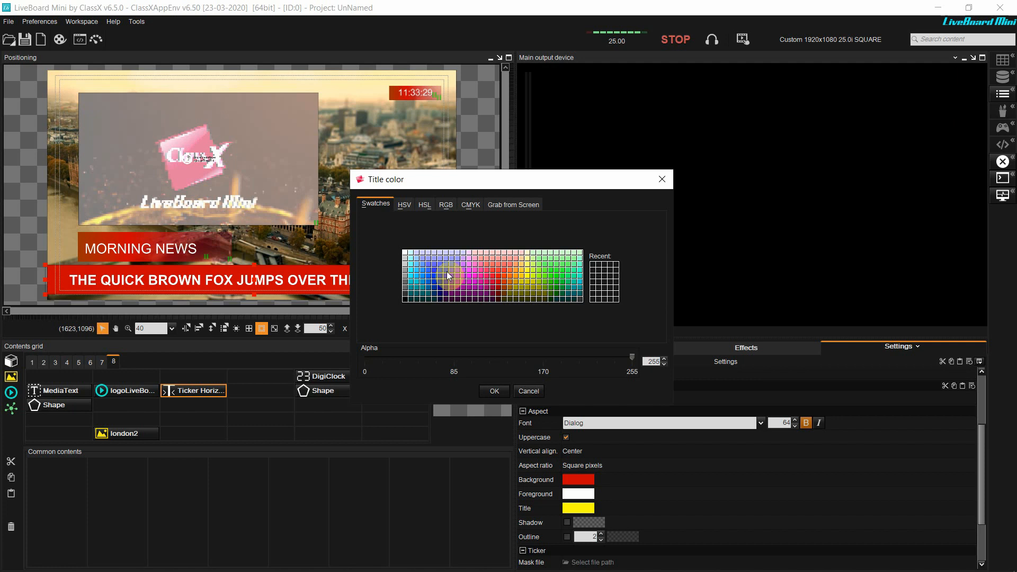
{"action": "mouse_move", "coordinate": [513, 280]}
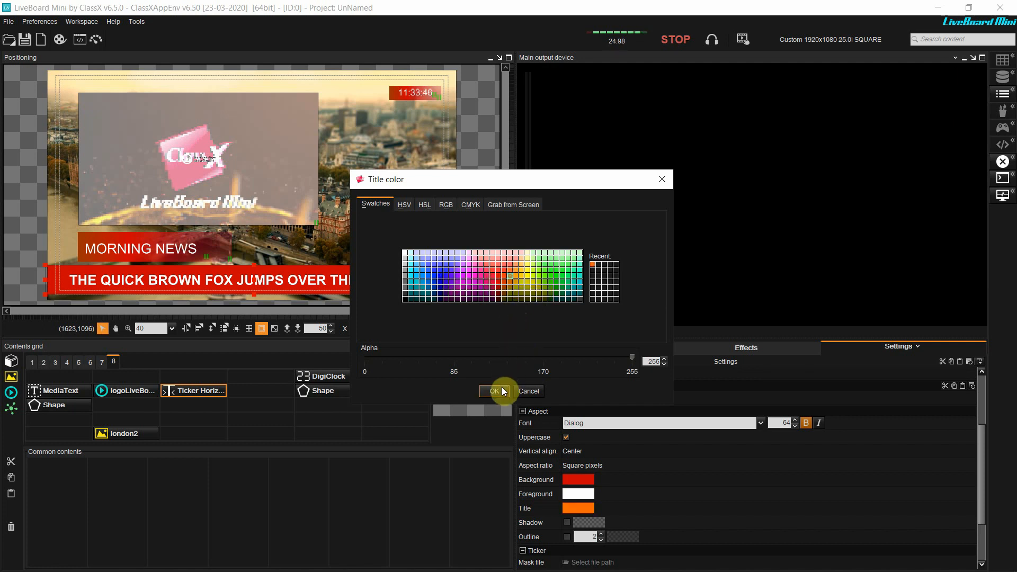
{"action": "left_click", "coordinate": [492, 391]}
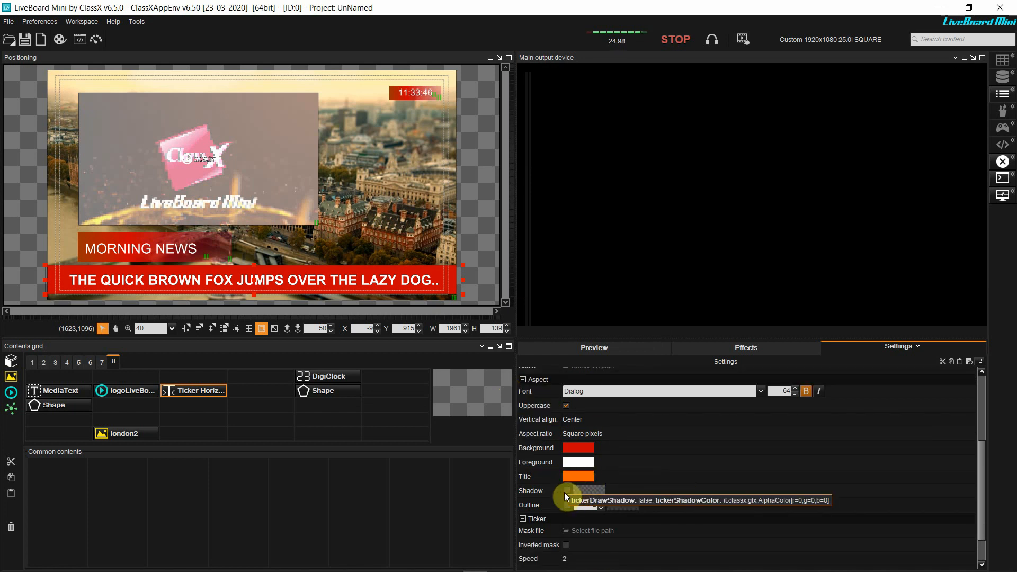
{"action": "left_click", "coordinate": [565, 491]}
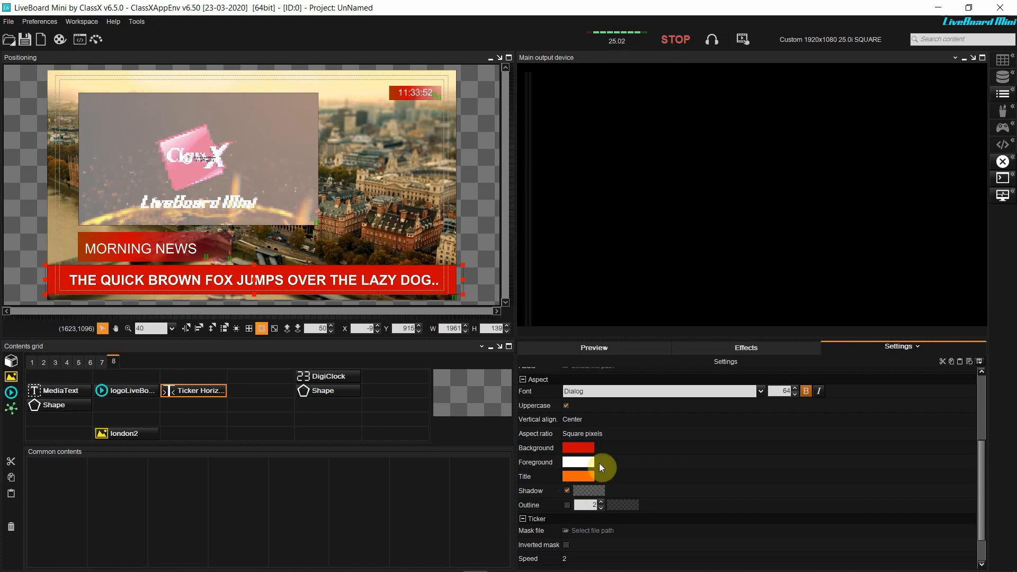
{"action": "mouse_move", "coordinate": [694, 381]}
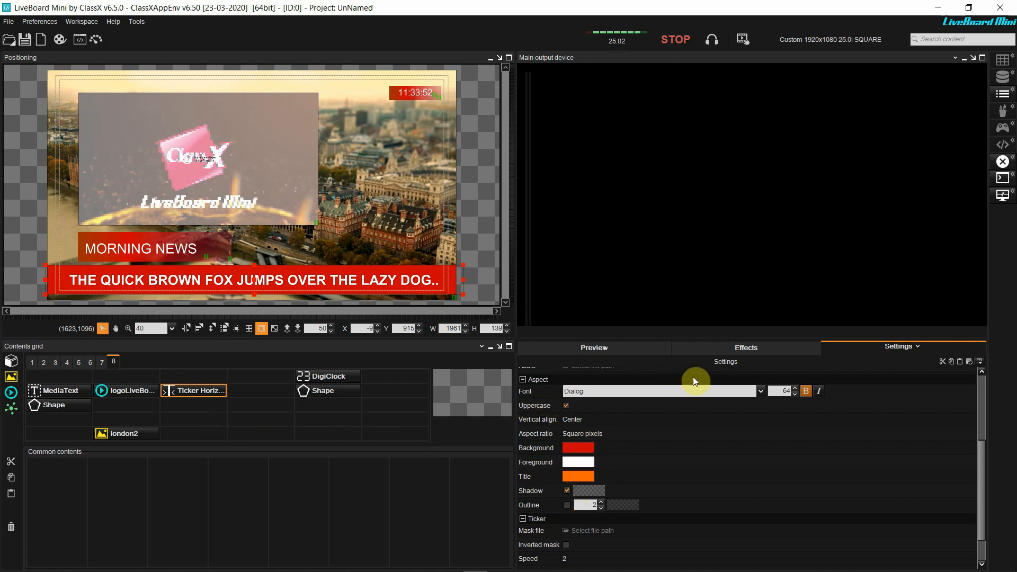
{"action": "left_click", "coordinate": [1002, 93]}
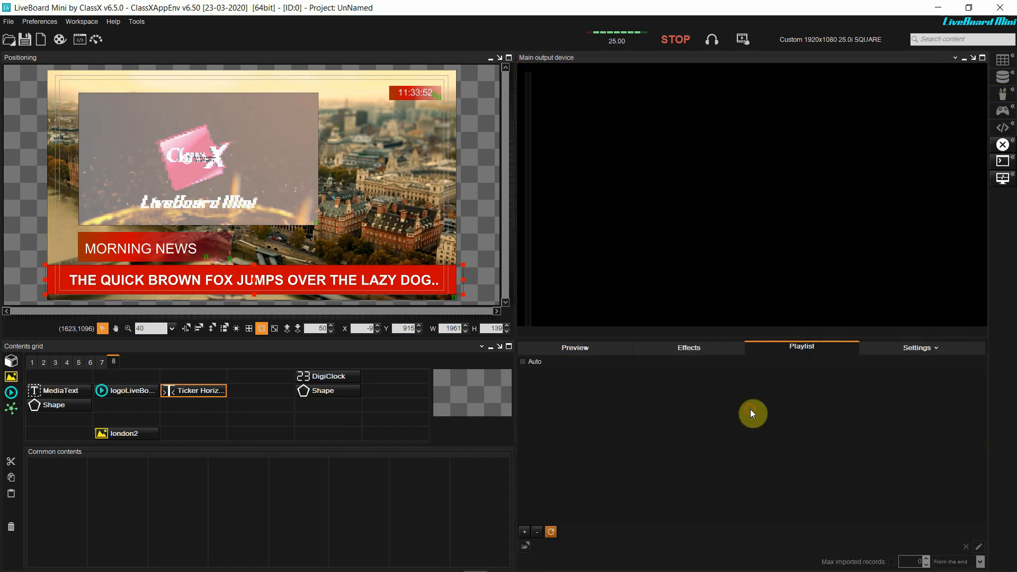
{"action": "mouse_move", "coordinate": [741, 417]}
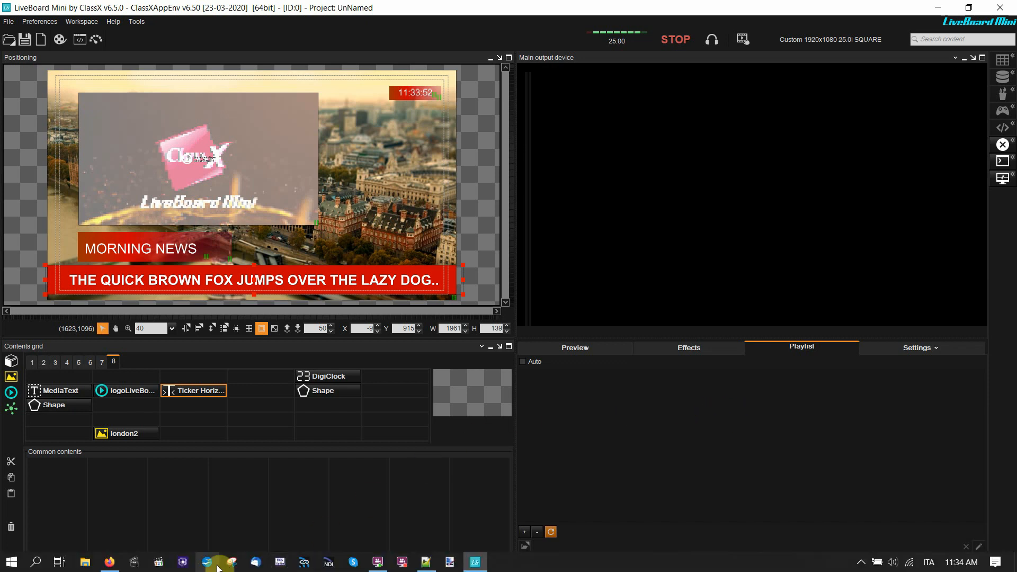
Search 'cnn rss' in Firefox and take the Top Stories feed address from CNN's RSS page
{"action": "left_click", "coordinate": [109, 562]}
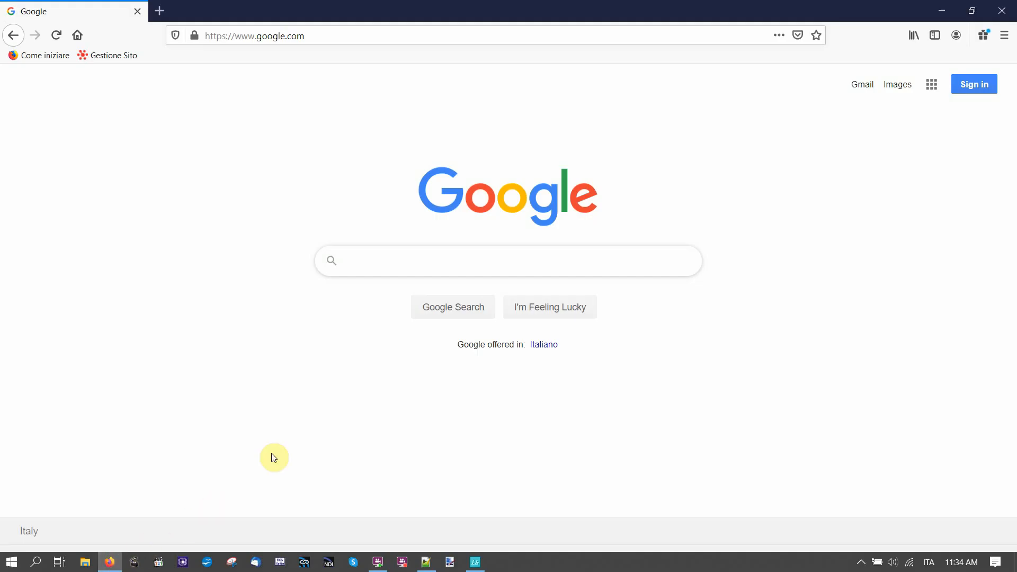
{"action": "type", "text": "cnn"}
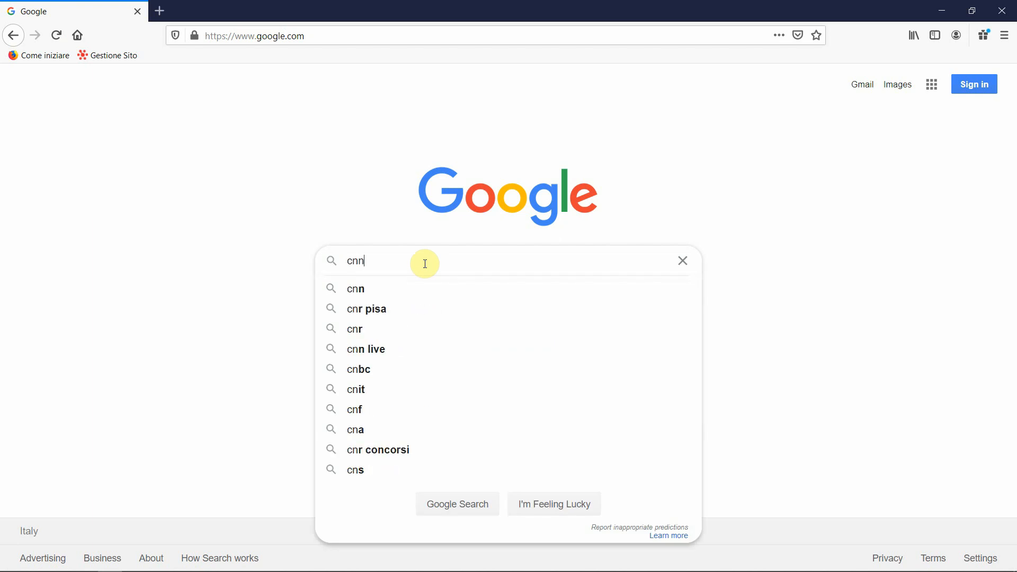
{"action": "type", "text": "rss"}
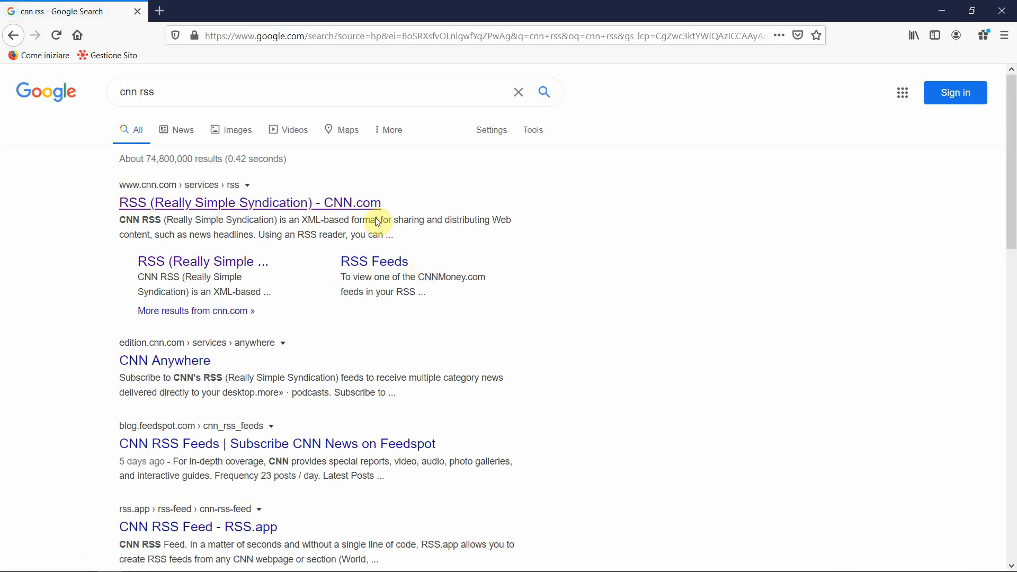
{"action": "left_click", "coordinate": [250, 202]}
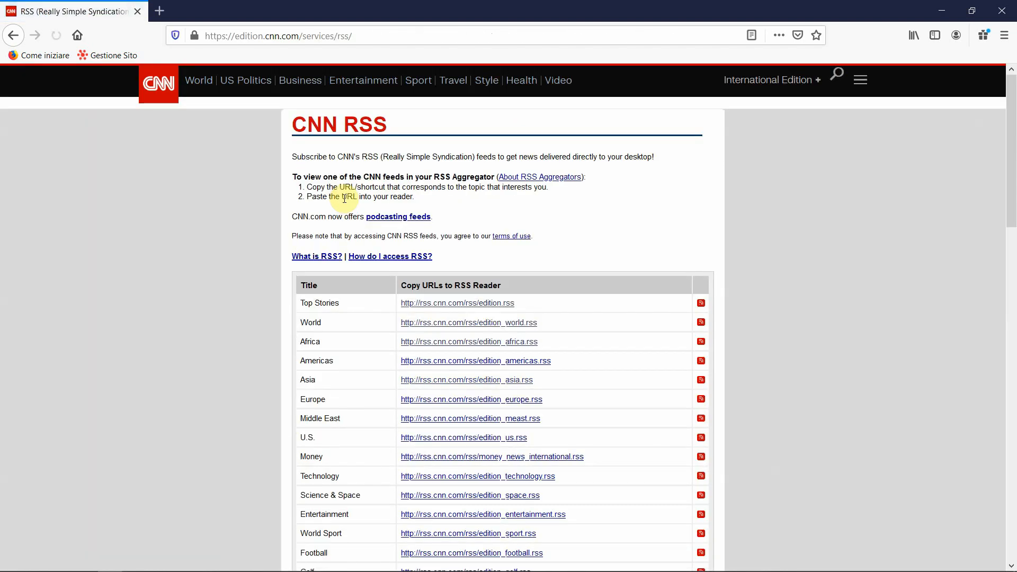
{"action": "mouse_move", "coordinate": [509, 304]}
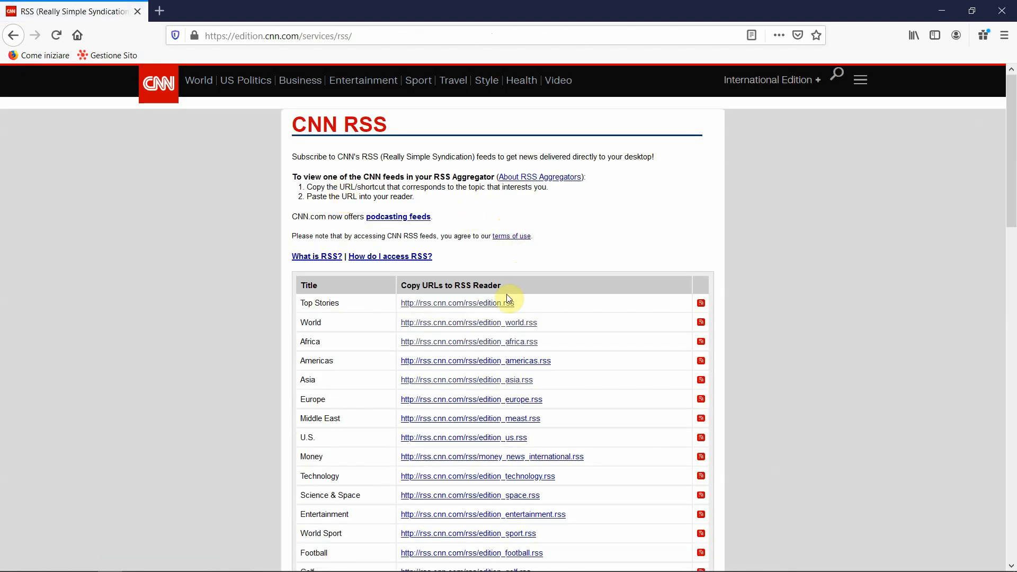
{"action": "left_click", "coordinate": [458, 303]}
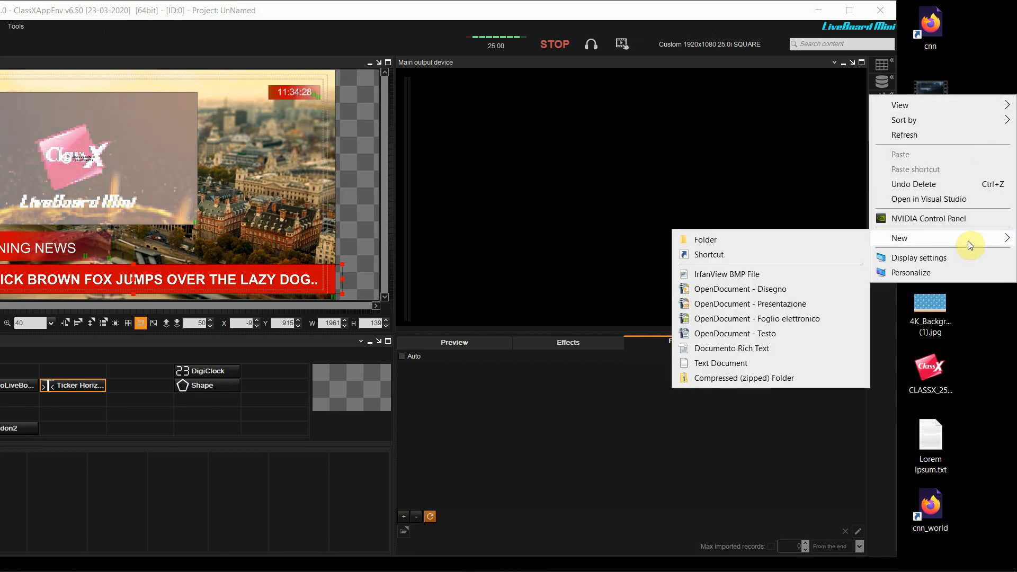
{"action": "left_click", "coordinate": [709, 253]}
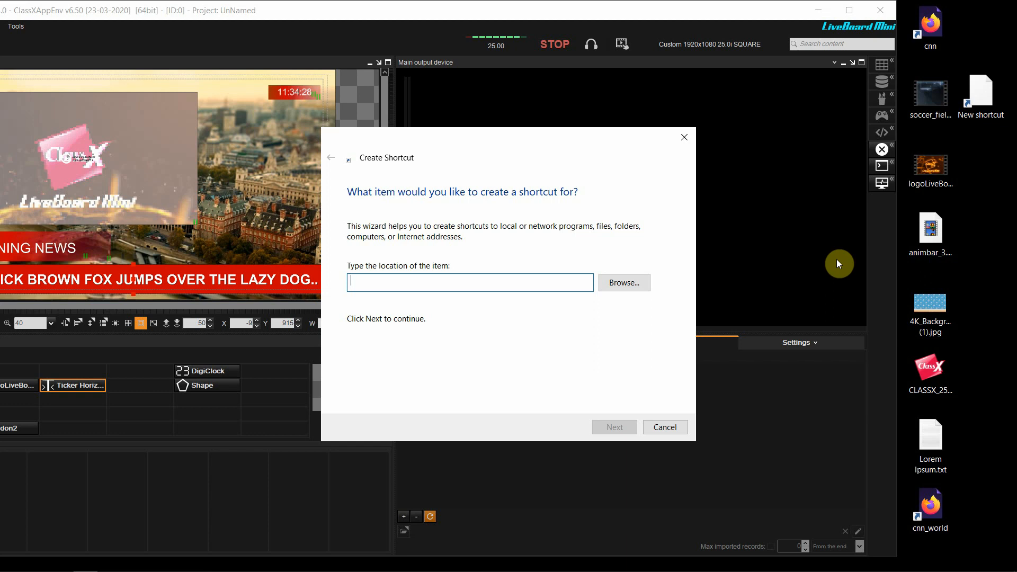
{"action": "type", "text": "http://rss.cnn.com/rss/edition.rss"}
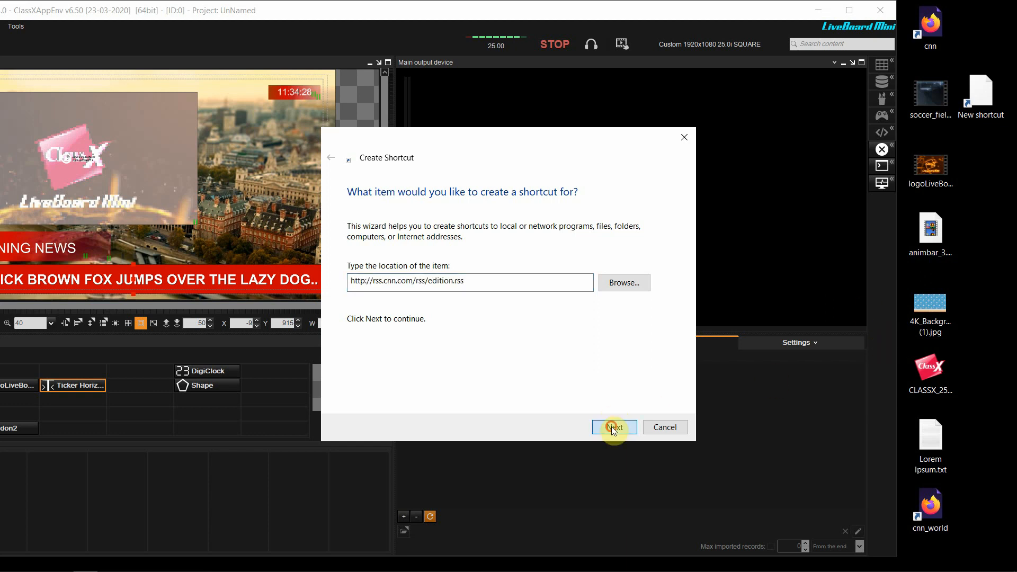
{"action": "left_click", "coordinate": [614, 427]}
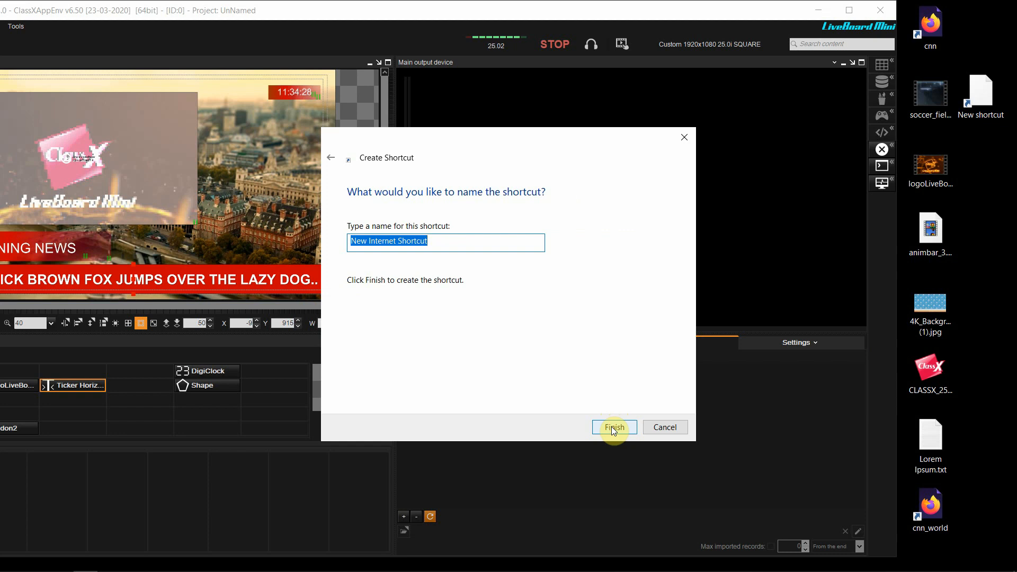
{"action": "type", "text": "Ticker"}
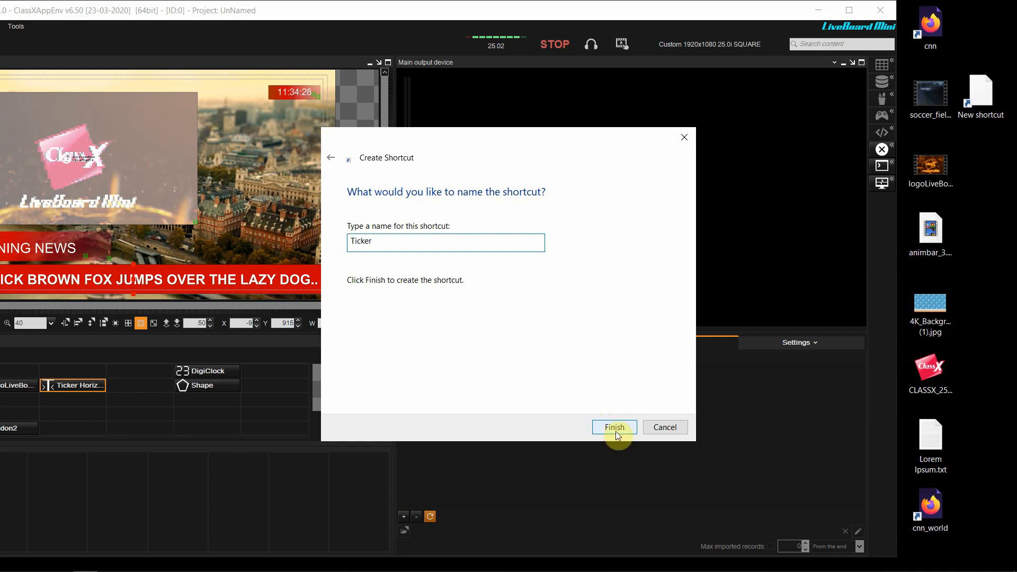
{"action": "left_click", "coordinate": [613, 427]}
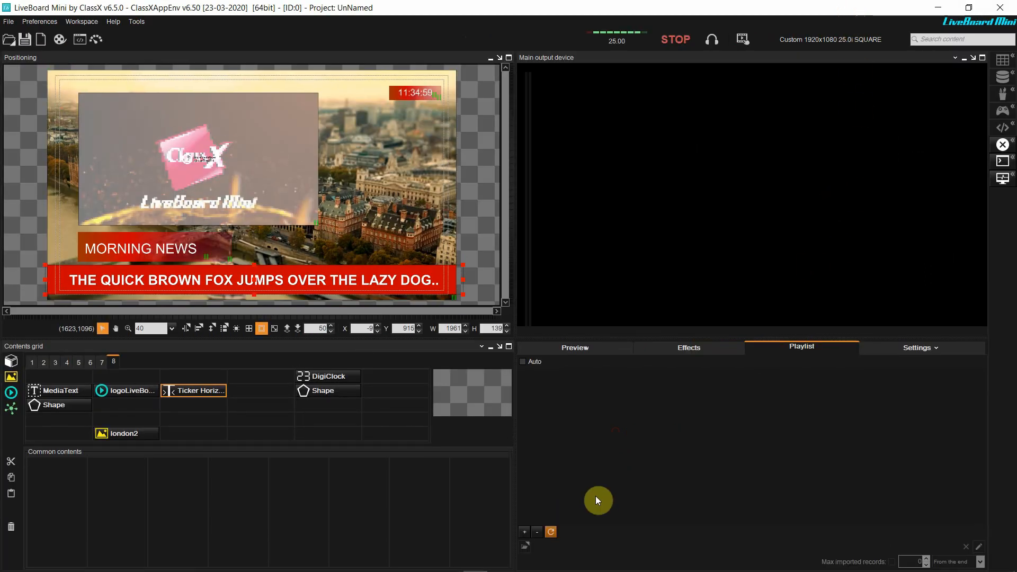
Add Ticker.url from the Desktop as the ticker playlist data source so CNN headlines scroll
{"action": "left_click", "coordinate": [524, 545]}
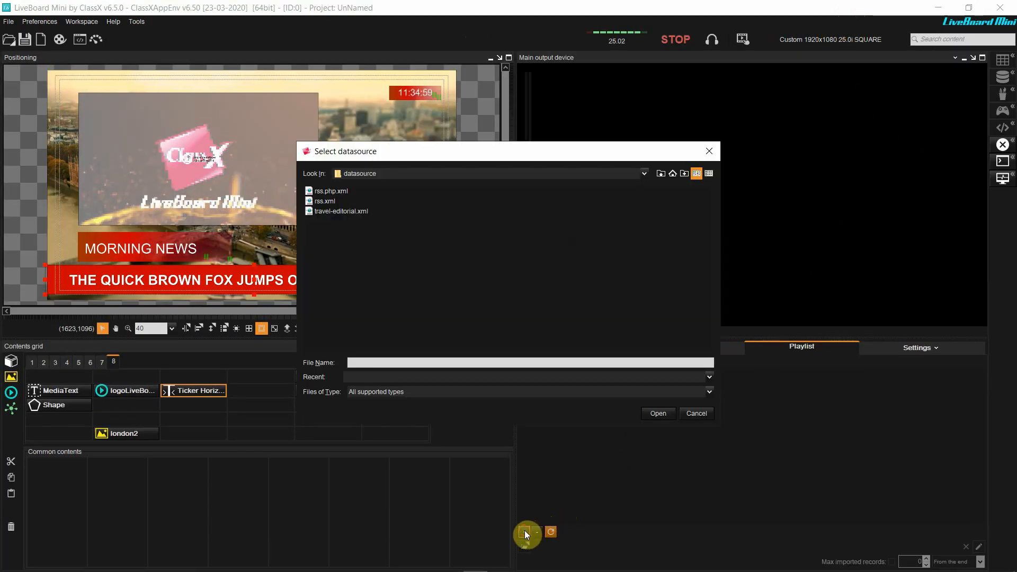
{"action": "left_click", "coordinate": [673, 173]}
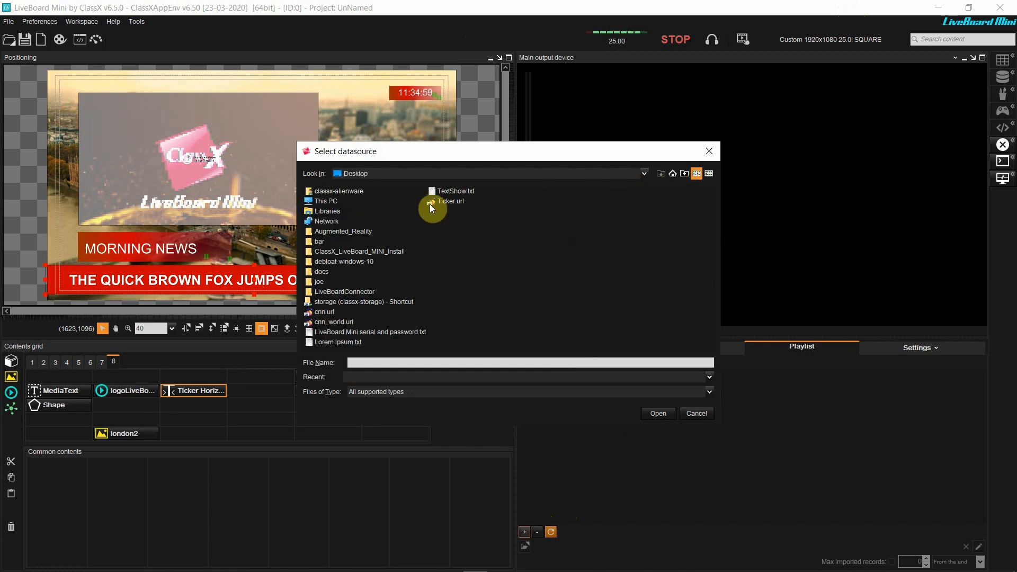
{"action": "left_click", "coordinate": [450, 201]}
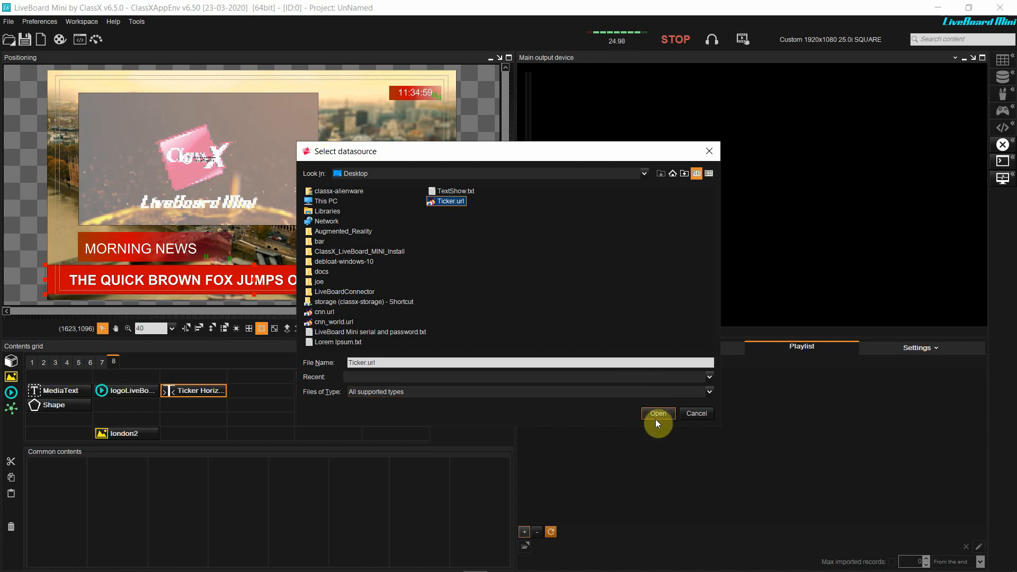
{"action": "left_click", "coordinate": [658, 414]}
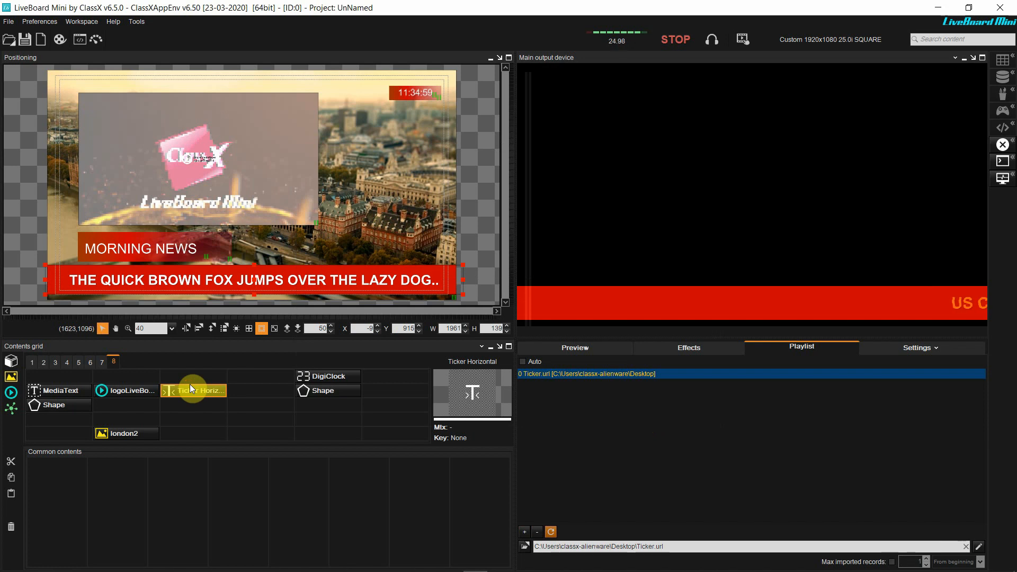
{"action": "left_click", "coordinate": [916, 348]}
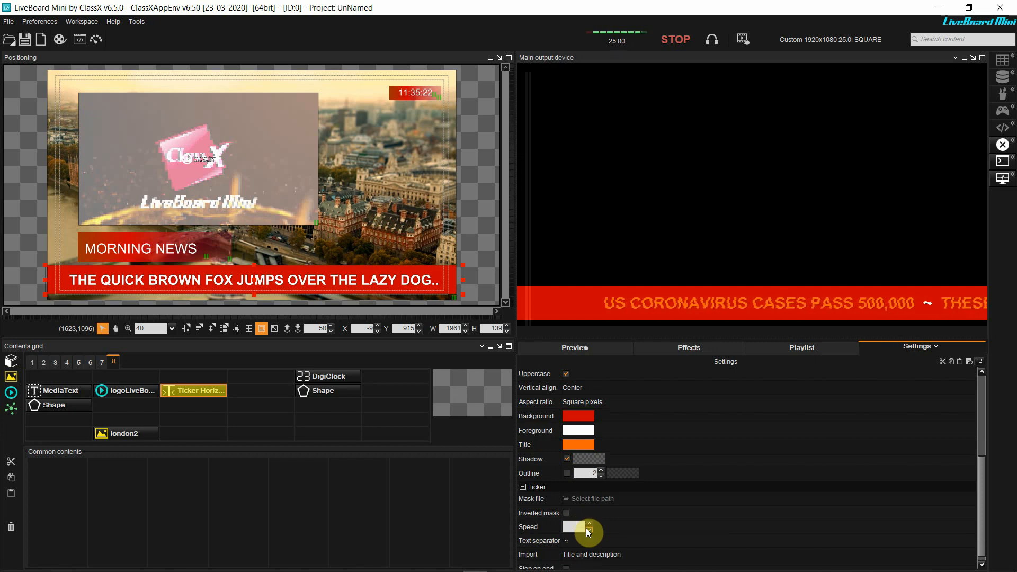
Raise the ticker's scrolling speed from 2 to 4
{"action": "left_click", "coordinate": [193, 391]}
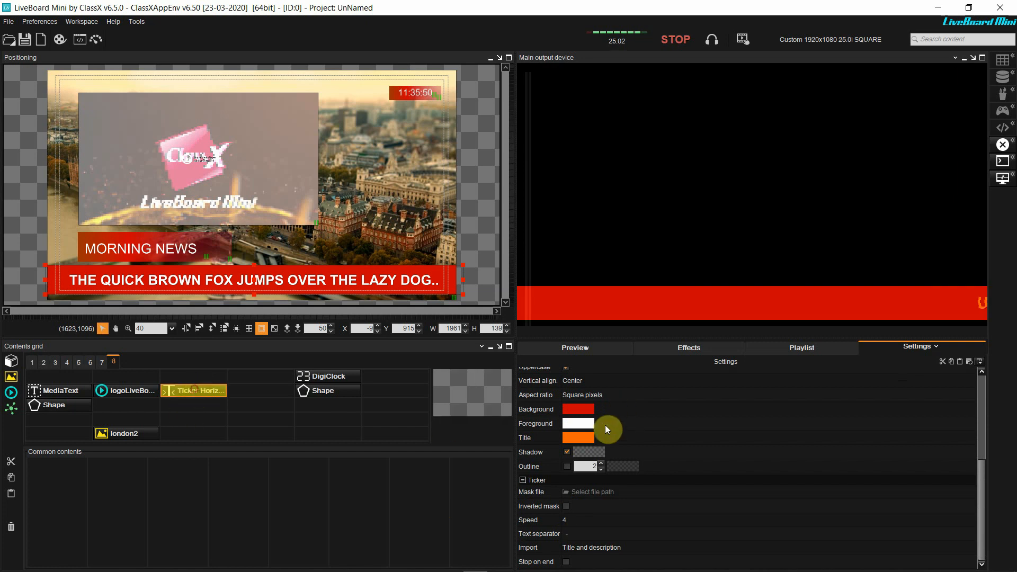
{"action": "left_click", "coordinate": [688, 348]}
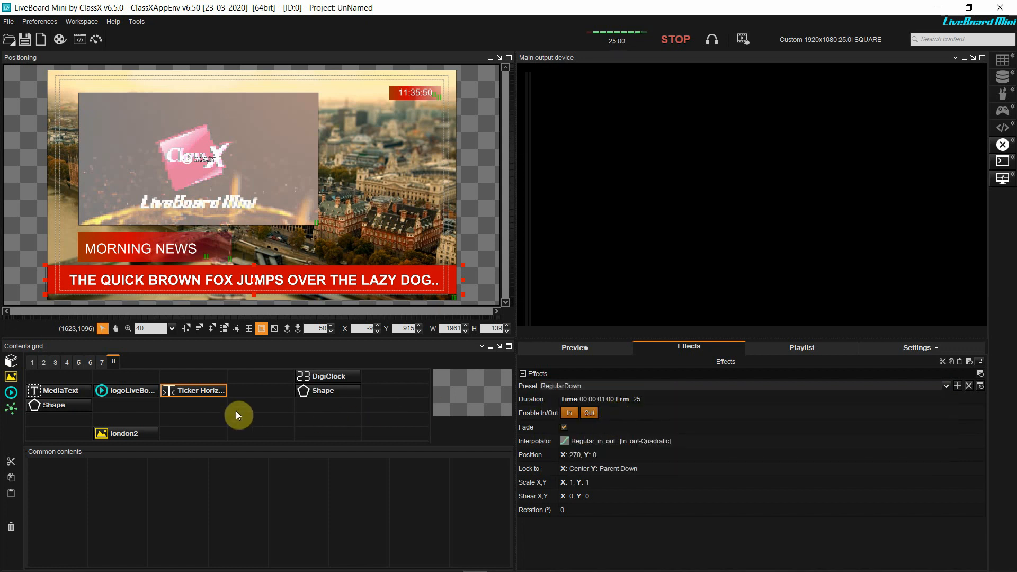
Air the ticker and change its title colour from orange to yellow
{"action": "left_click", "coordinate": [198, 391]}
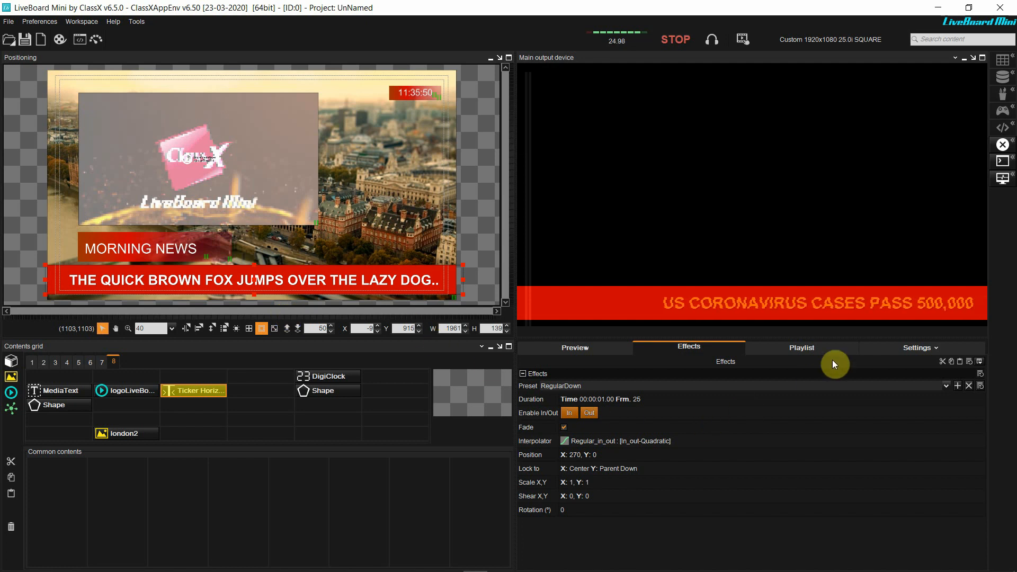
{"action": "left_click", "coordinate": [916, 348]}
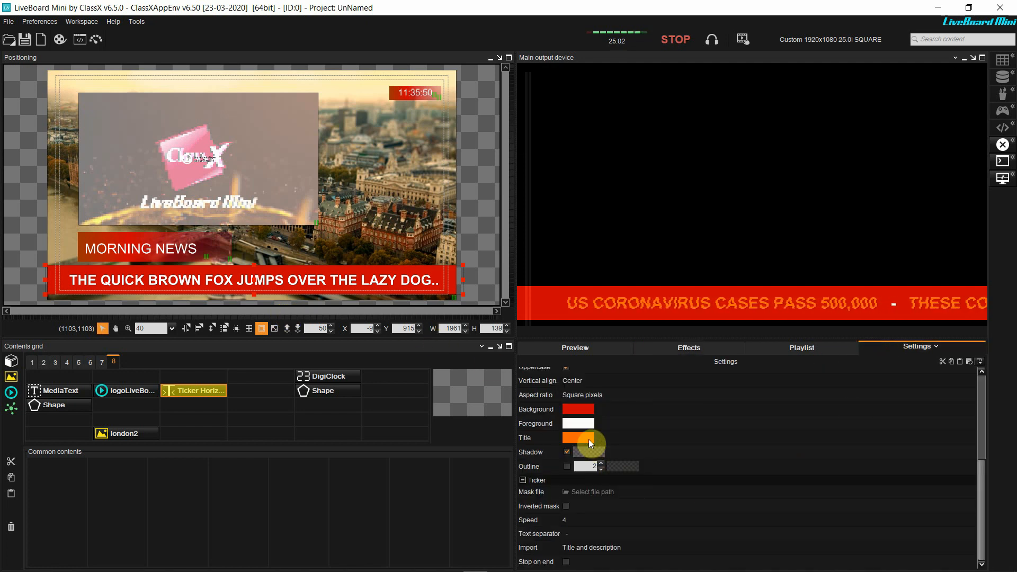
{"action": "left_click", "coordinate": [576, 438]}
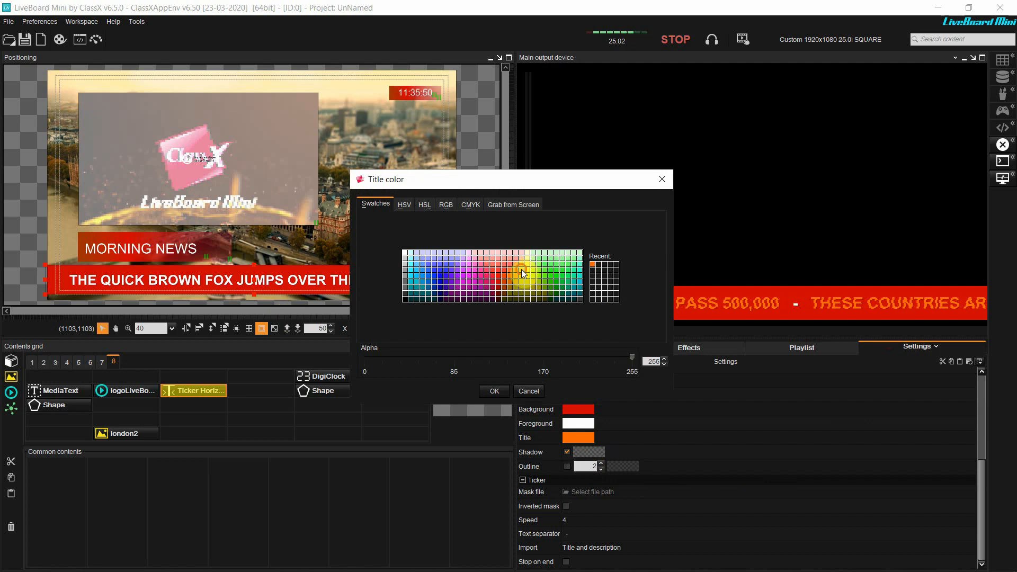
{"action": "left_click", "coordinate": [493, 391]}
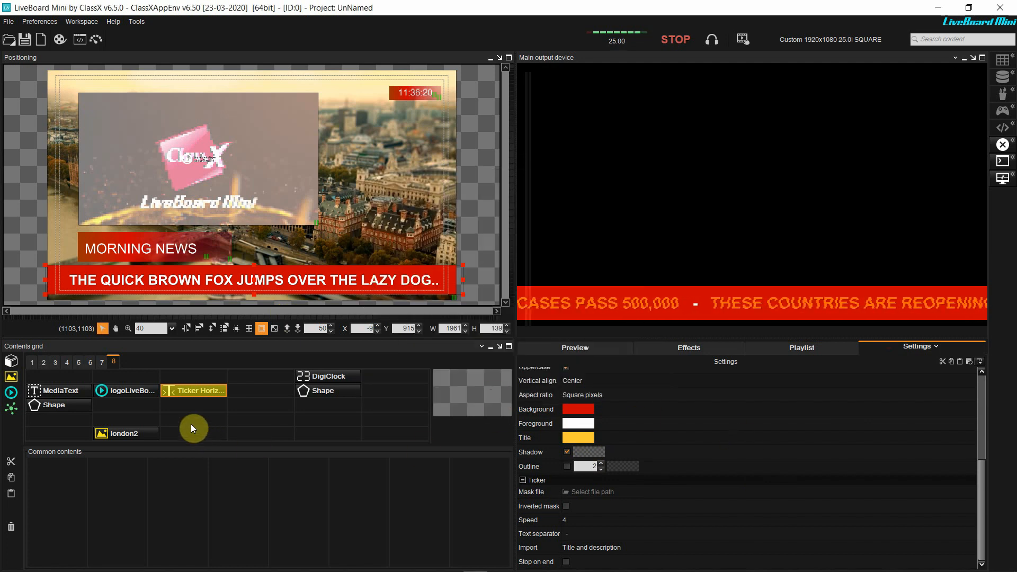
Toggle the ticker off and on air to test the yellow title, then select the Shape item
{"action": "left_click", "coordinate": [197, 391]}
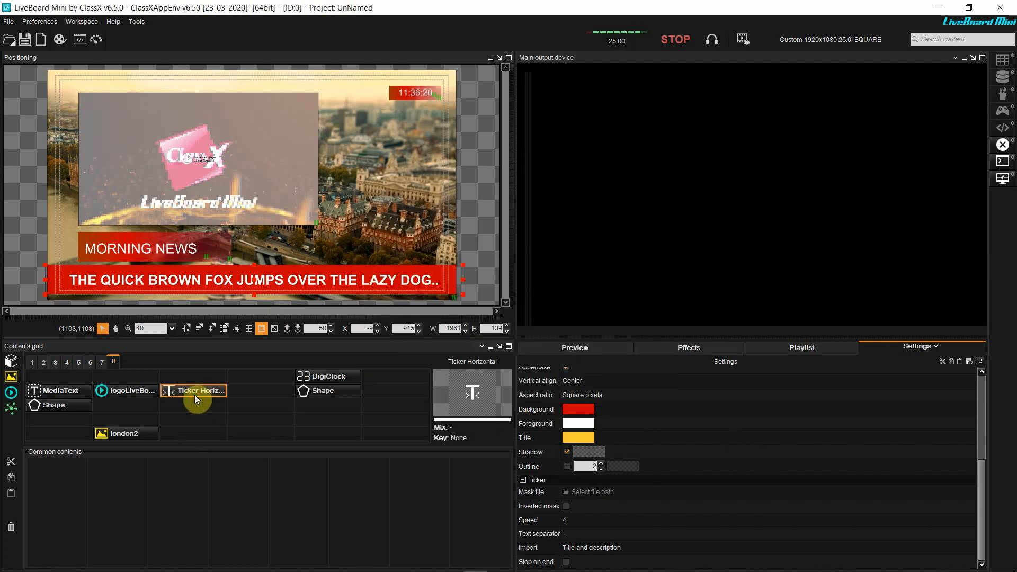
{"action": "left_click", "coordinate": [197, 391]}
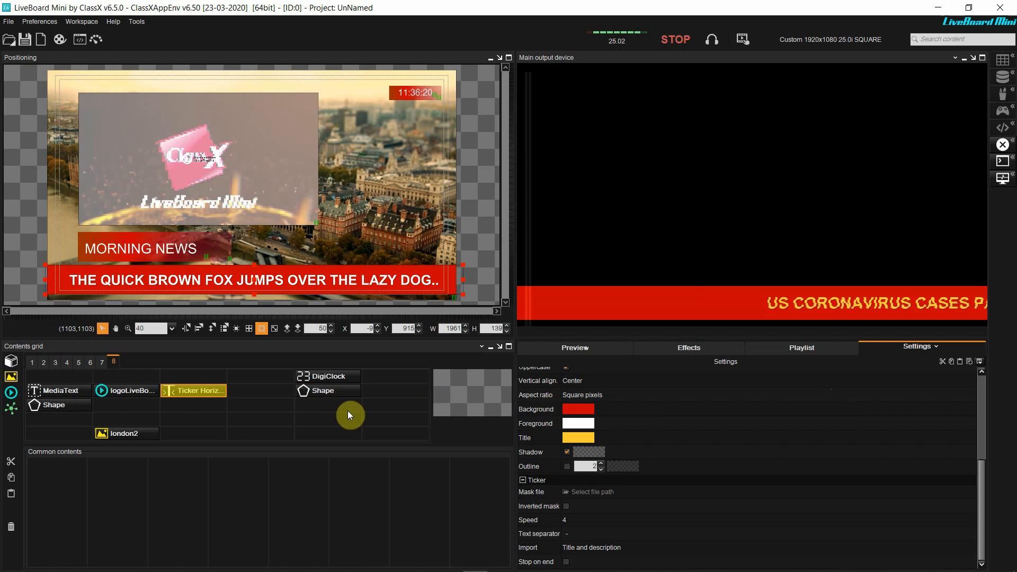
{"action": "left_click", "coordinate": [126, 391]}
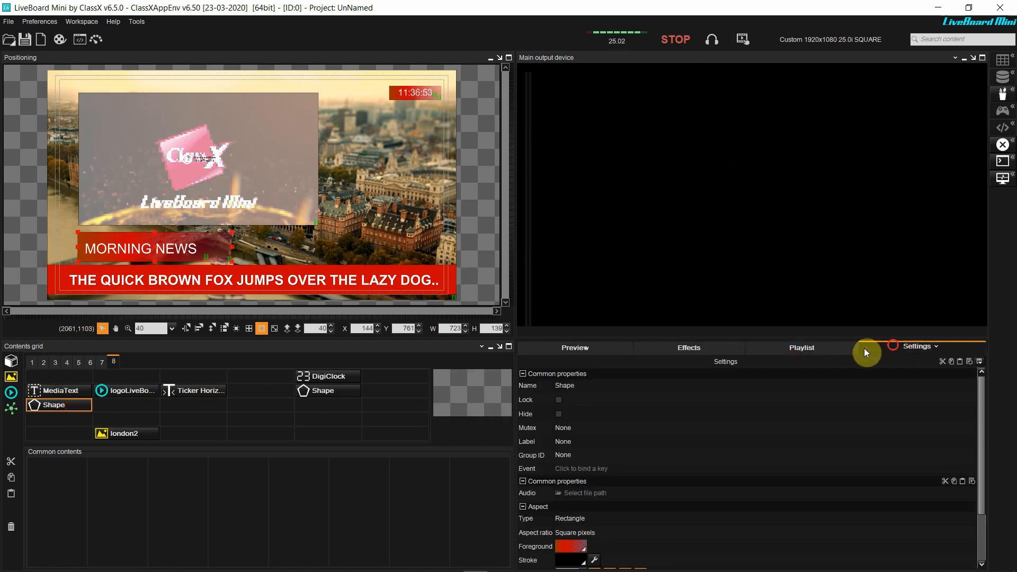
Give the lower third RegularLeft and the ticker RegularDown entrance presets and play them on output
{"action": "left_click", "coordinate": [689, 347]}
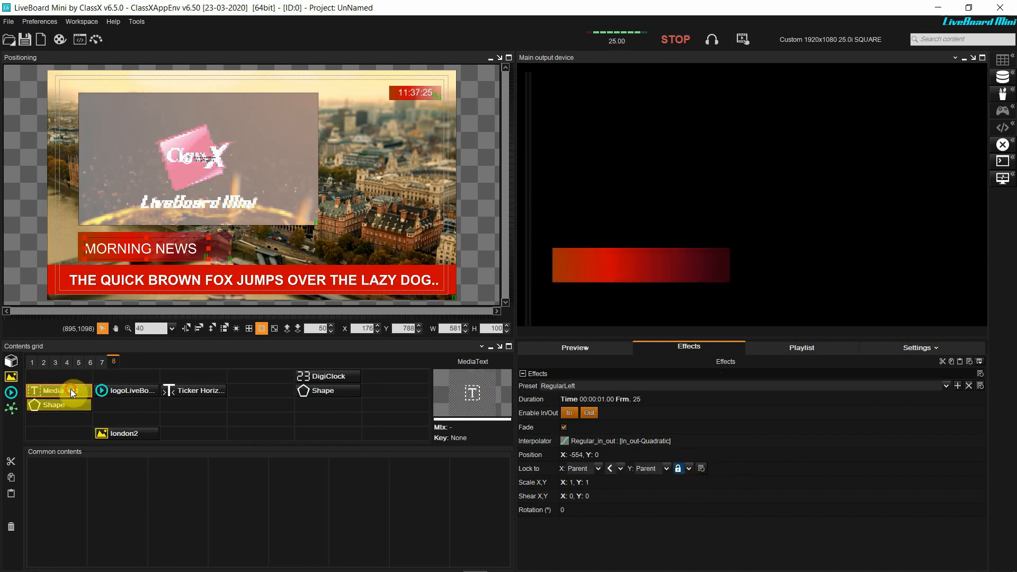
{"action": "left_click", "coordinate": [195, 391]}
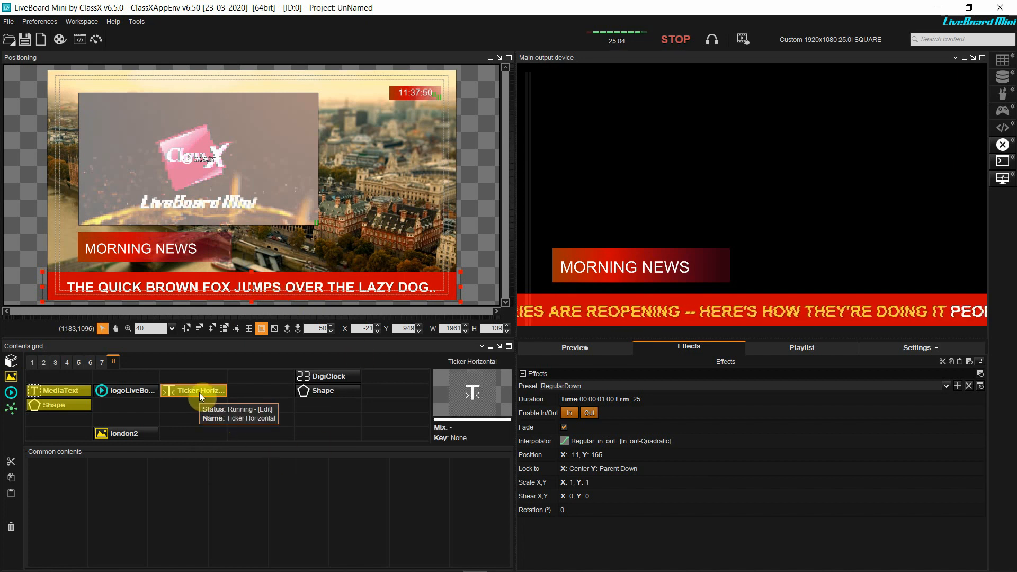
{"action": "left_click", "coordinate": [675, 39]}
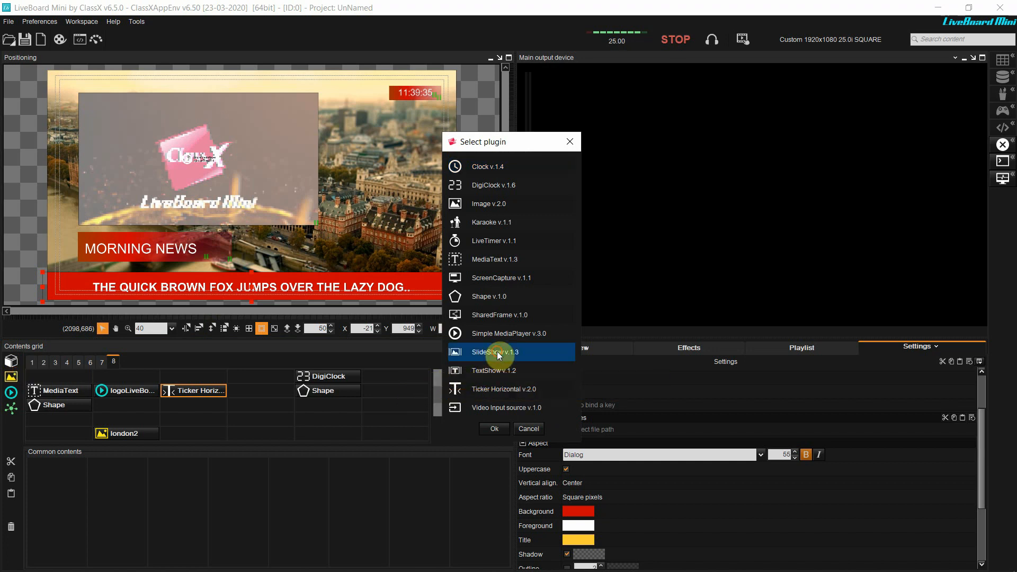
Add a SlideShow item and draw its frame in the upper right over the London background
{"action": "left_click", "coordinate": [494, 429]}
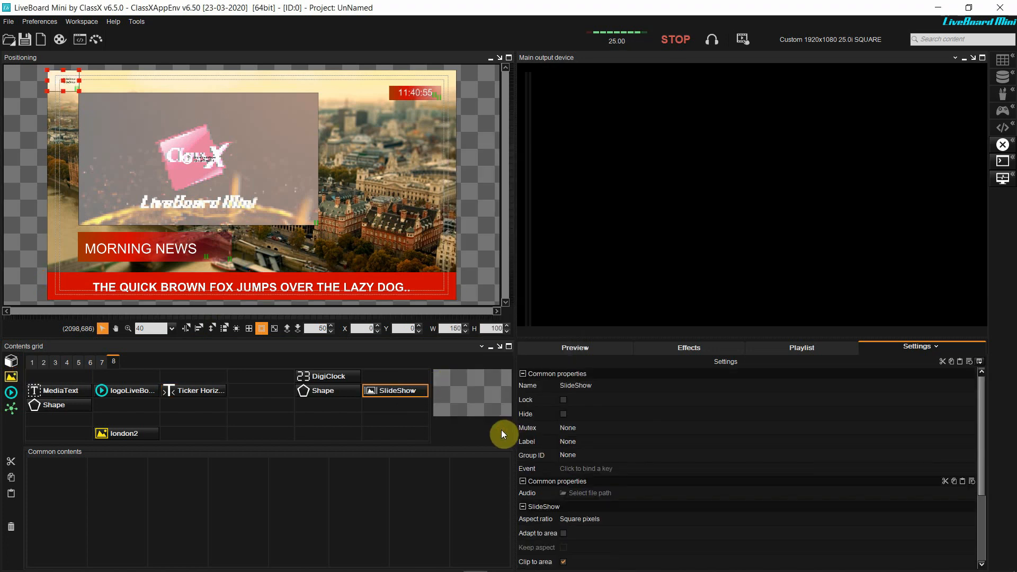
{"action": "left_click_drag", "start_coordinate": [63, 83], "coordinate": [373, 140]}
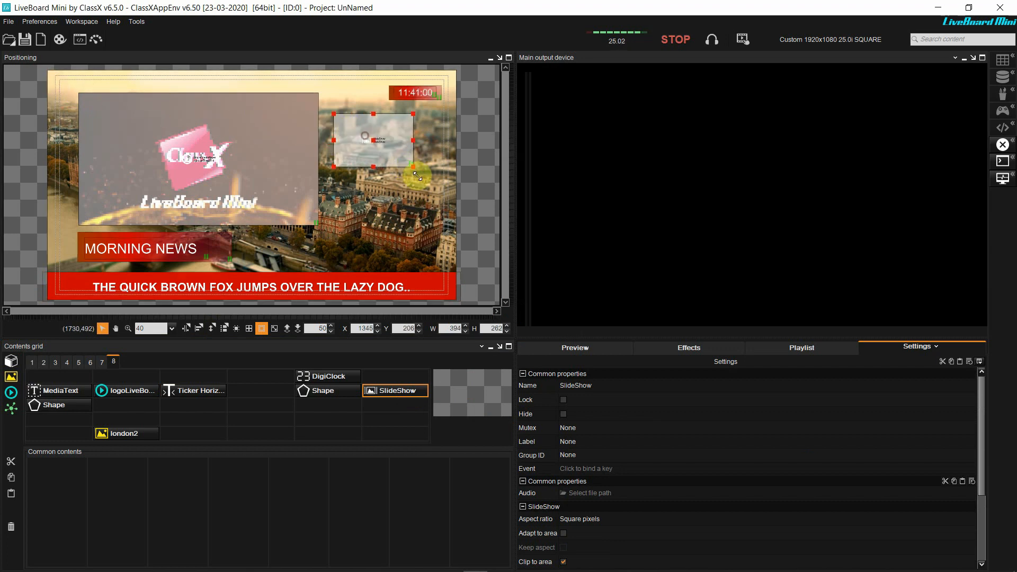
{"action": "left_click_drag", "start_coordinate": [414, 171], "coordinate": [421, 183]}
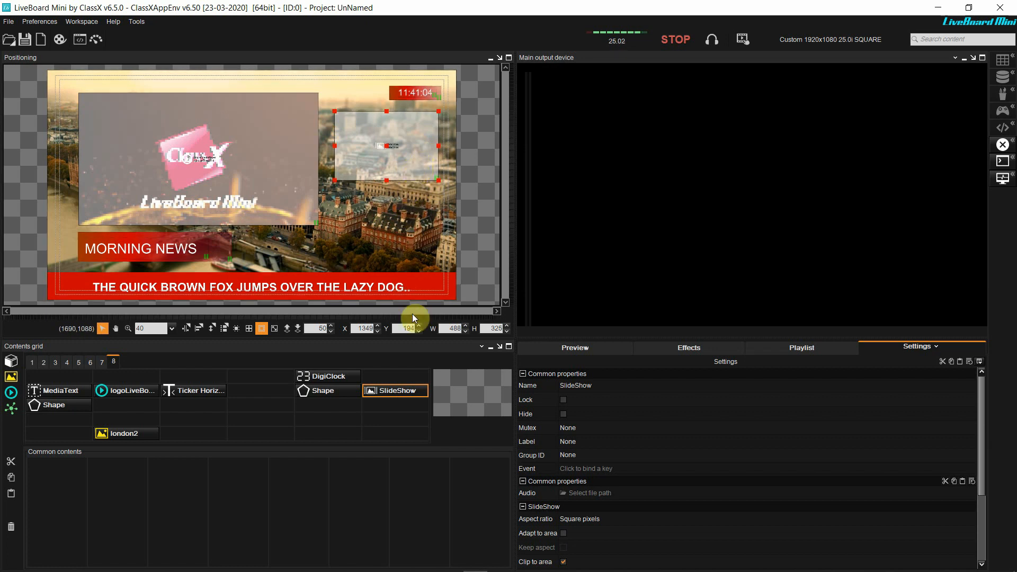
{"action": "left_click", "coordinate": [801, 347]}
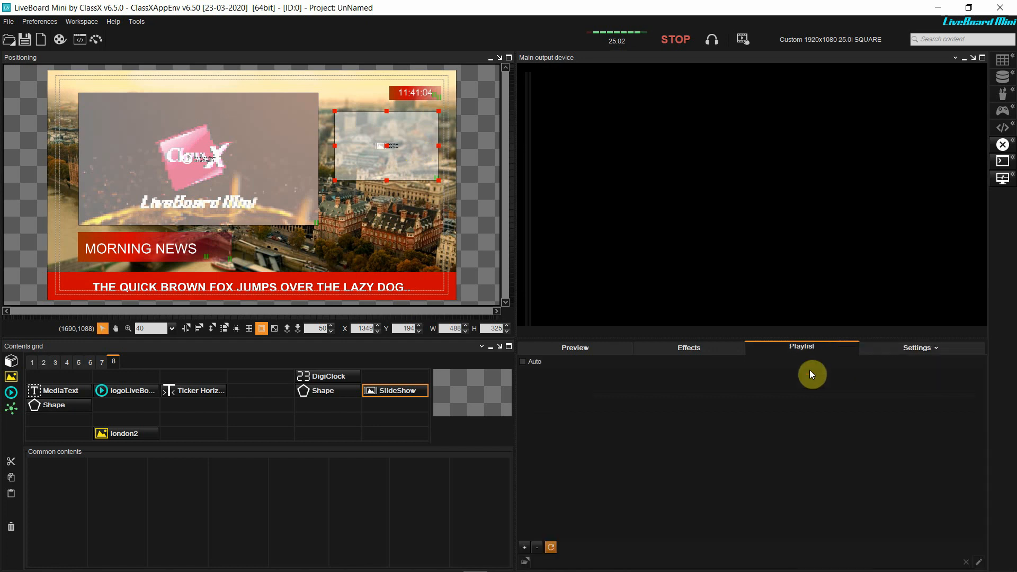
Load all seven city images from backgrounds/Regno_Unito_1920 into the slideshow playlist
{"action": "left_click", "coordinate": [528, 547]}
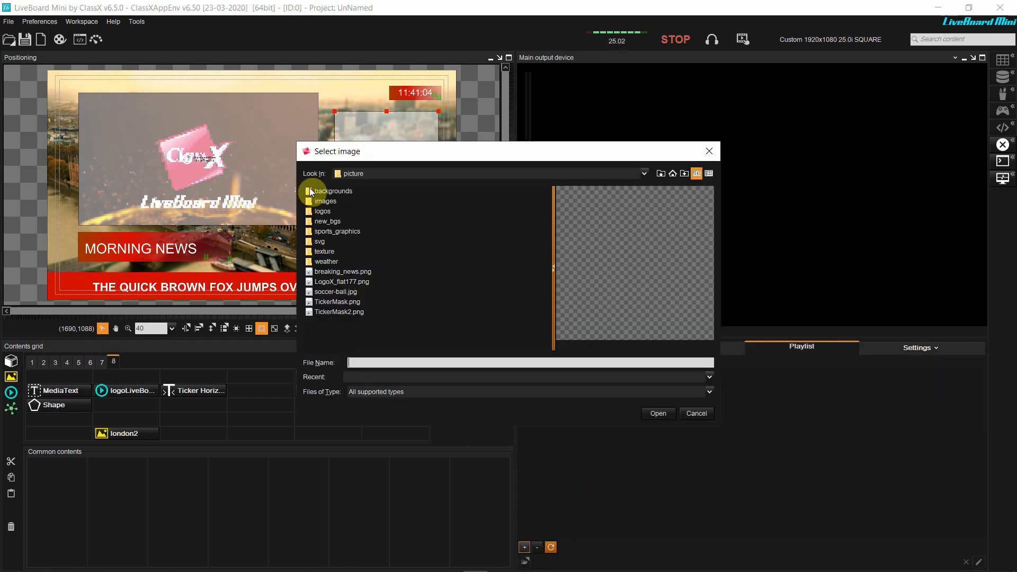
{"action": "double_click", "coordinate": [334, 191]}
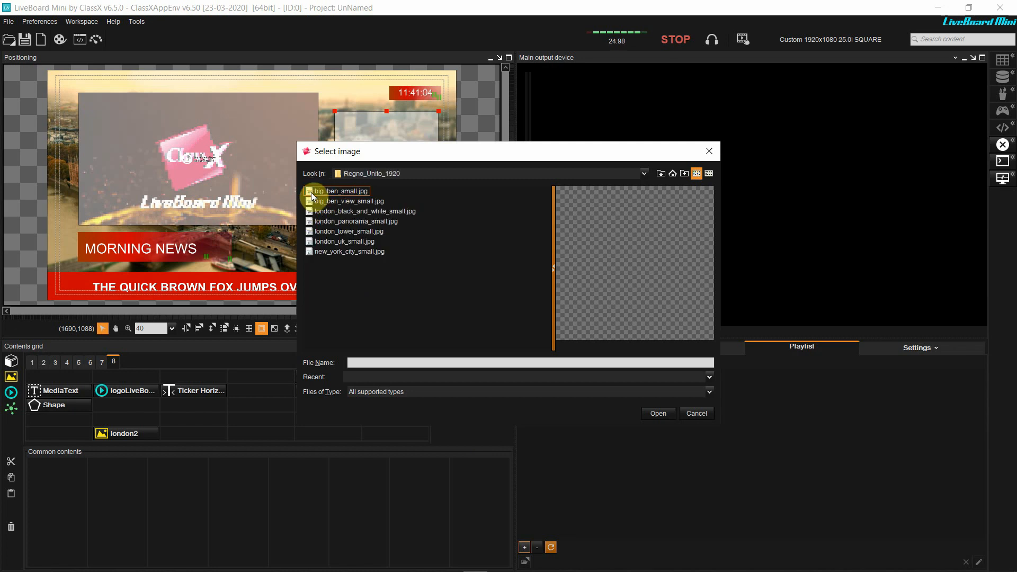
{"action": "left_click", "coordinate": [340, 191]}
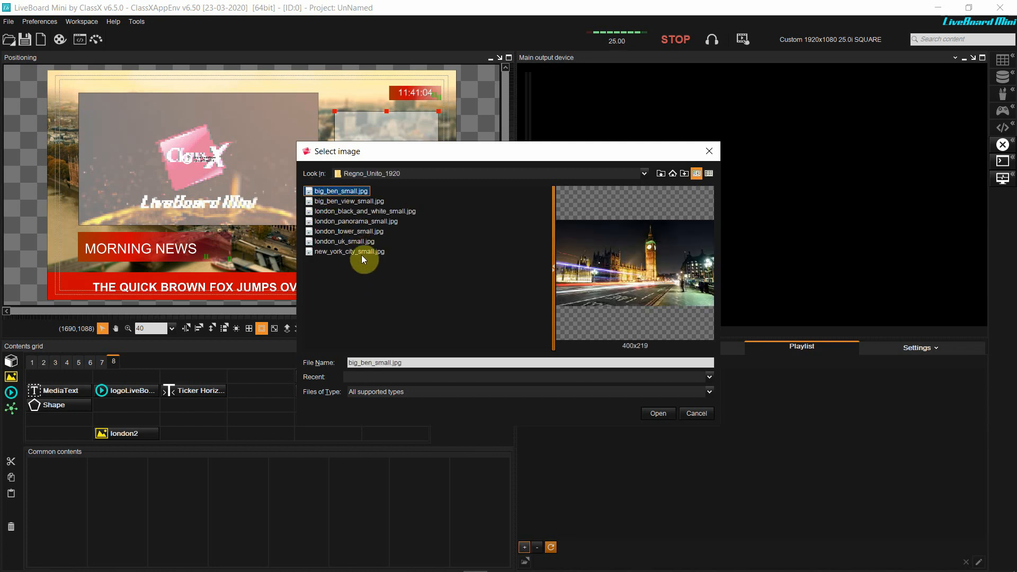
{"action": "left_click", "coordinate": [657, 413]}
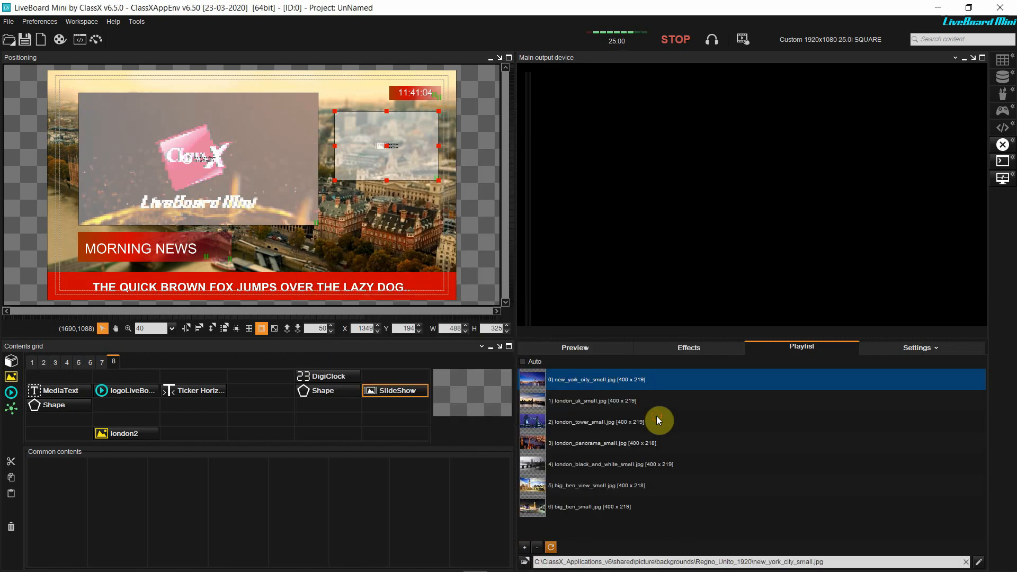
{"action": "mouse_move", "coordinate": [712, 370]}
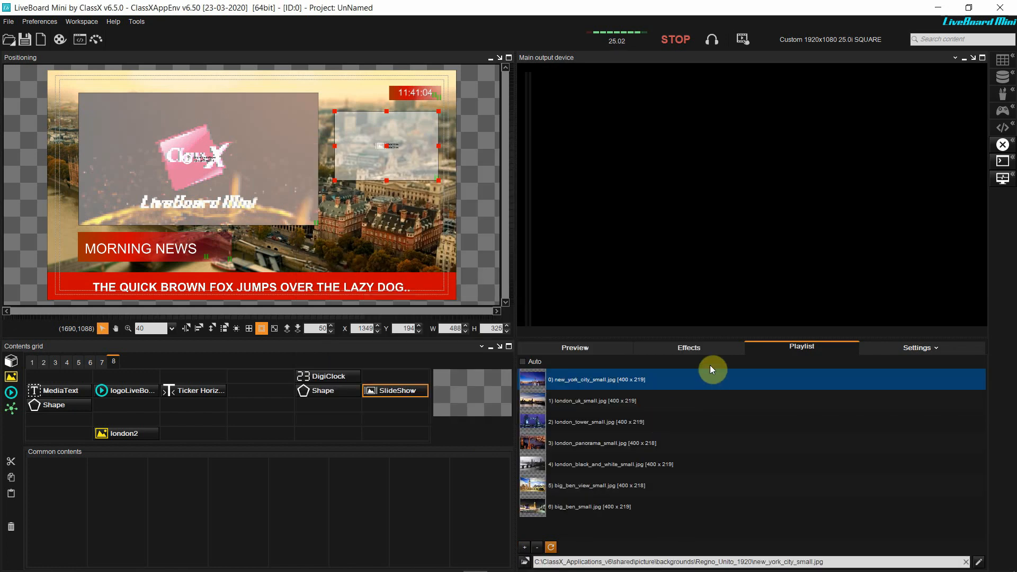
{"action": "left_click", "coordinate": [688, 347]}
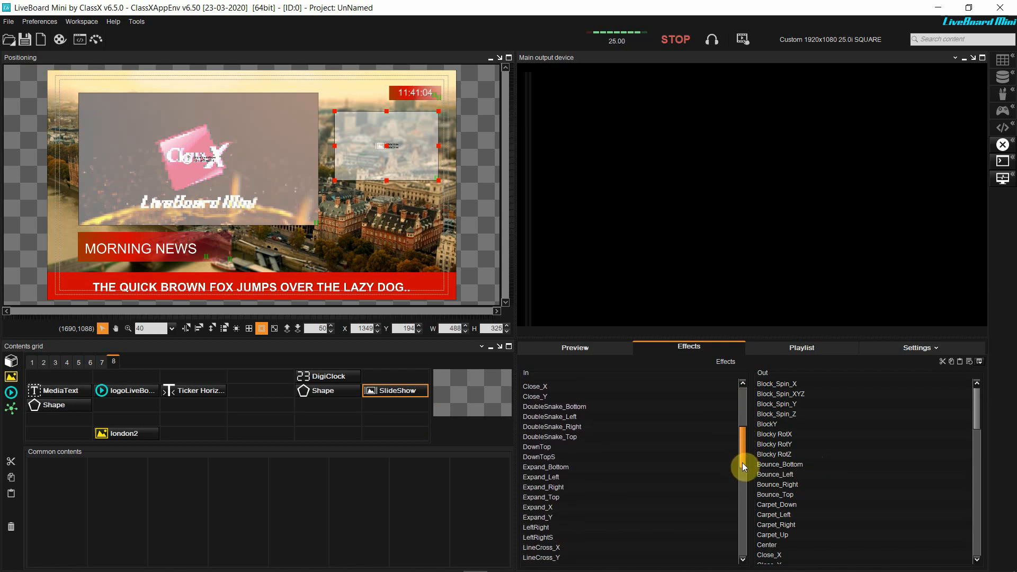
Set the slideshow's In effect to DownTopS and its Out effect to TopDownS
{"action": "scroll", "scroll_direction": "down", "scroll_amount": 3}
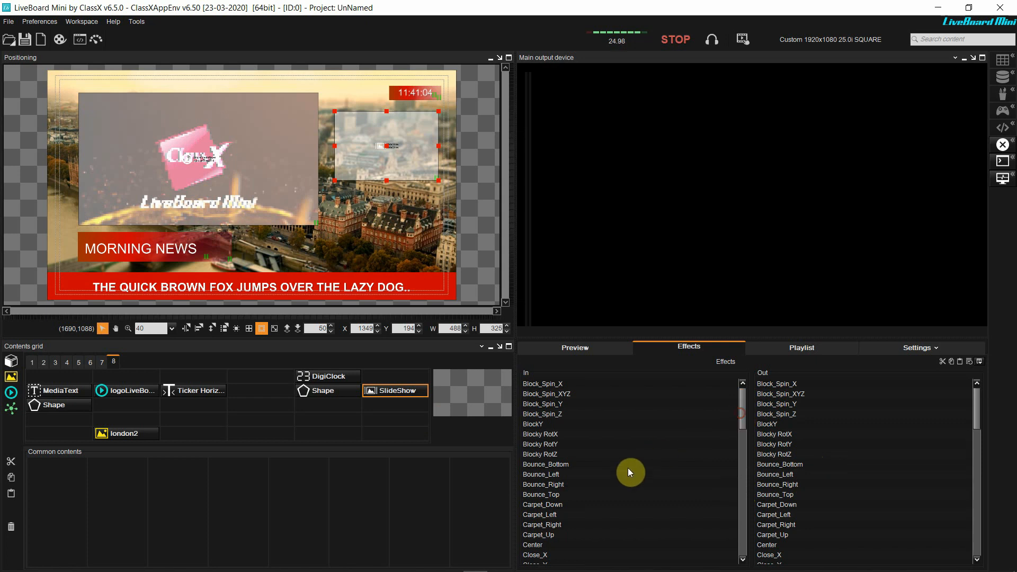
{"action": "scroll", "scroll_direction": "down", "scroll_amount": 3}
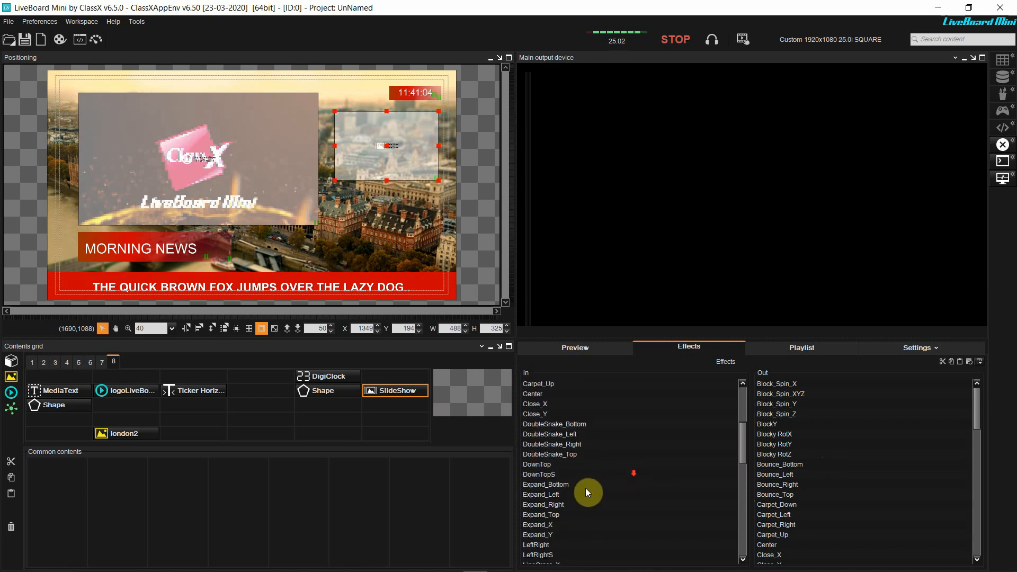
{"action": "left_click", "coordinate": [538, 474]}
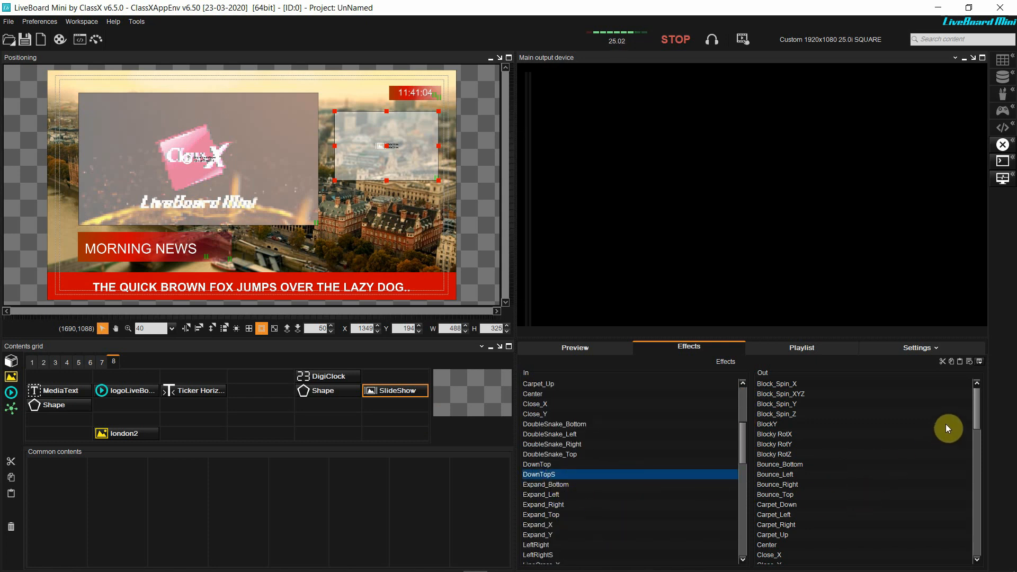
{"action": "scroll", "scroll_direction": "down", "scroll_amount": 3}
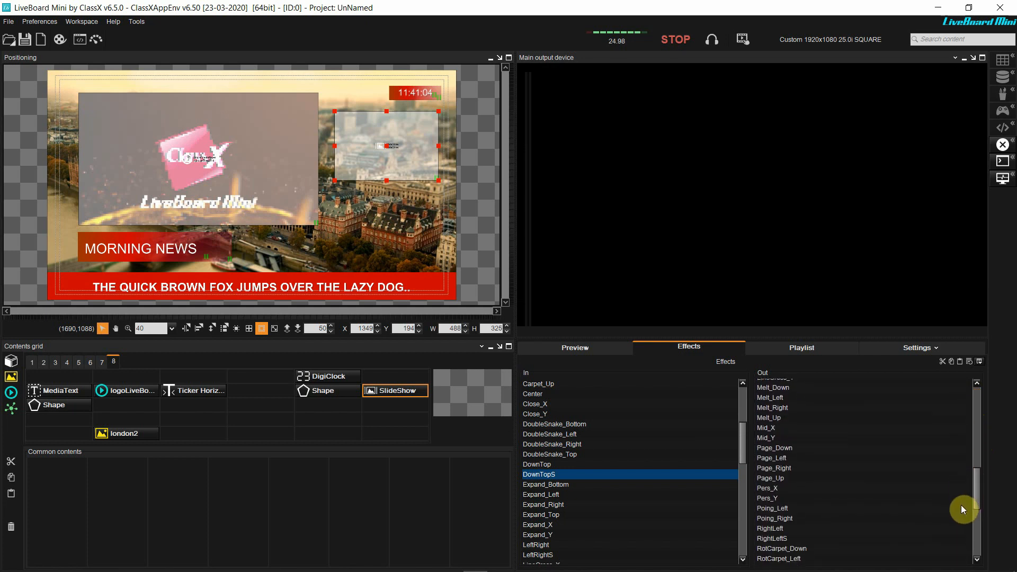
{"action": "scroll", "scroll_direction": "down", "scroll_amount": 3}
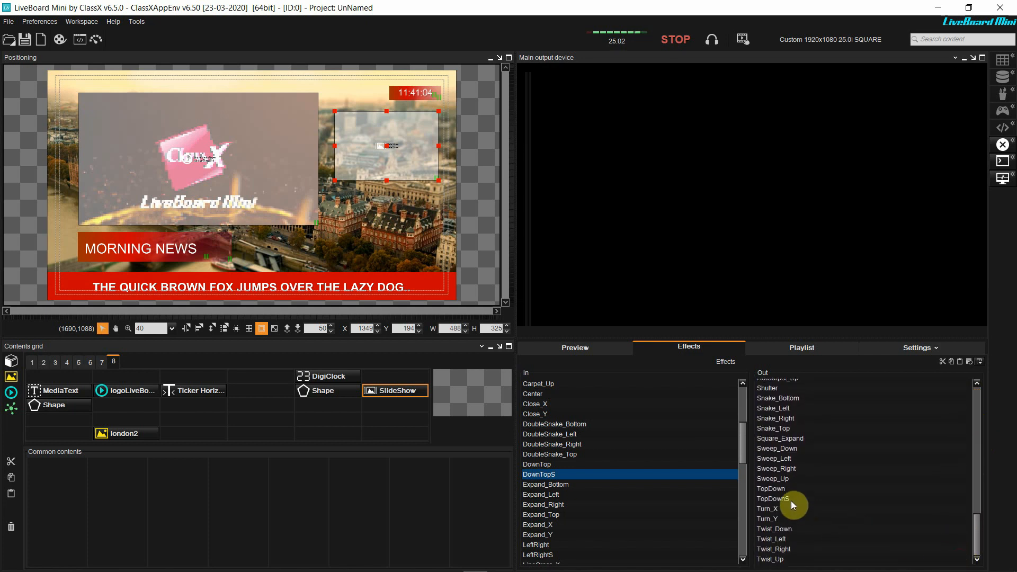
{"action": "left_click", "coordinate": [774, 498]}
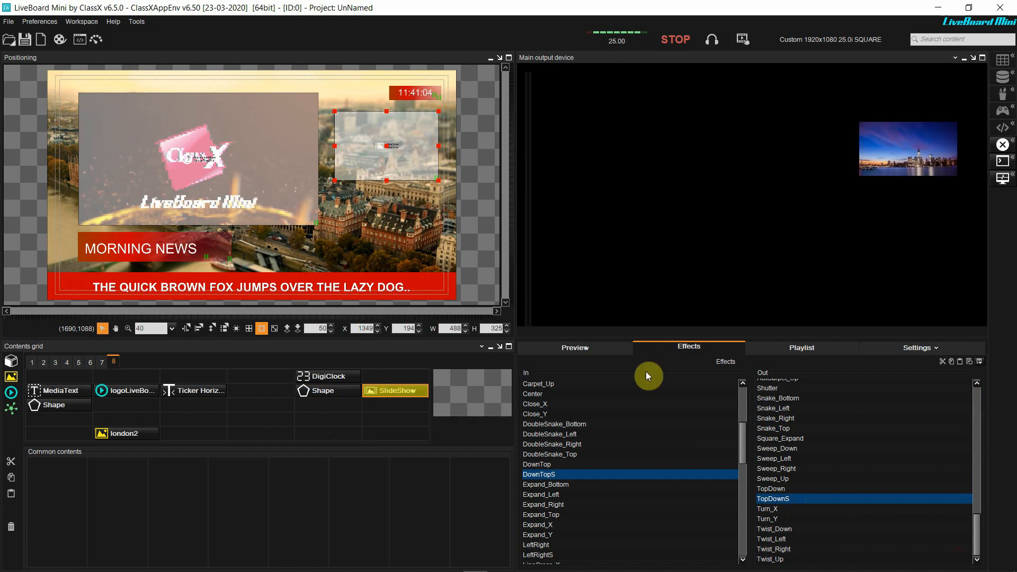
{"action": "left_click", "coordinate": [918, 348]}
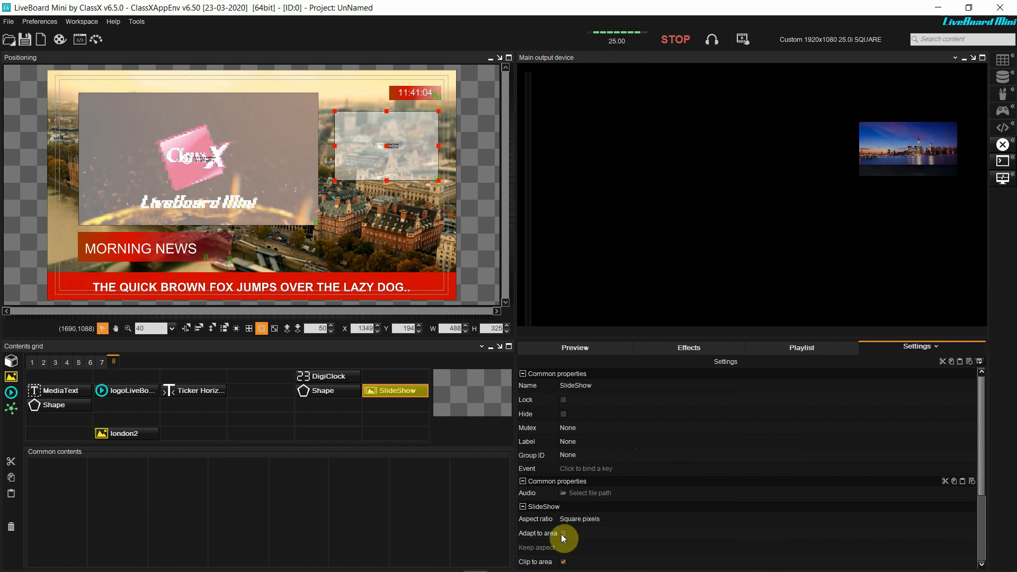
Tick Adapt to area for the slideshow and put the DigiClock on air beside it
{"action": "left_click", "coordinate": [562, 533]}
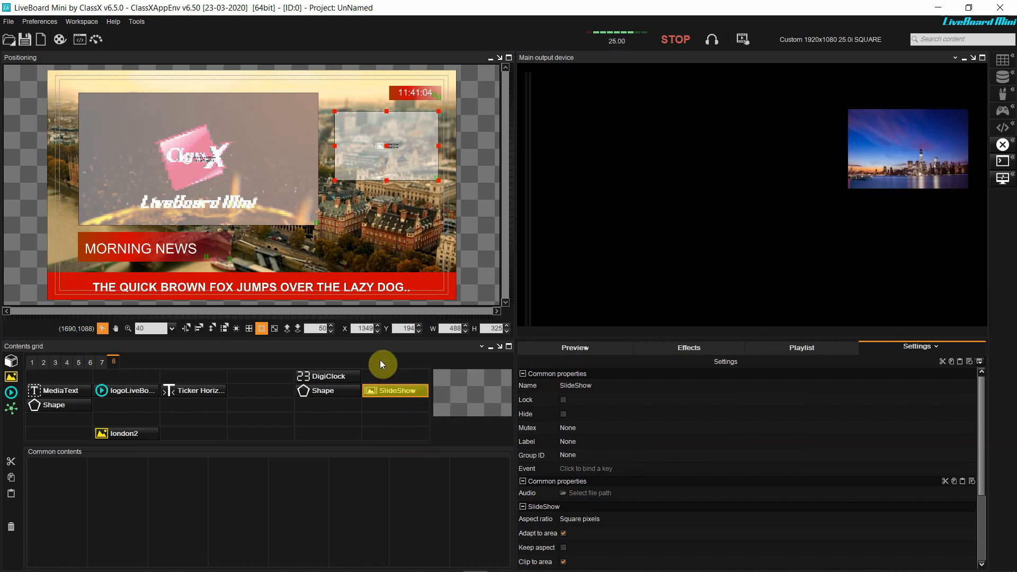
{"action": "left_click", "coordinate": [328, 391]}
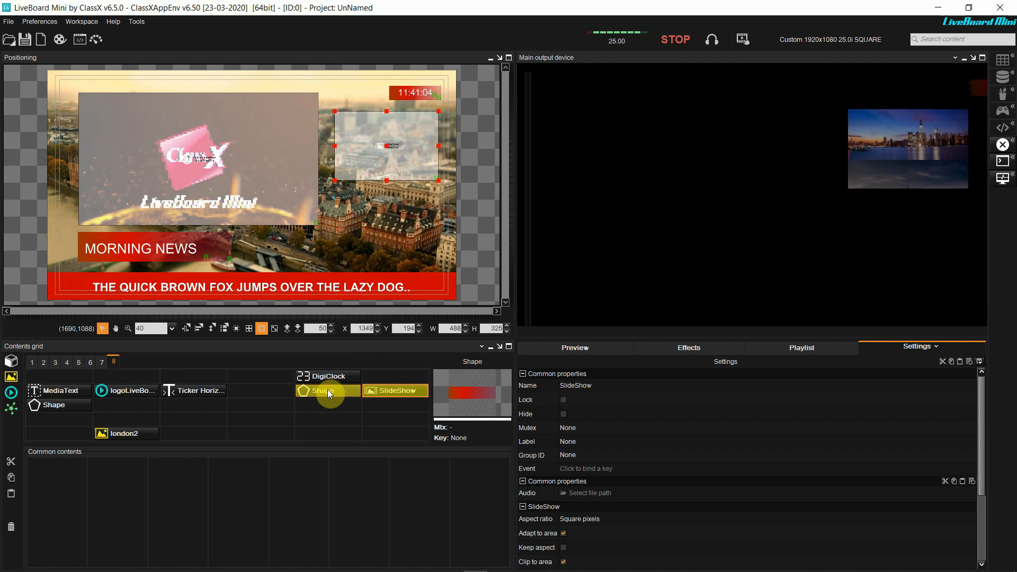
{"action": "left_click", "coordinate": [327, 376]}
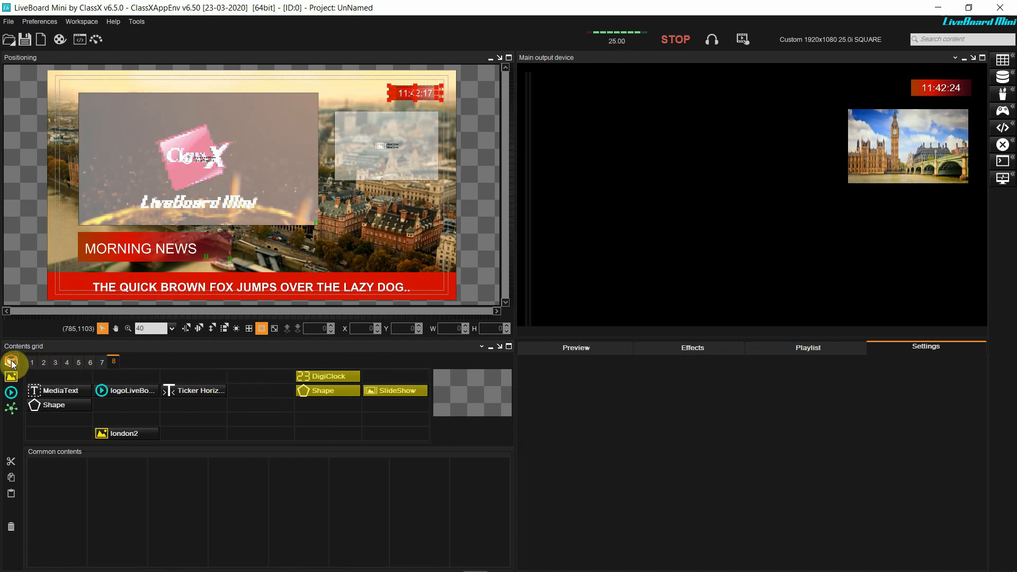
Add a TextShow item and draw its box just below the slideshow frame
{"action": "left_click", "coordinate": [11, 361]}
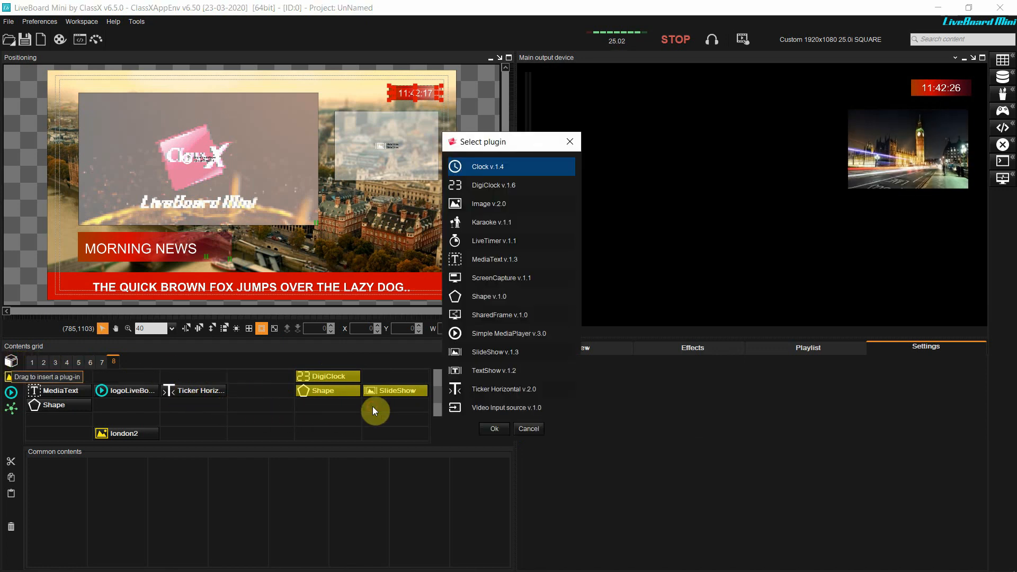
{"action": "mouse_move", "coordinate": [484, 373]}
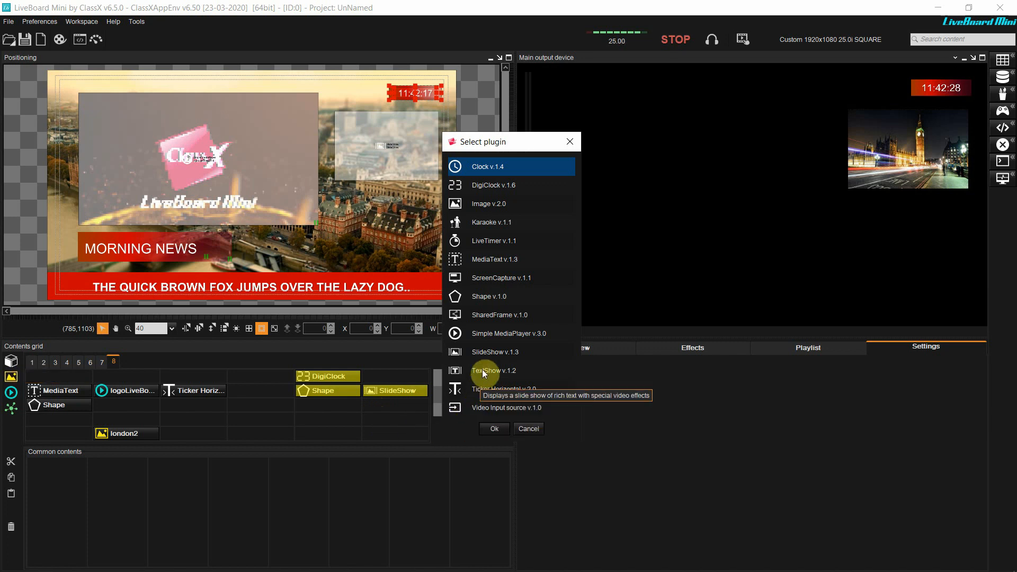
{"action": "left_click", "coordinate": [494, 428]}
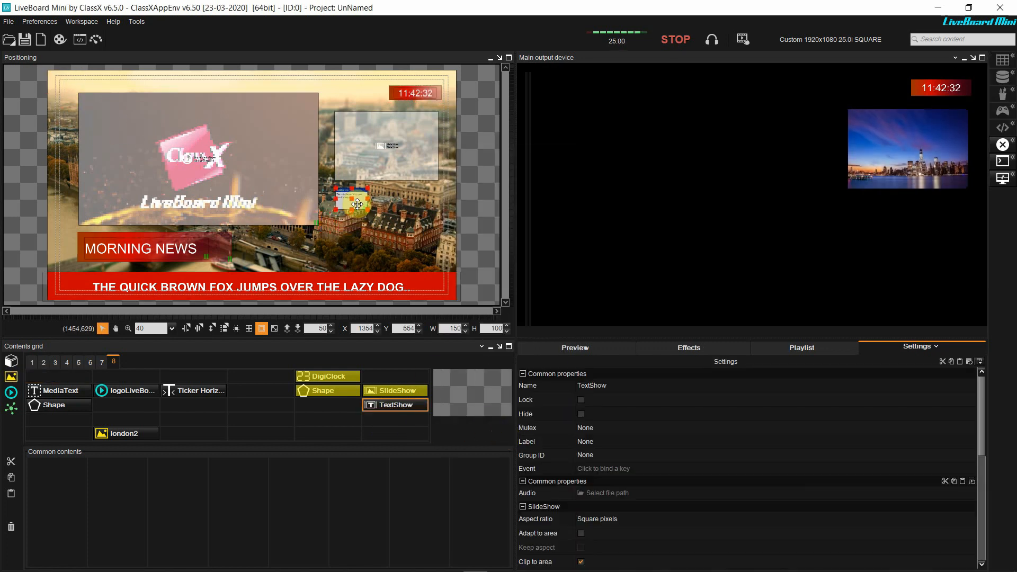
{"action": "left_click_drag", "start_coordinate": [353, 206], "coordinate": [436, 254]}
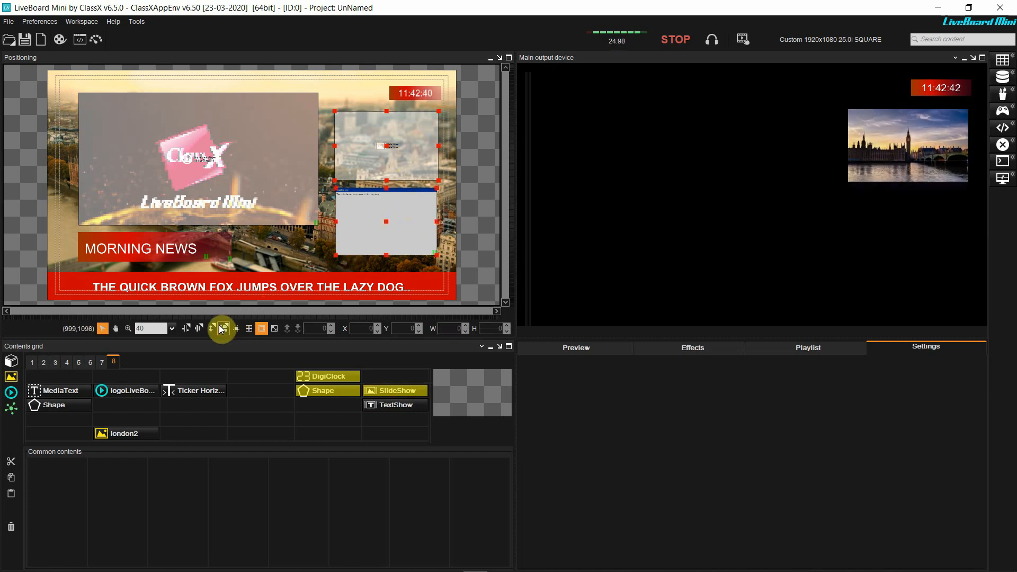
Select both panels and align them on their vertical centre
{"action": "left_click", "coordinate": [223, 329]}
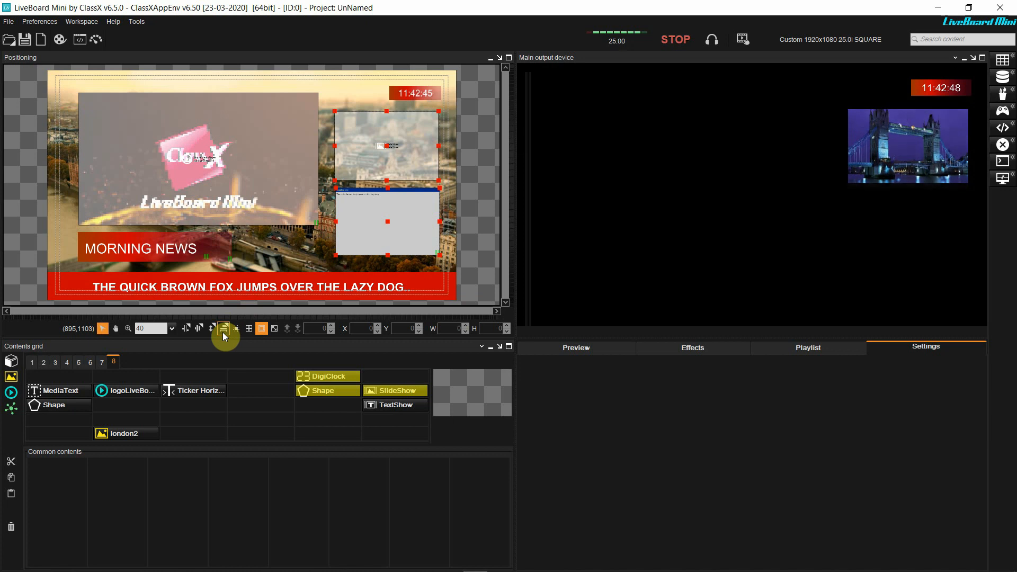
{"action": "left_click", "coordinate": [224, 328]}
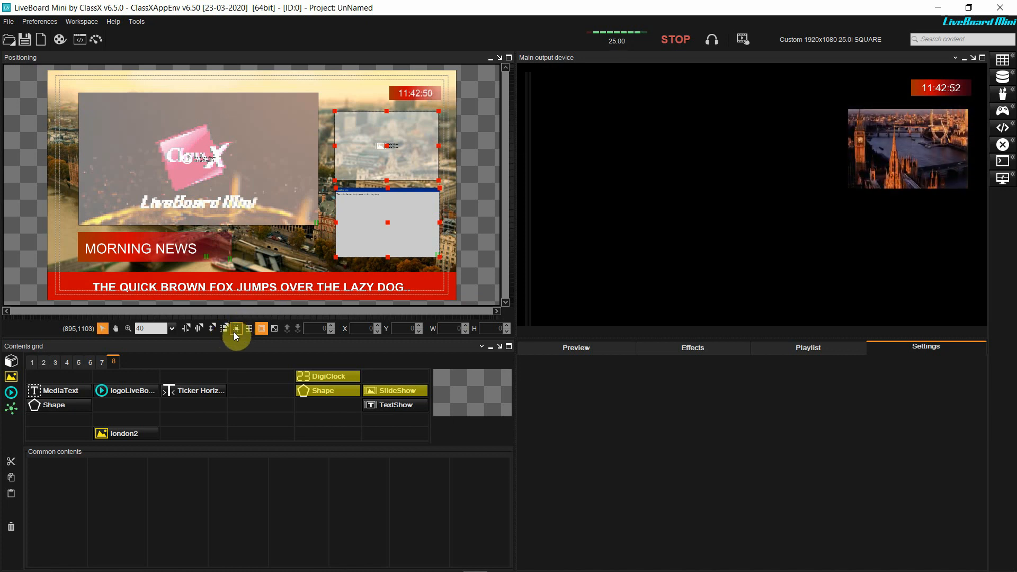
{"action": "left_click", "coordinate": [212, 329]}
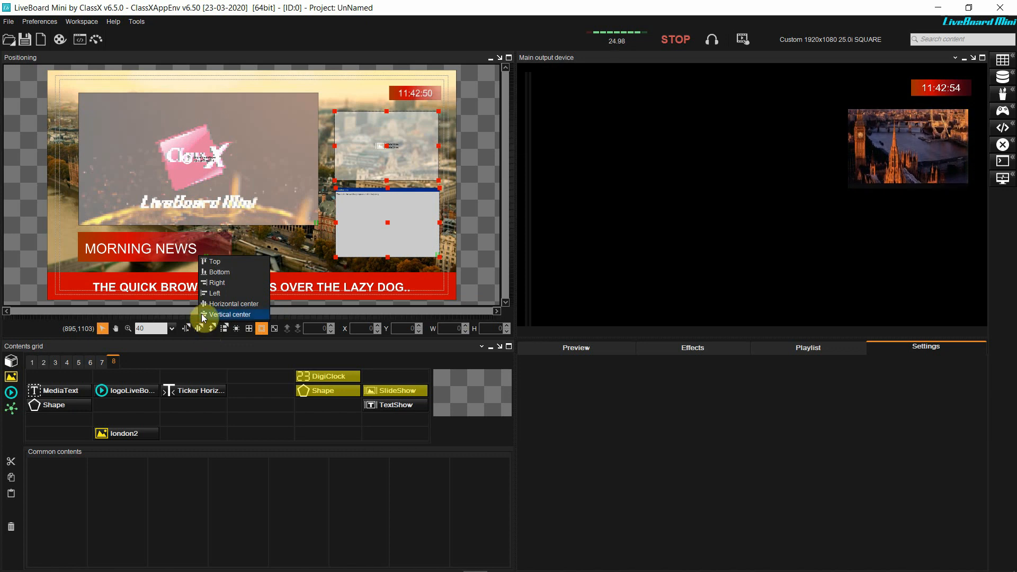
{"action": "left_click", "coordinate": [230, 315]}
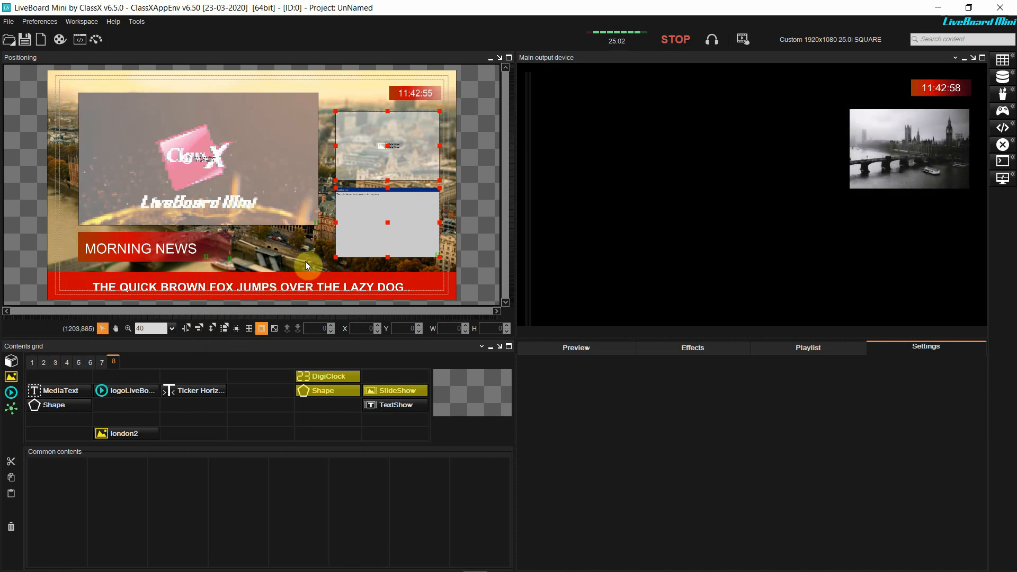
Set the TextShow font size to 30, uppercase, with a transparent background
{"action": "left_click", "coordinate": [125, 433]}
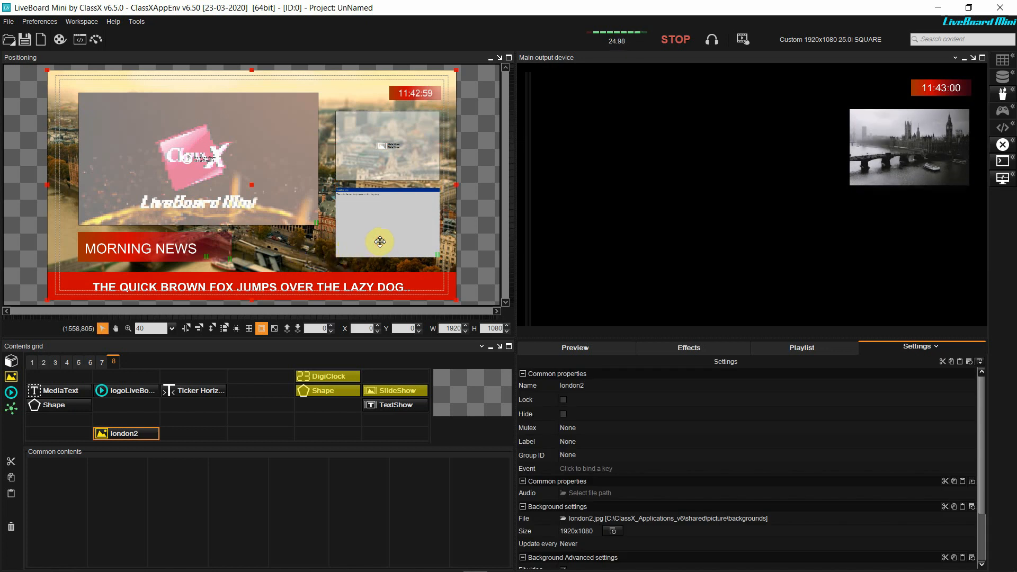
{"action": "right_click", "coordinate": [394, 391]}
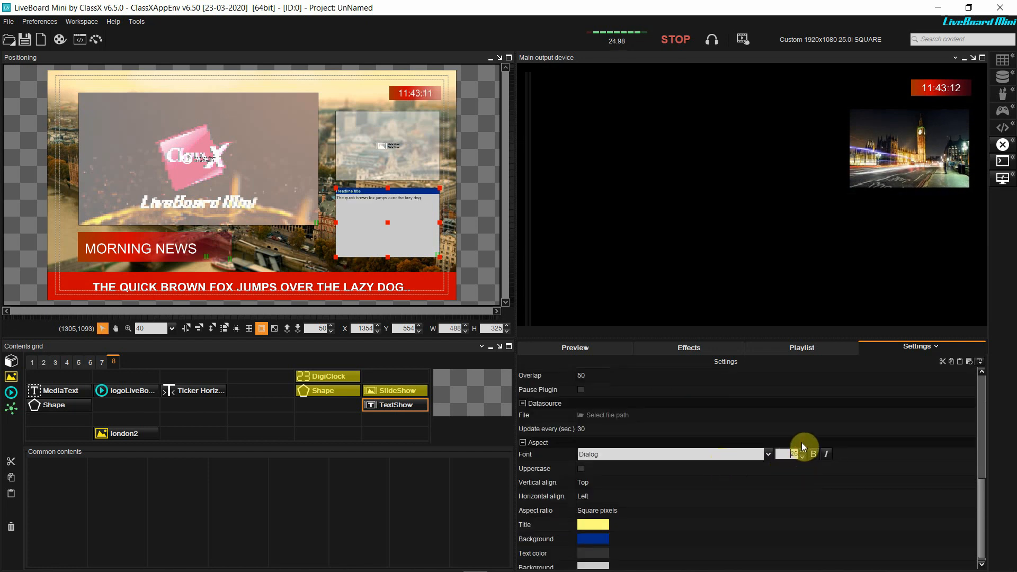
{"action": "left_click", "coordinate": [802, 452]}
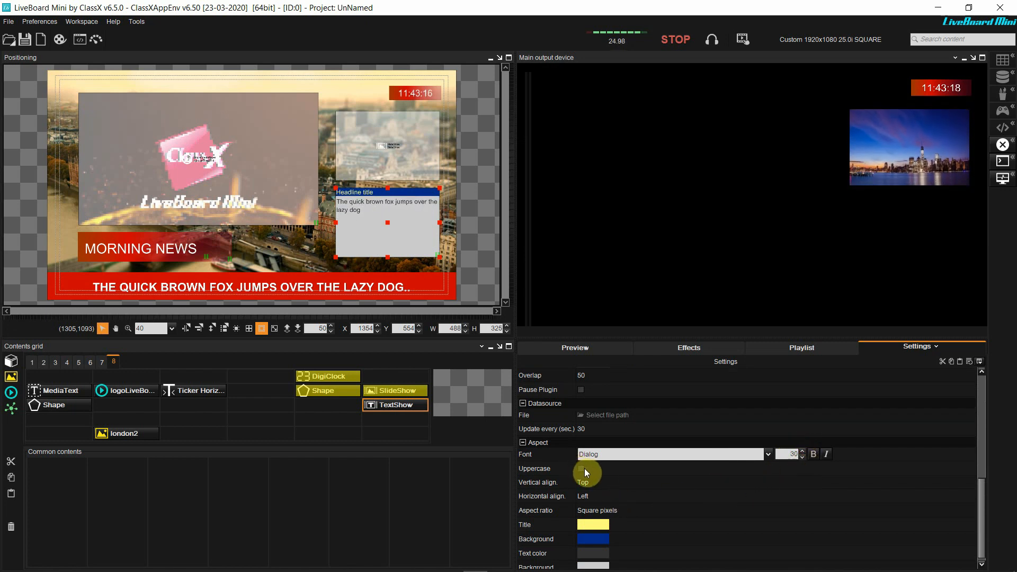
{"action": "left_click", "coordinate": [582, 463]}
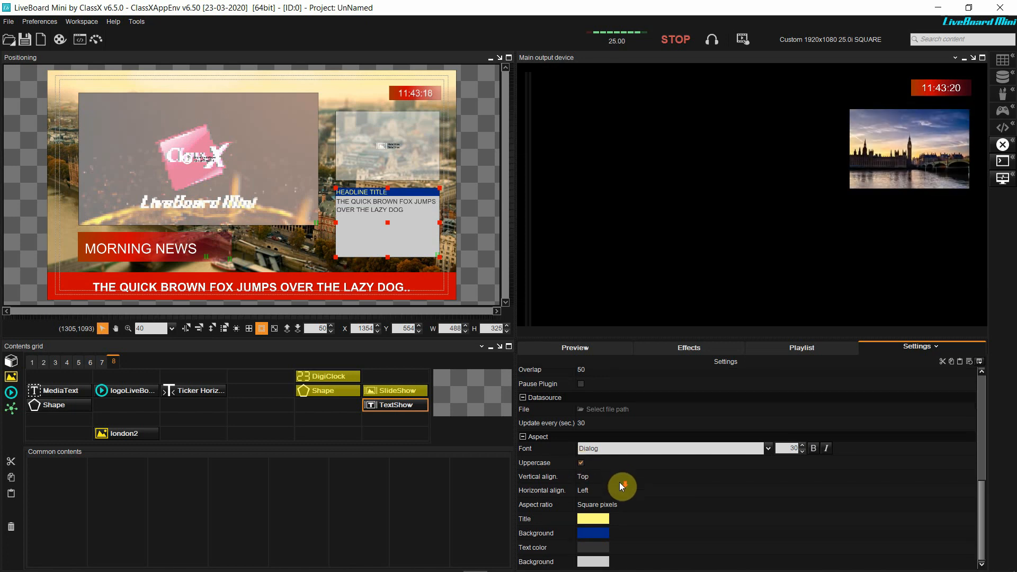
{"action": "mouse_move", "coordinate": [589, 551]}
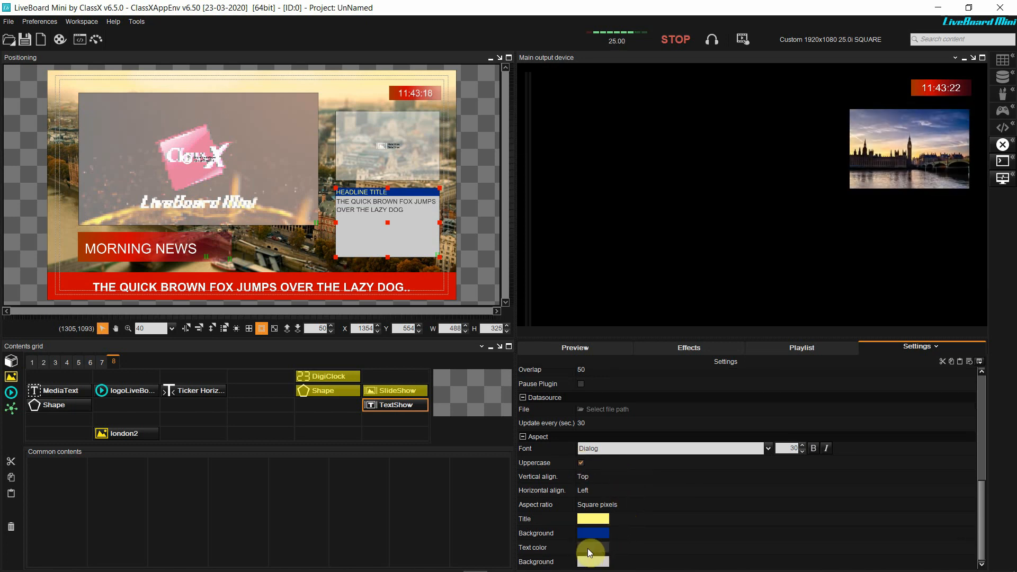
{"action": "left_click", "coordinate": [592, 547]}
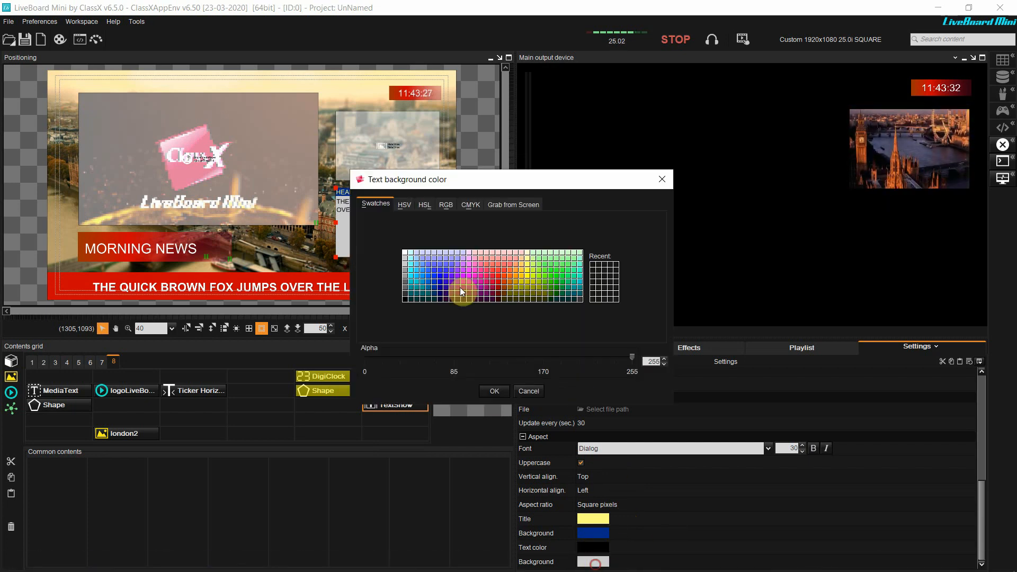
{"action": "left_click", "coordinate": [494, 391]}
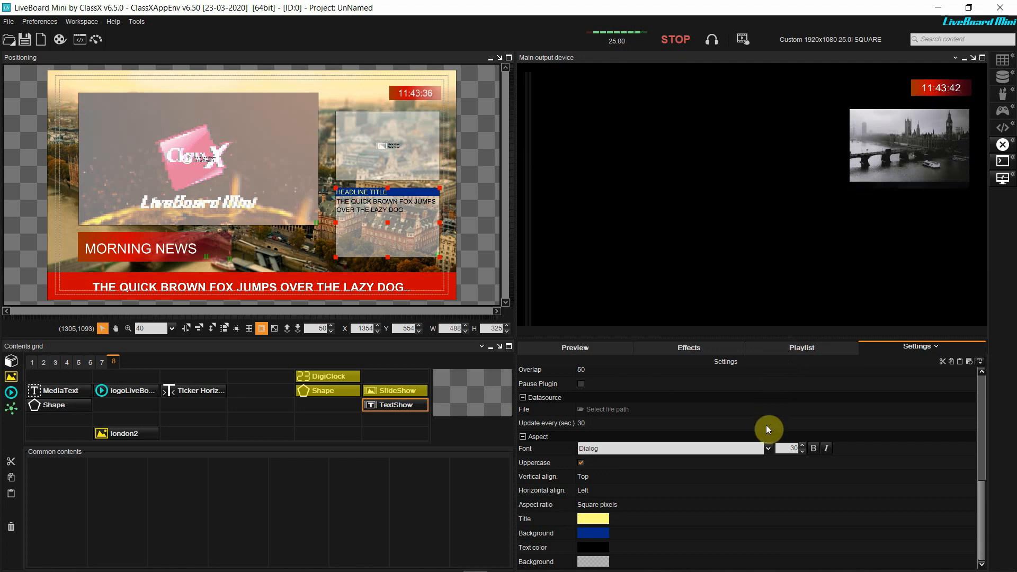
Set TextShow.txt on the Desktop as the text show's data file and make the text bold
{"action": "left_click", "coordinate": [602, 409]}
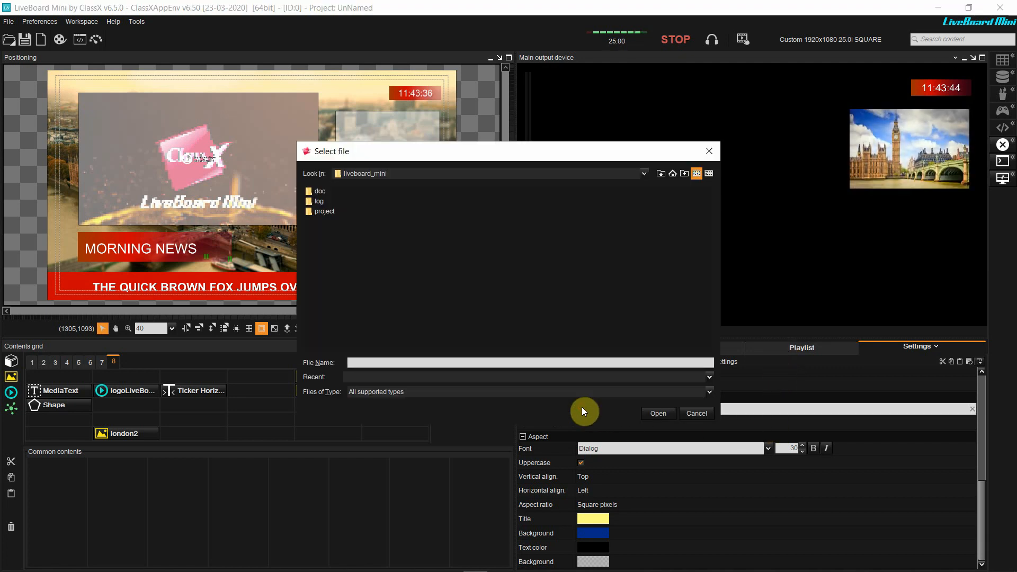
{"action": "left_click", "coordinate": [672, 172]}
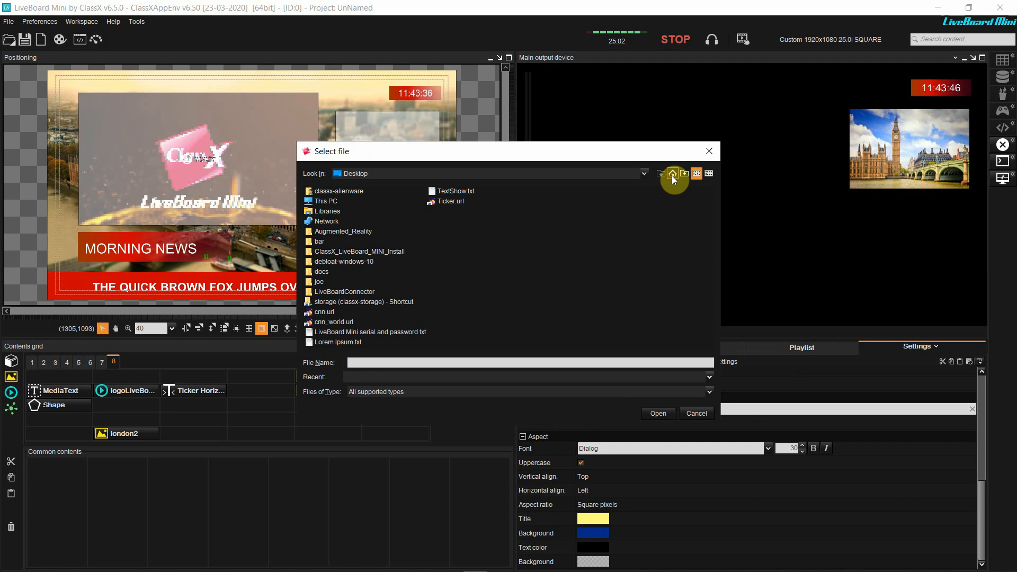
{"action": "left_click", "coordinate": [454, 191]}
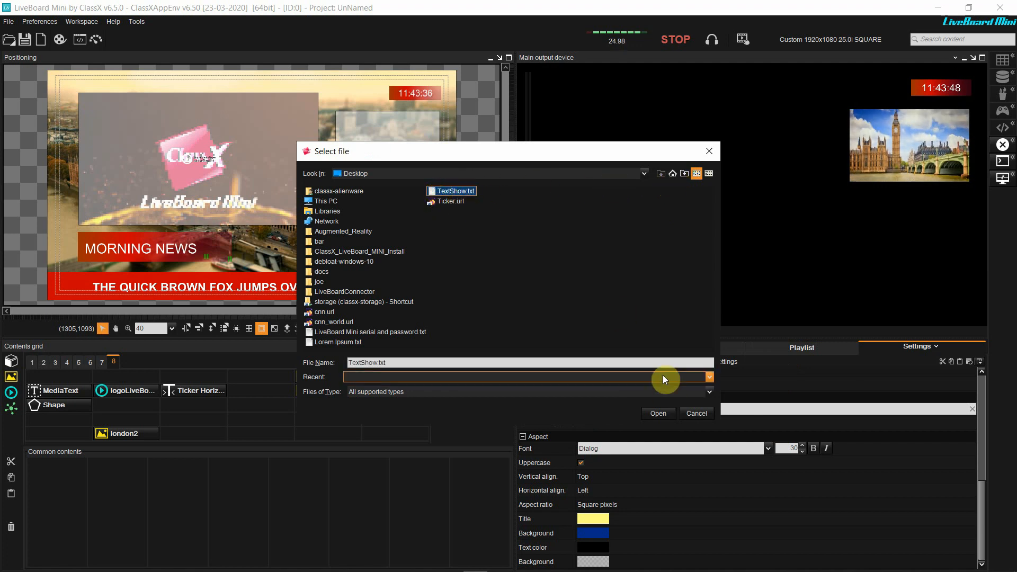
{"action": "left_click", "coordinate": [657, 413]}
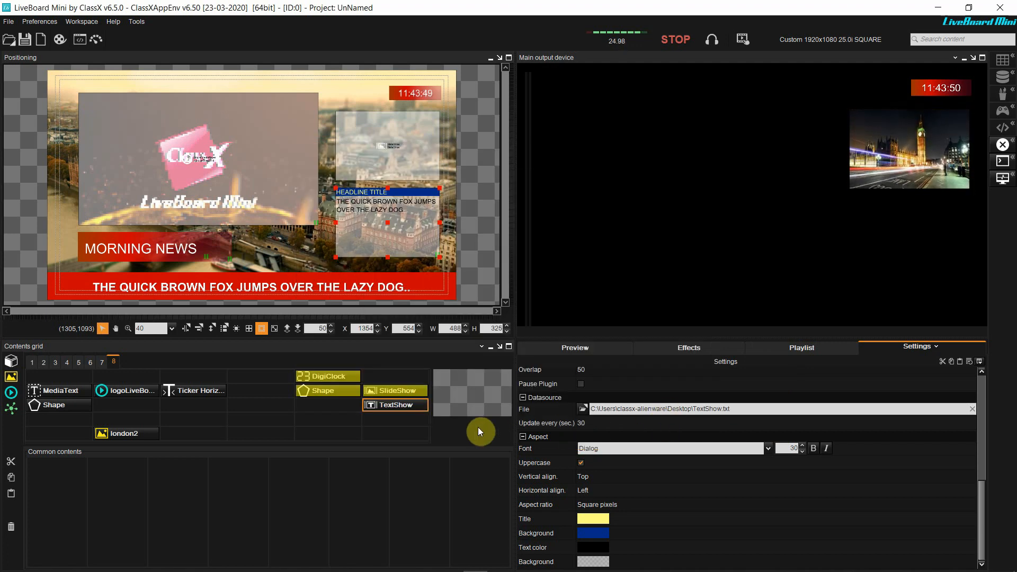
{"action": "left_click", "coordinate": [394, 405]}
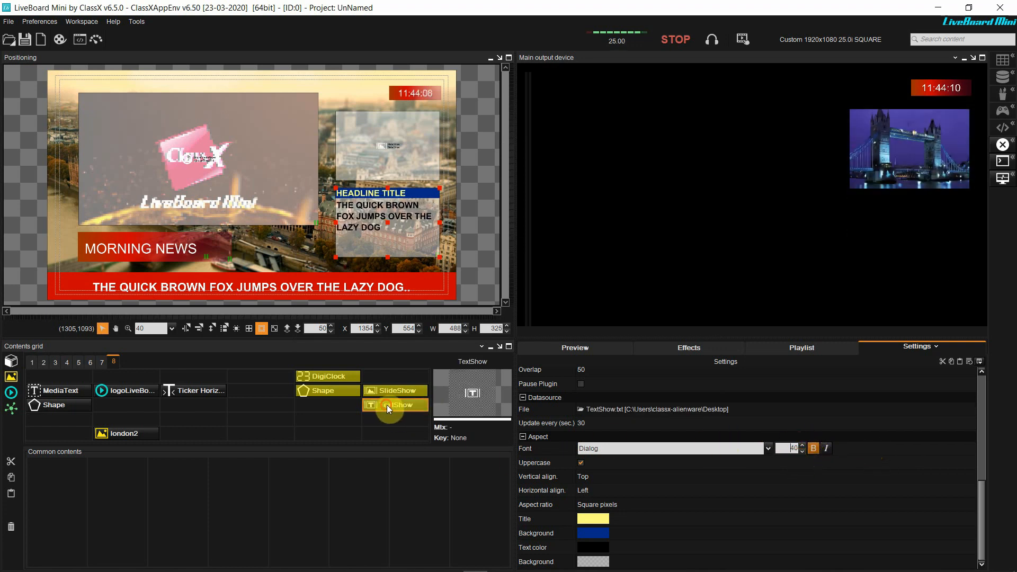
Play the RSS TextShow on output with LeftRightS as its In and Out transition
{"action": "left_click", "coordinate": [689, 348]}
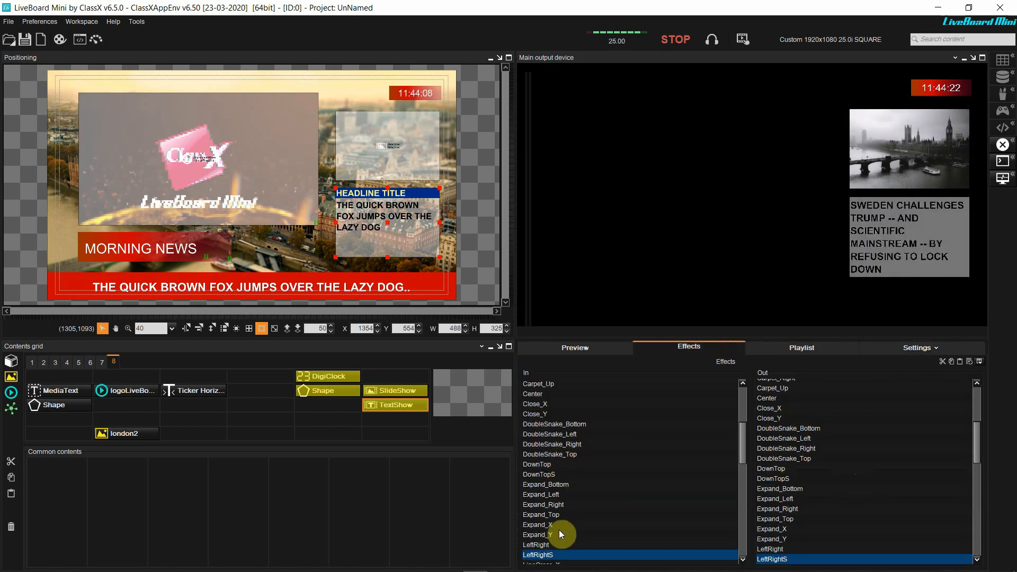
{"action": "left_click", "coordinate": [539, 475]}
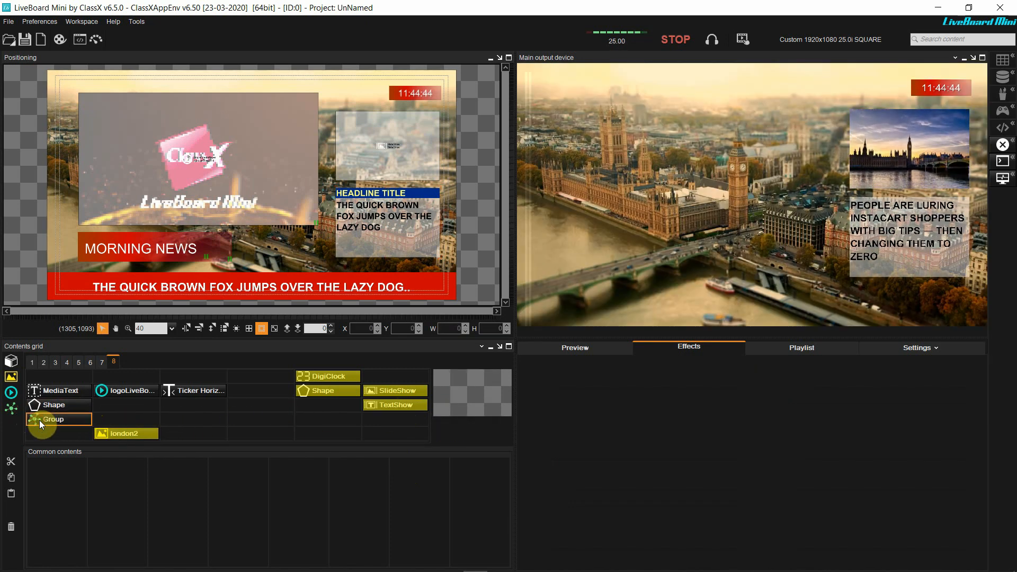
Add MediaText, Shape, SlideShow, TextShow and DigiClock to the new Group's member list
{"action": "left_click", "coordinate": [916, 347]}
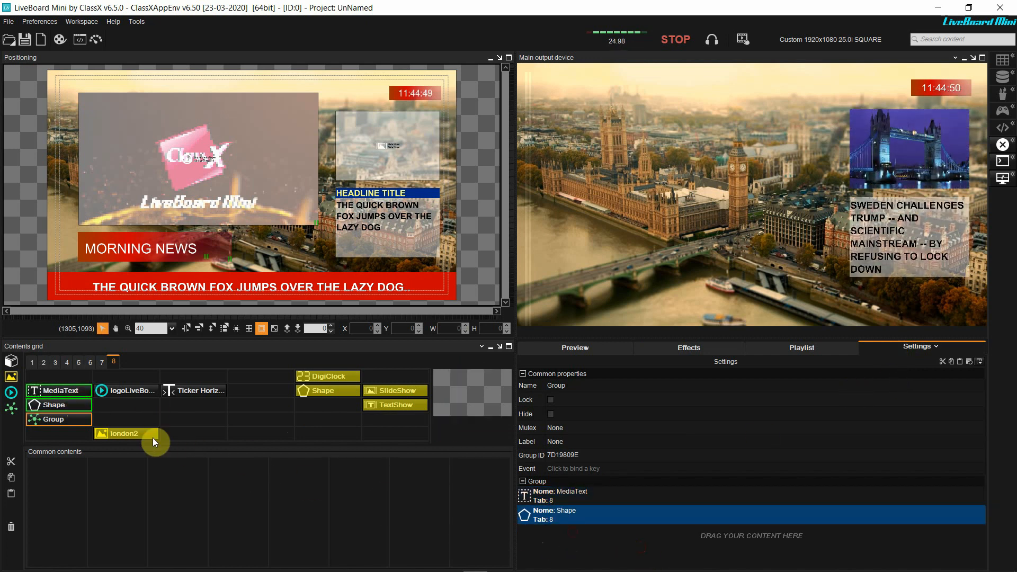
{"action": "left_click", "coordinate": [128, 391]}
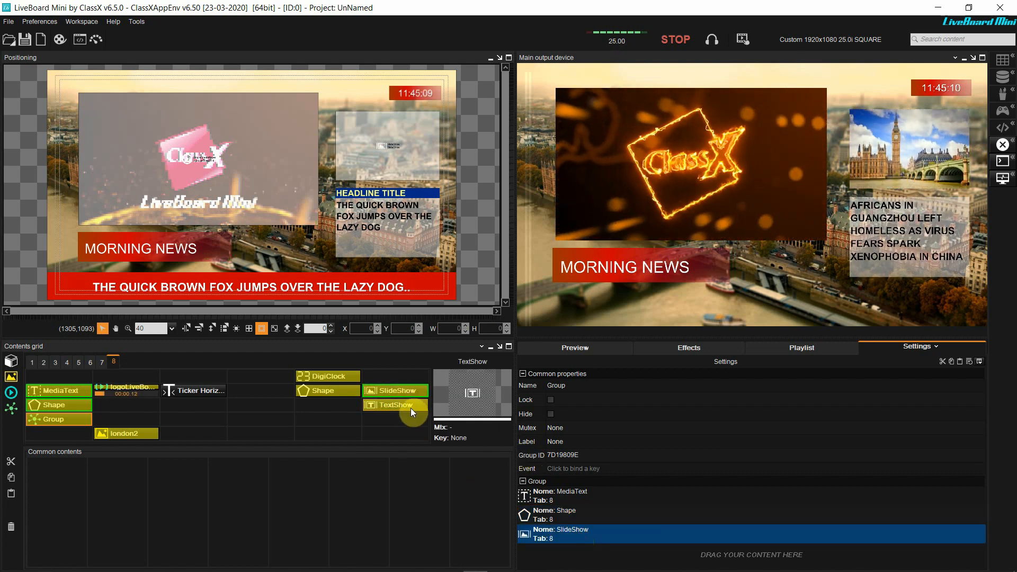
{"action": "left_click", "coordinate": [396, 404]}
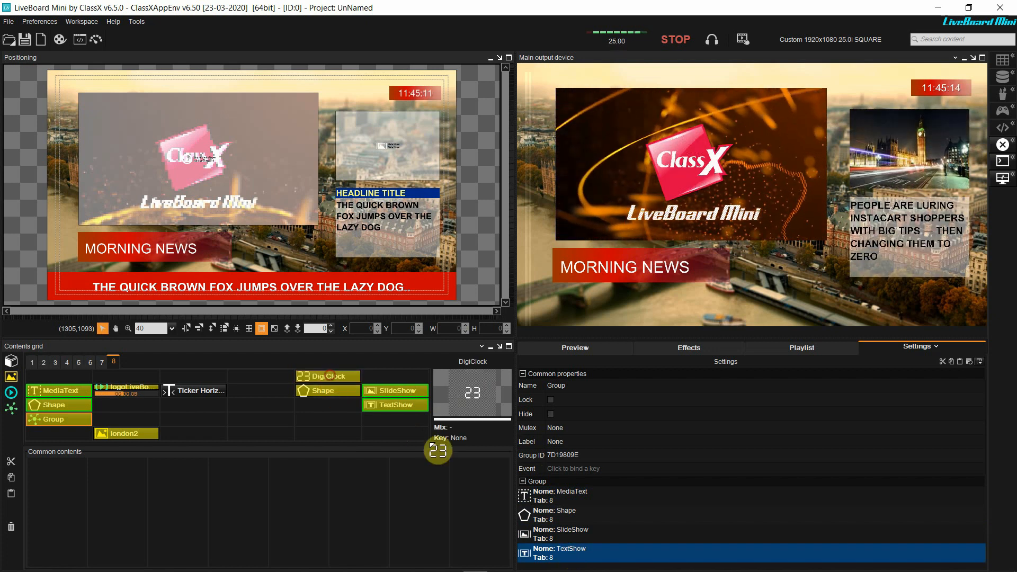
{"action": "left_click", "coordinate": [327, 376]}
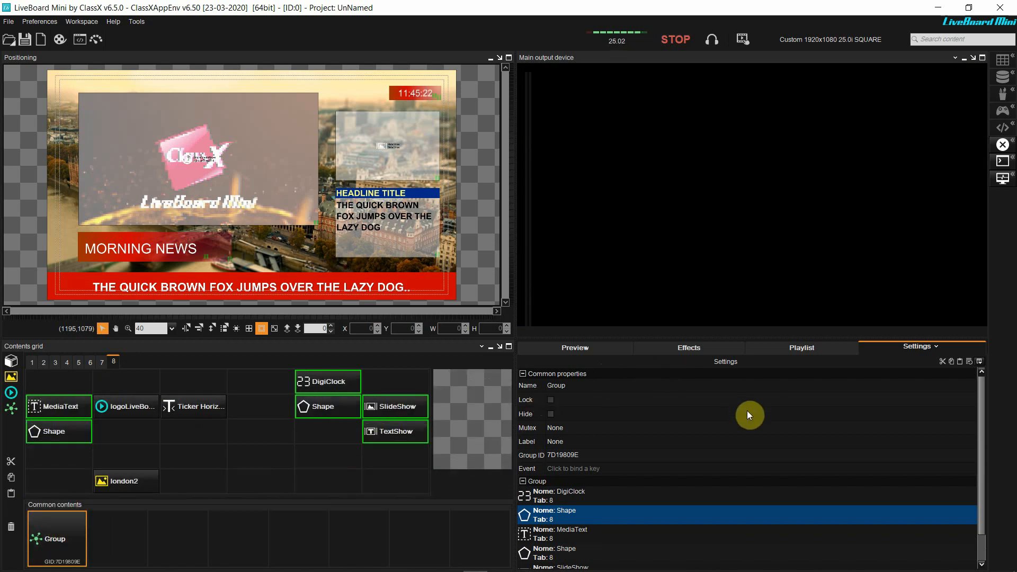
Rename the Group to 'start' in its Name field
{"action": "left_click", "coordinate": [556, 386]}
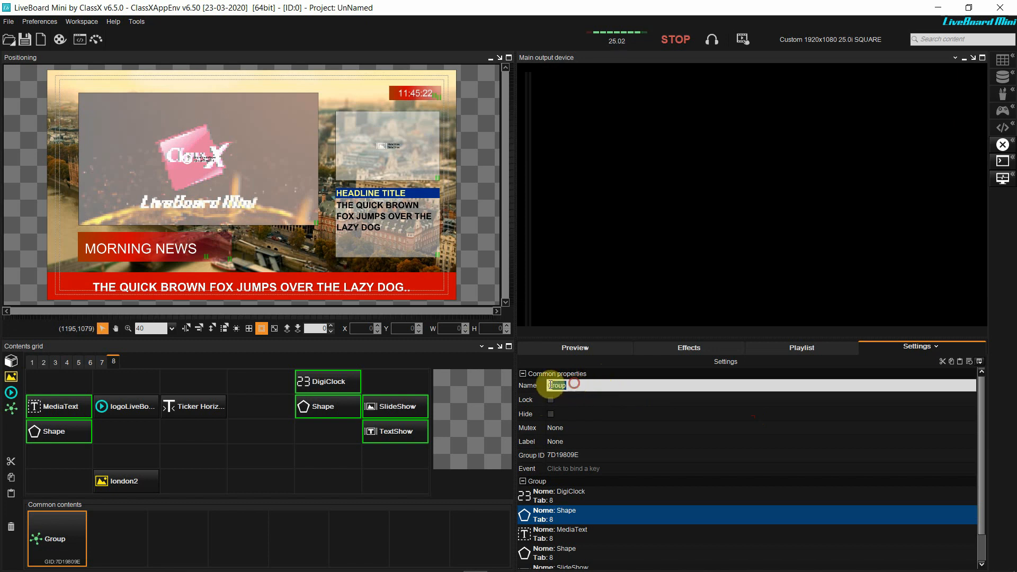
{"action": "type", "text": "st"}
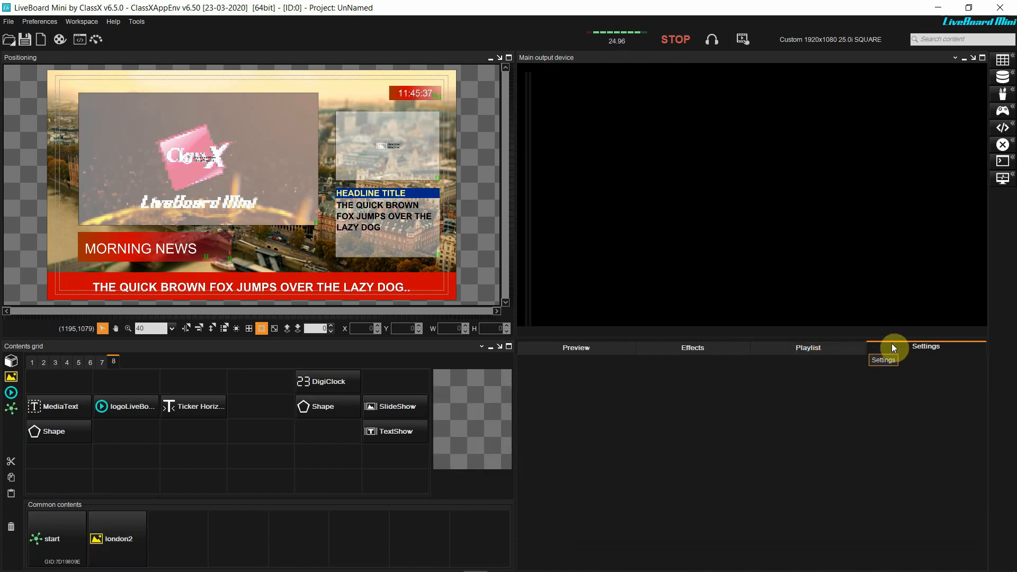
Rename the london2 image to 'background' via its Edit properties
{"action": "right_click", "coordinate": [117, 538]}
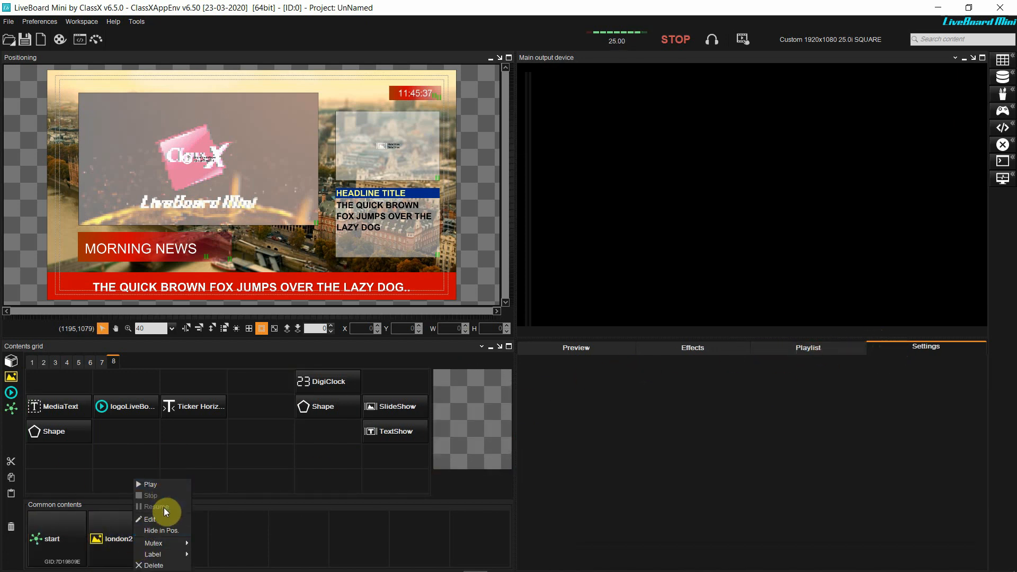
{"action": "left_click", "coordinate": [149, 519]}
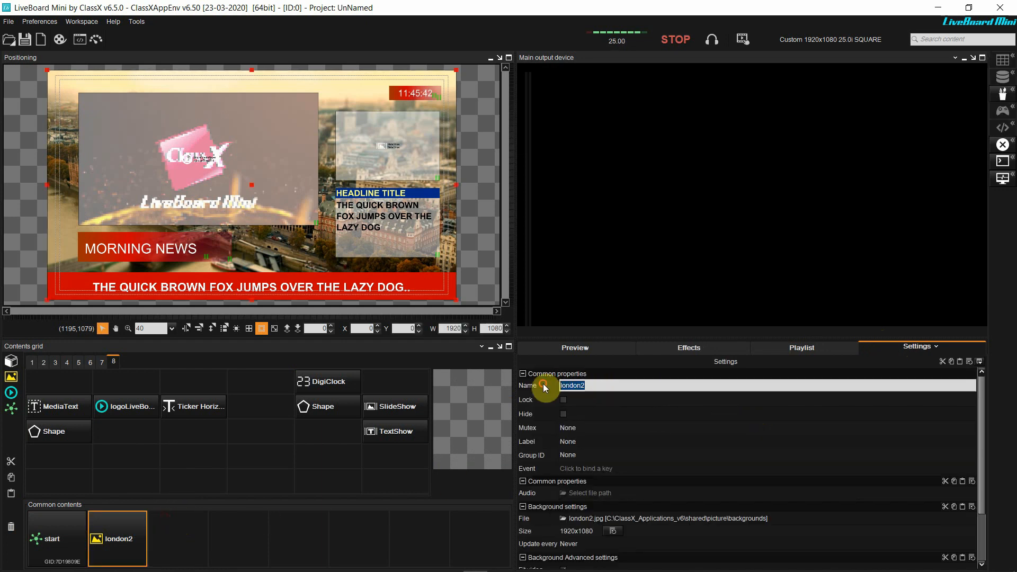
{"action": "type", "text": "background"}
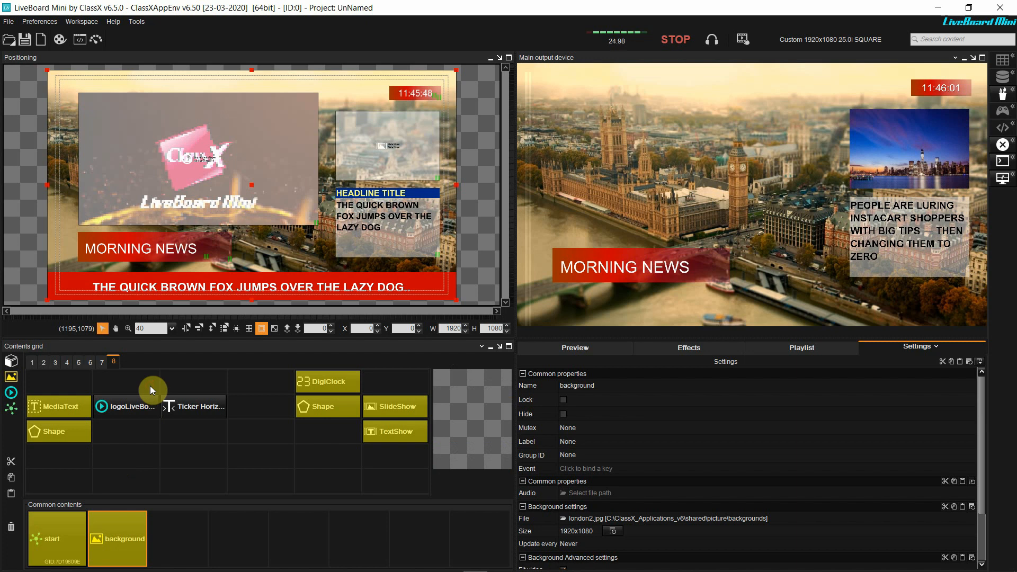
Play logoLiveBoard and Ticker Horizontal so the logo and CNN headline ticker go on air
{"action": "left_click", "coordinate": [126, 406]}
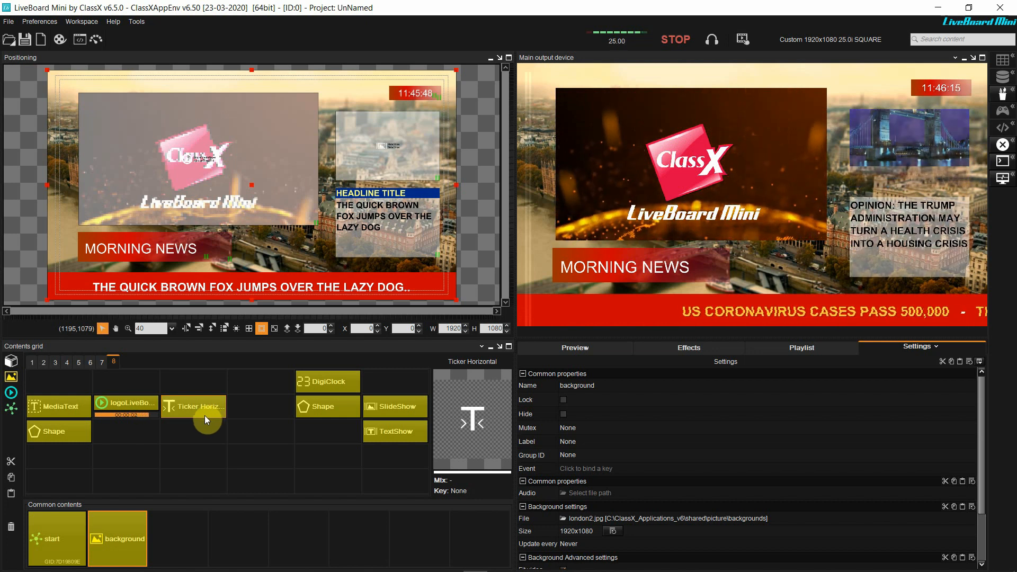
{"action": "mouse_move", "coordinate": [204, 420]}
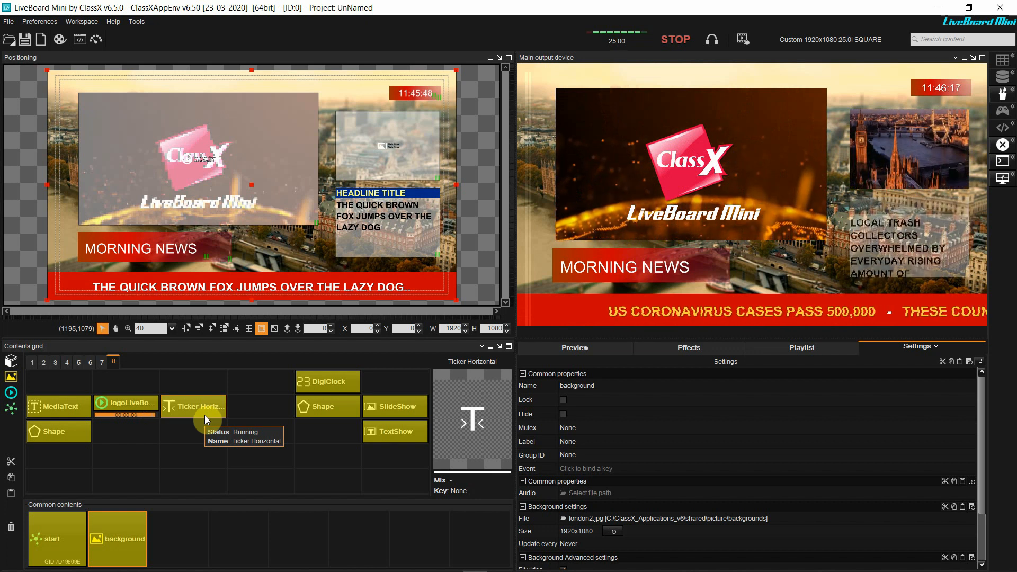